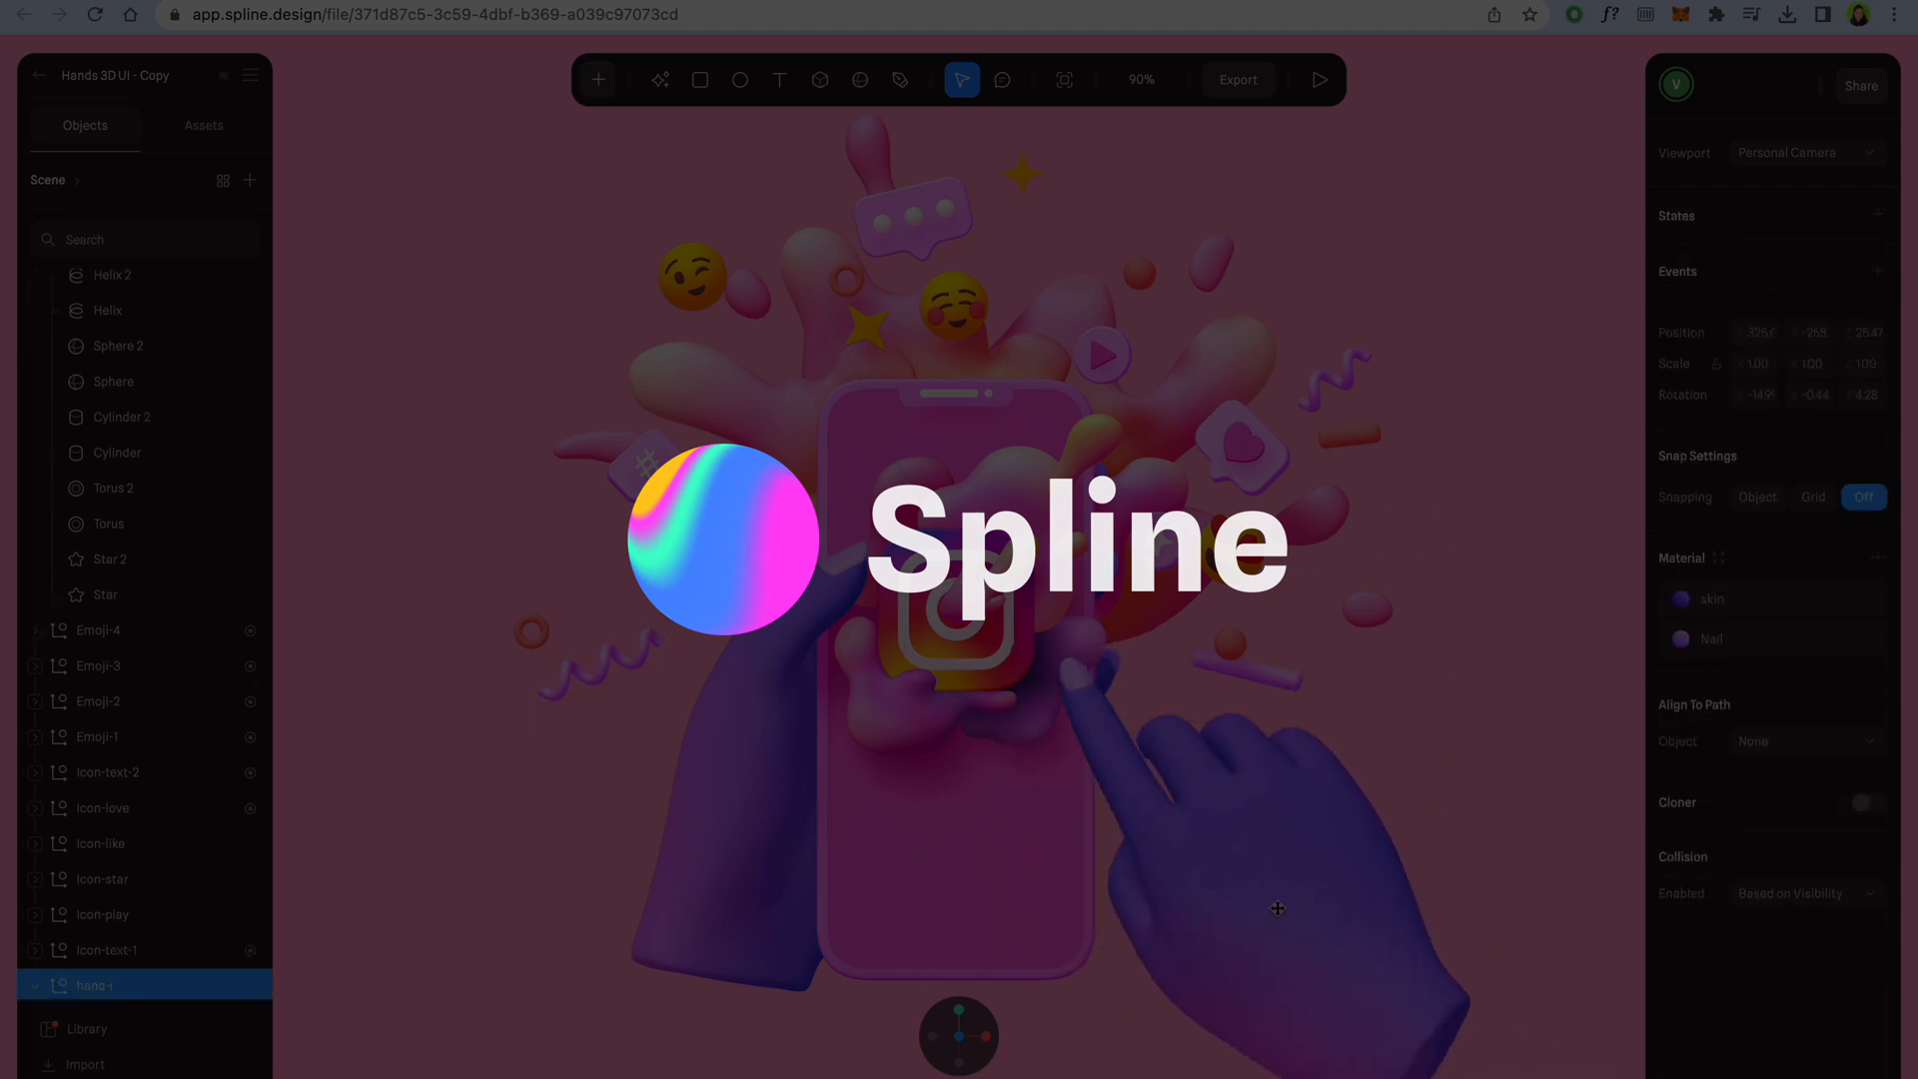
Step: Browse down the Spline features page before opening the Office Desktop Sounds file
click(1319, 80)
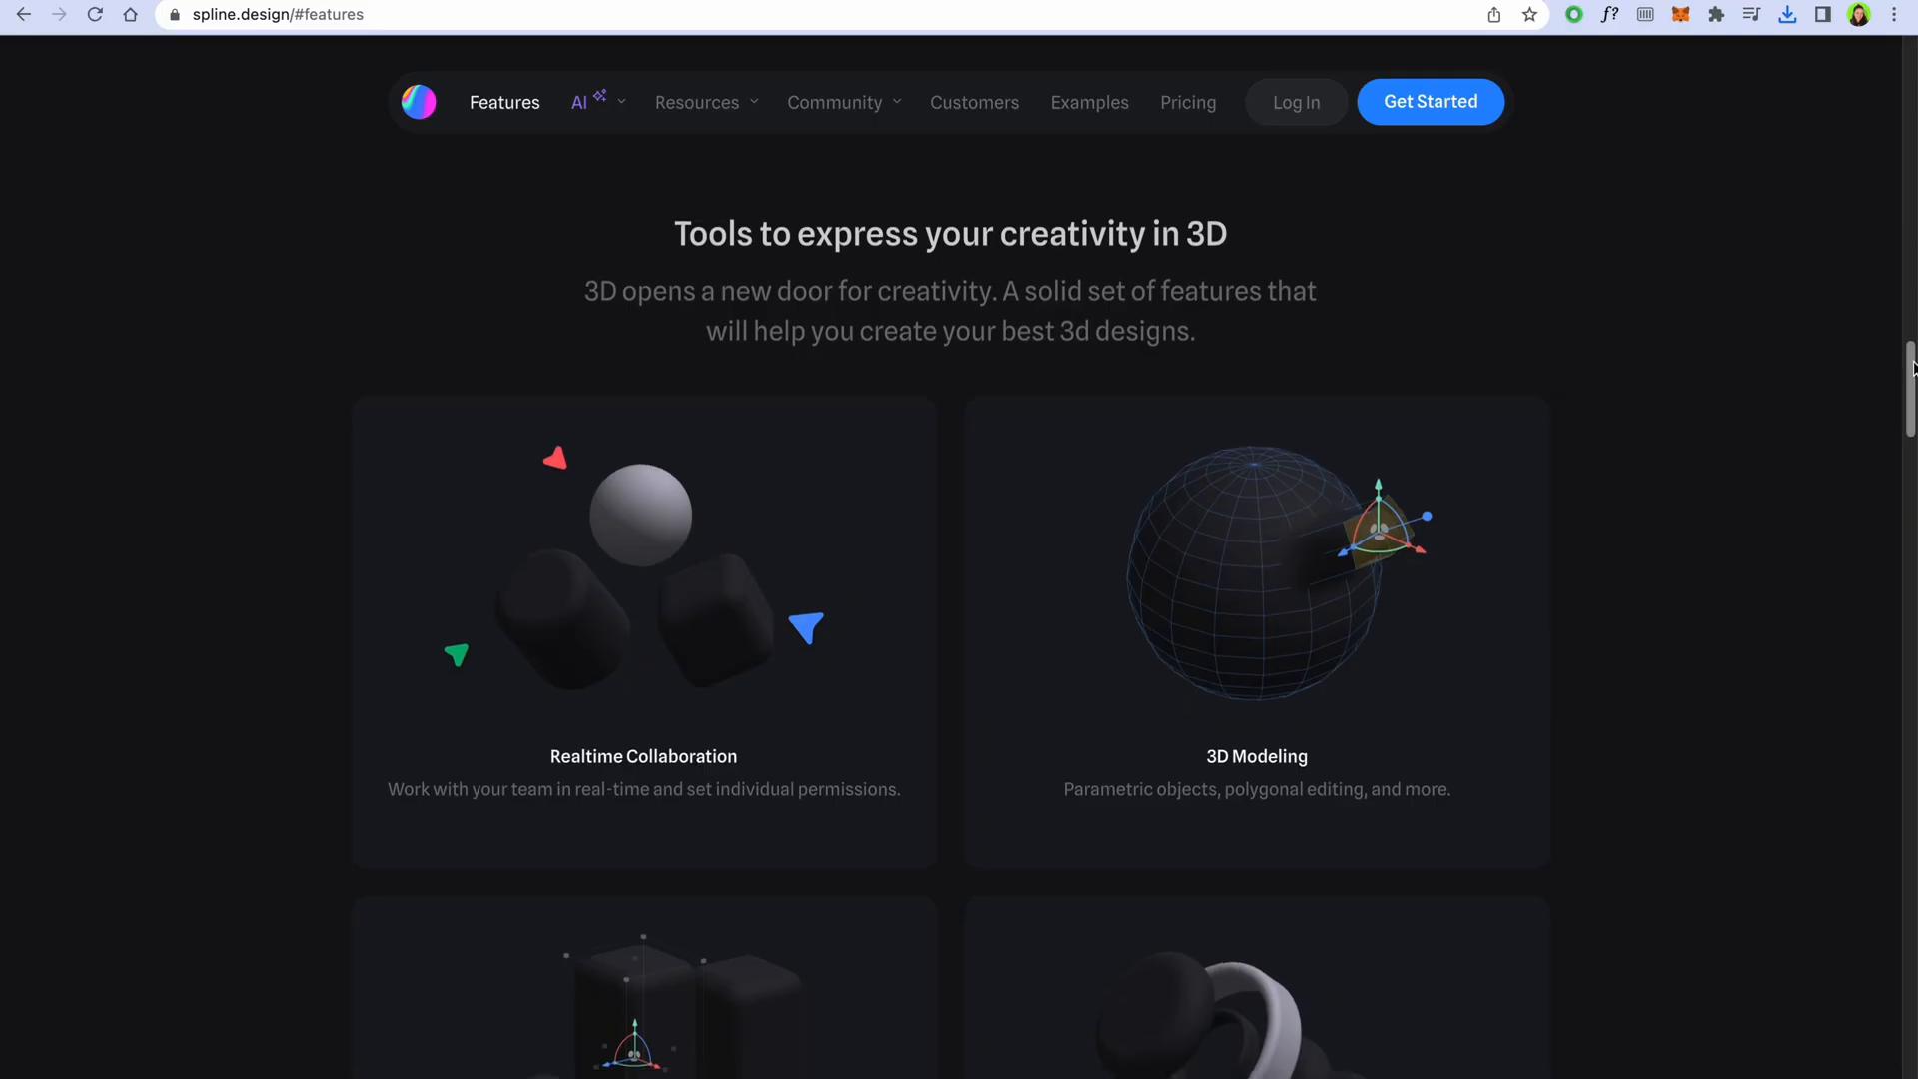
scroll(down, 3)
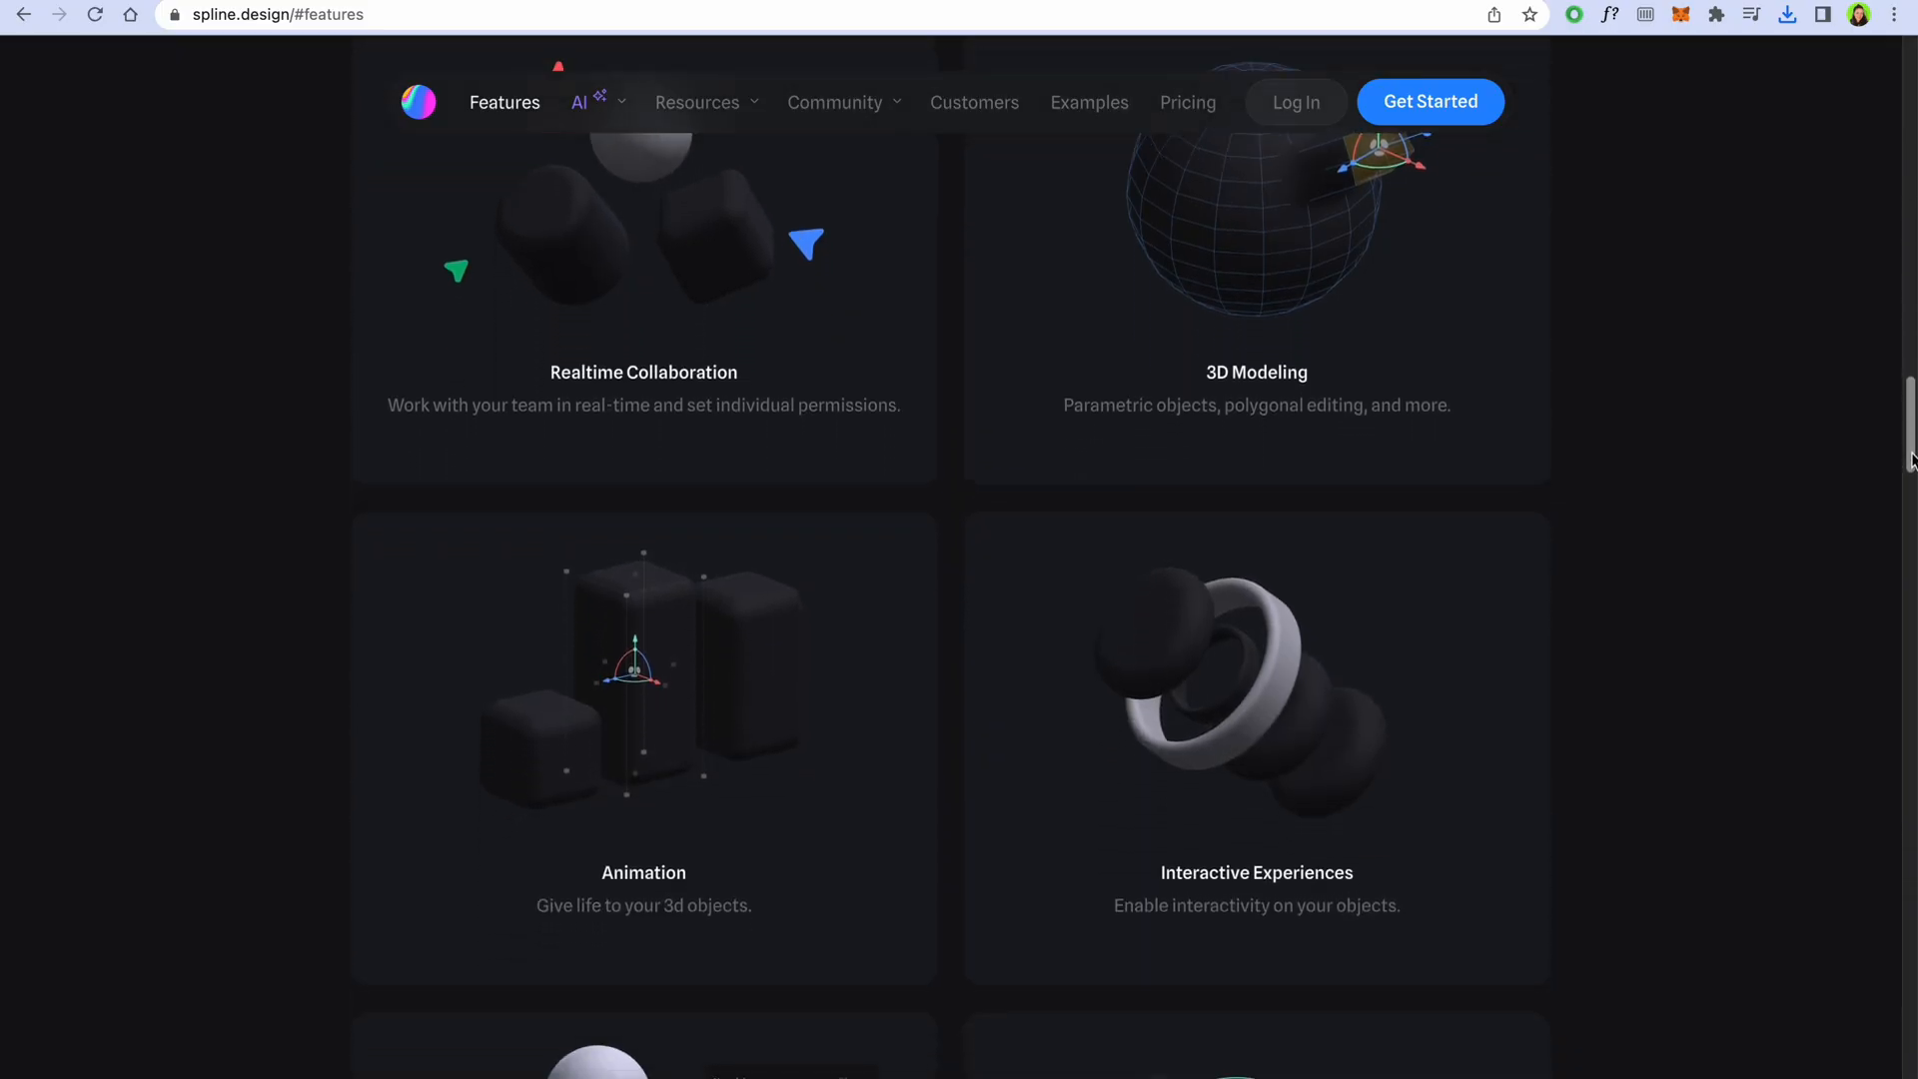
scroll(down, 3)
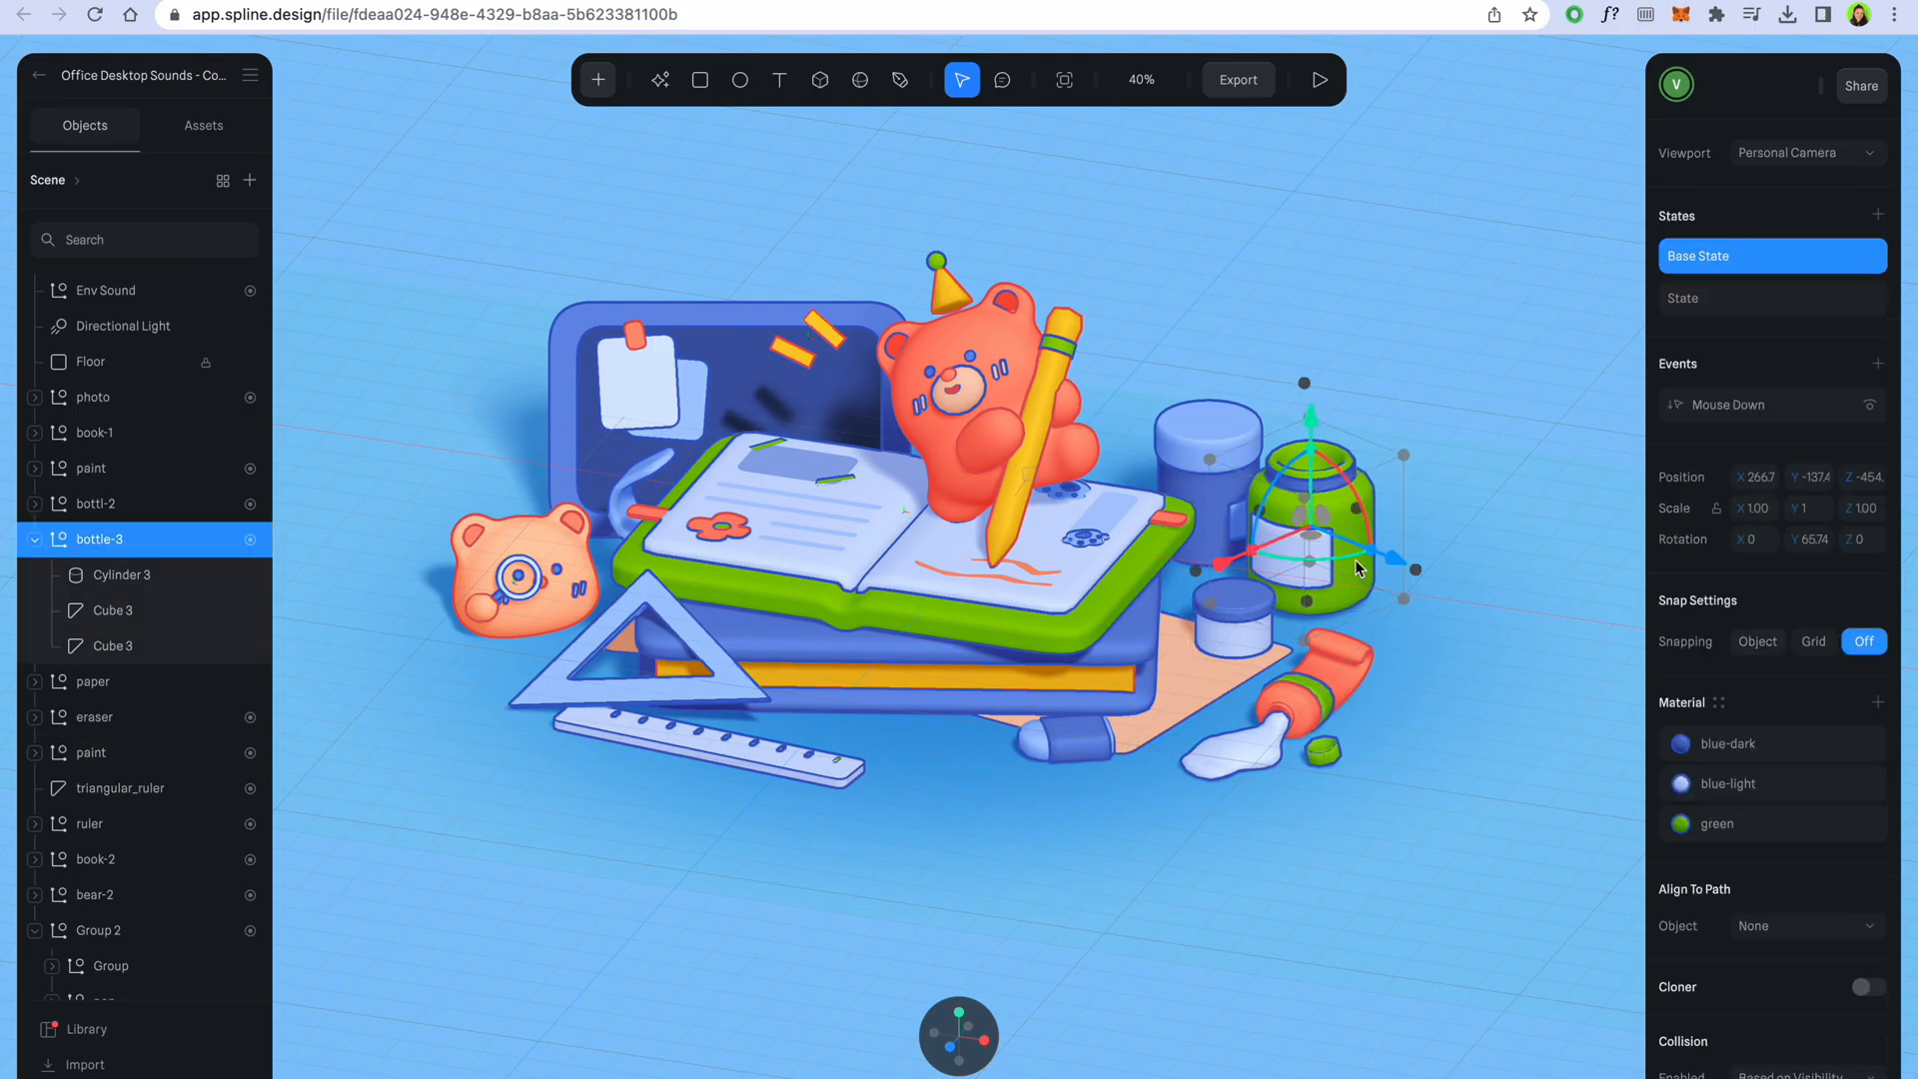
Step: Edit the green material colour in the desk scene, then show the Tilda preview with the embedded scene
click(1718, 821)
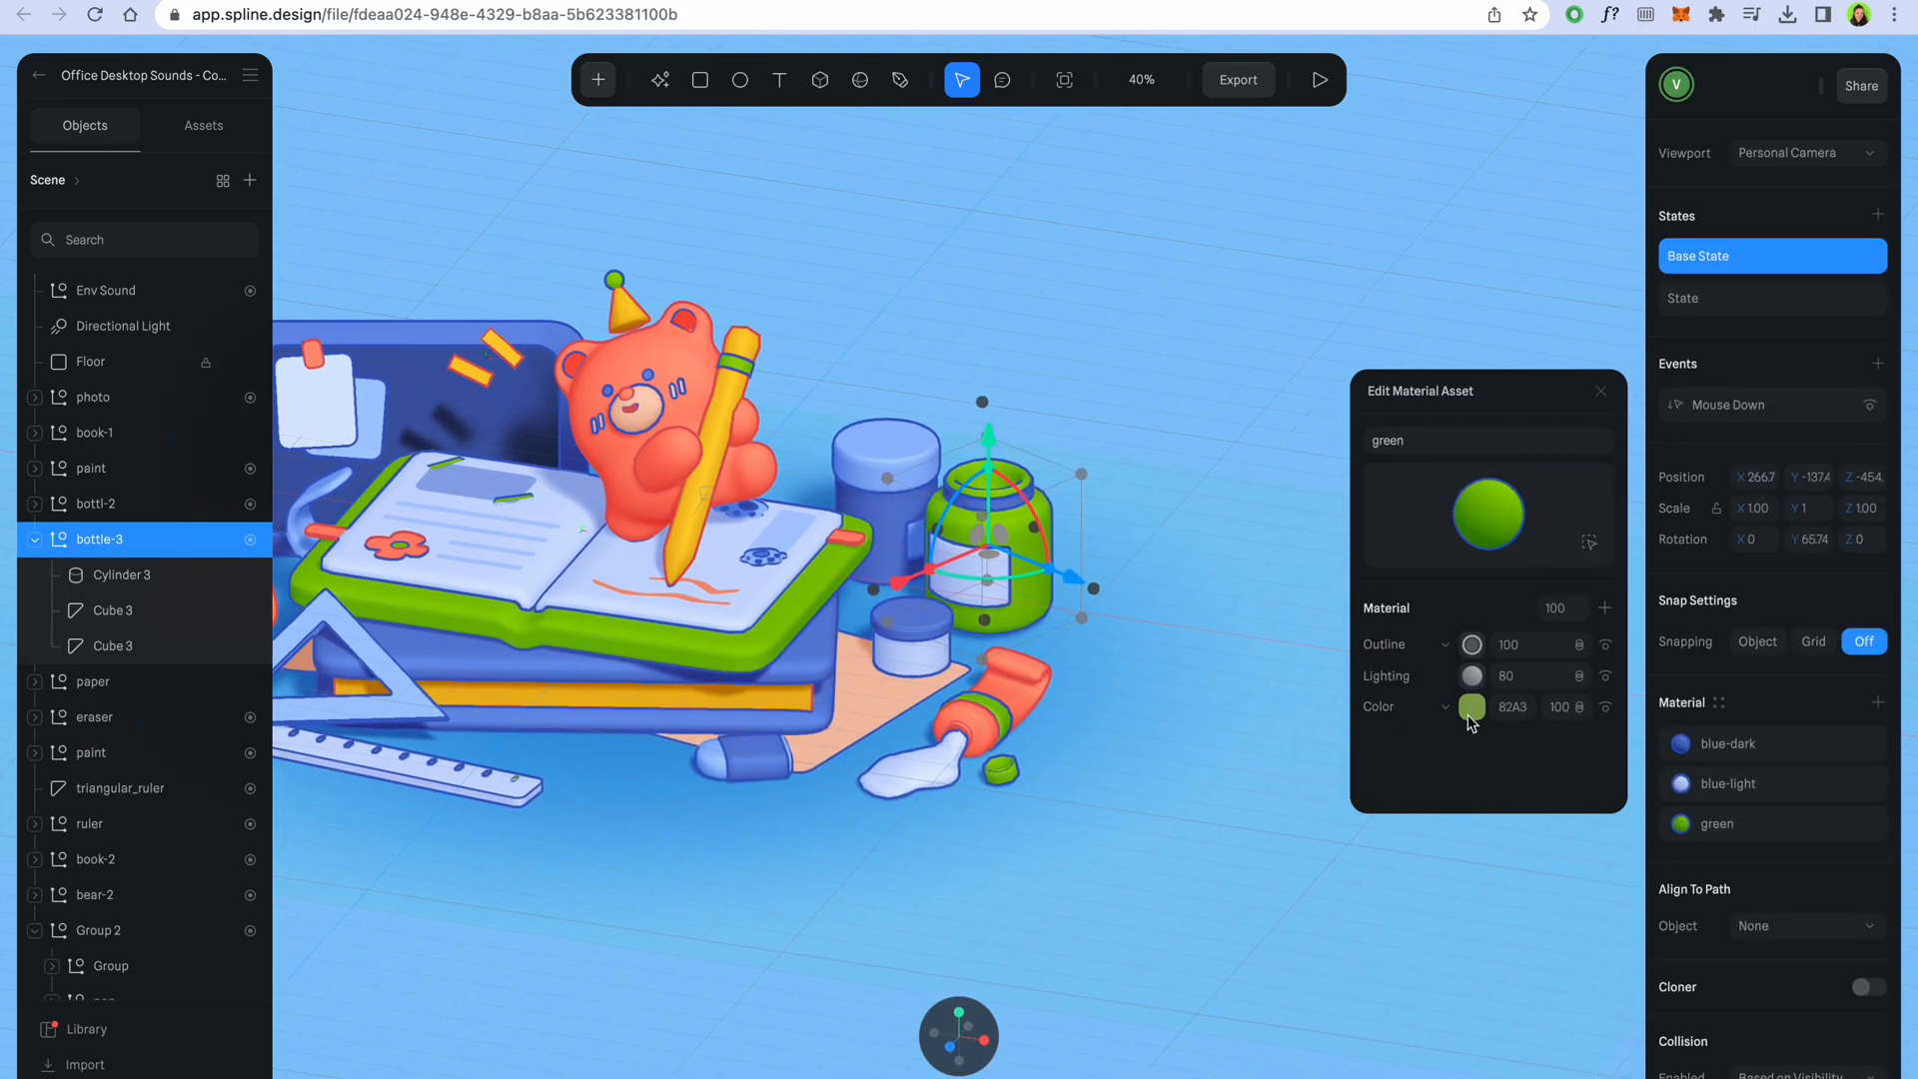
click(1473, 707)
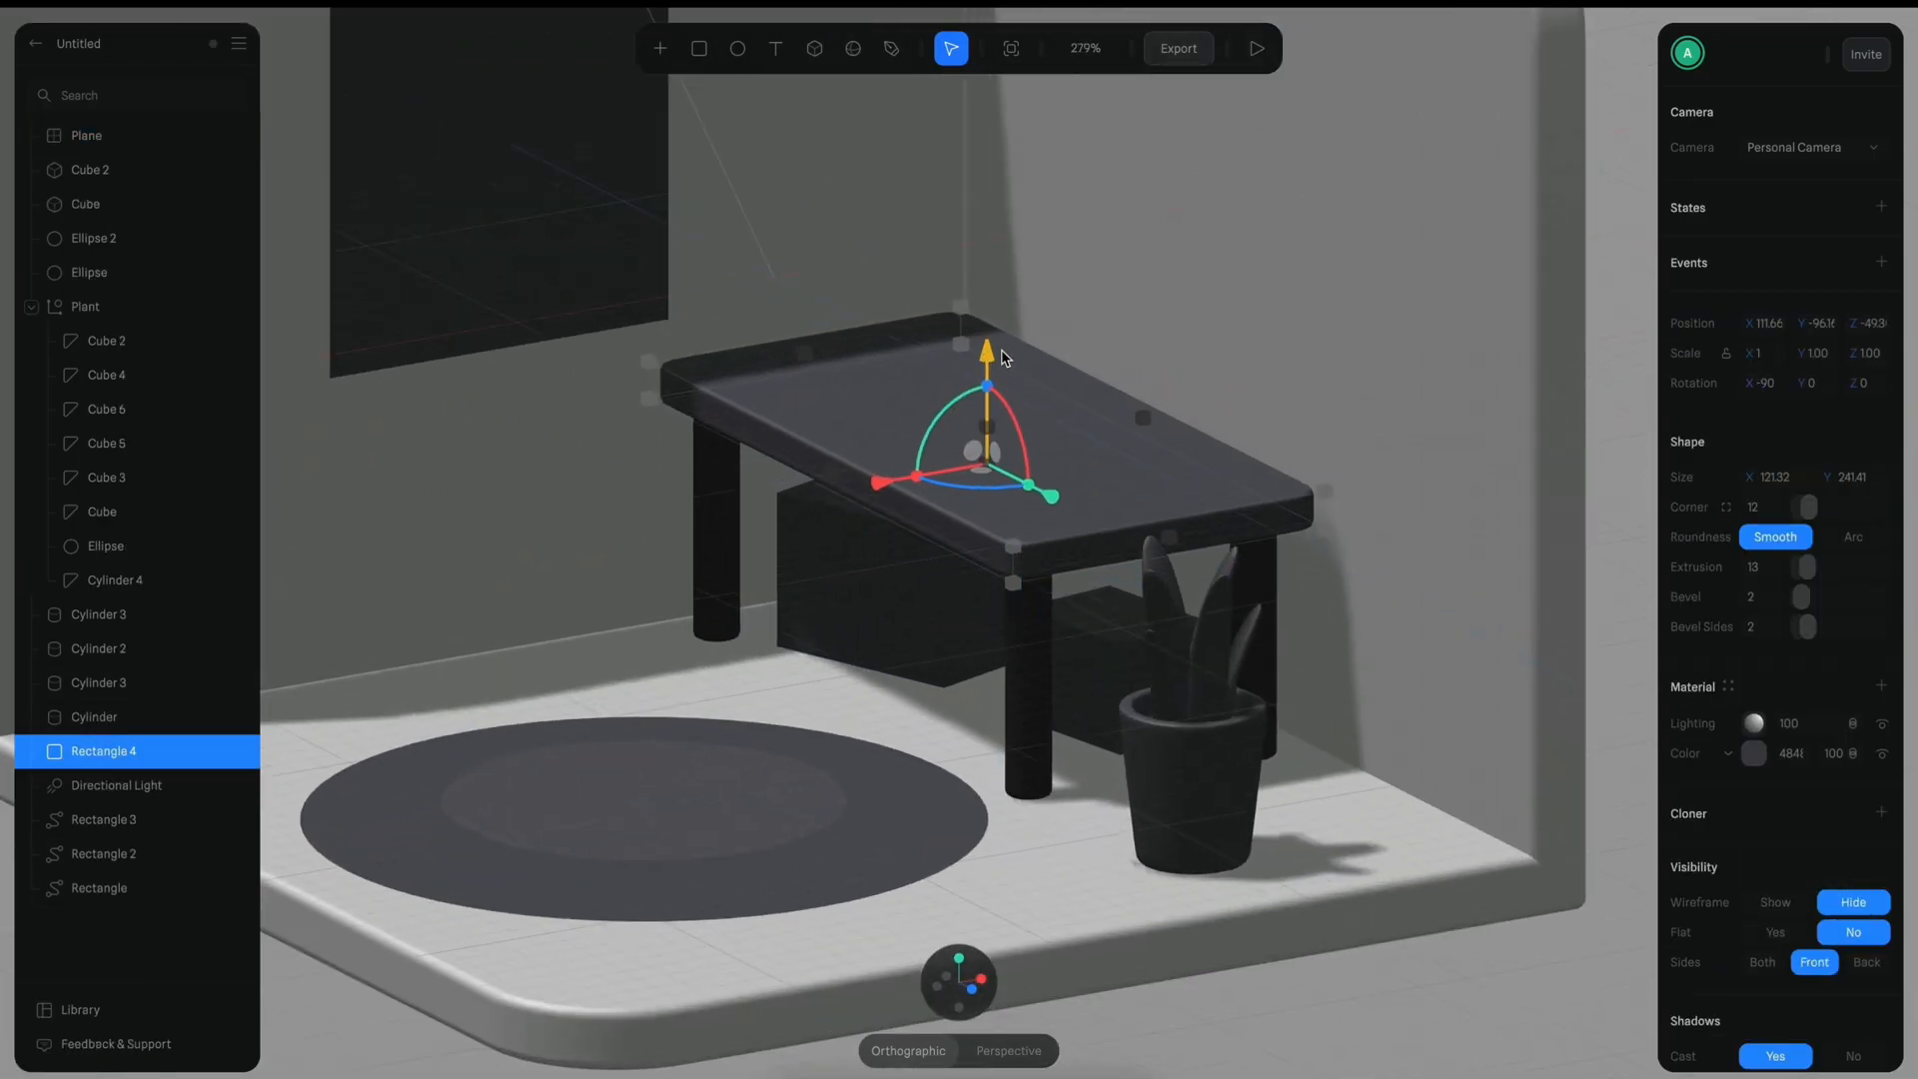
click(86, 134)
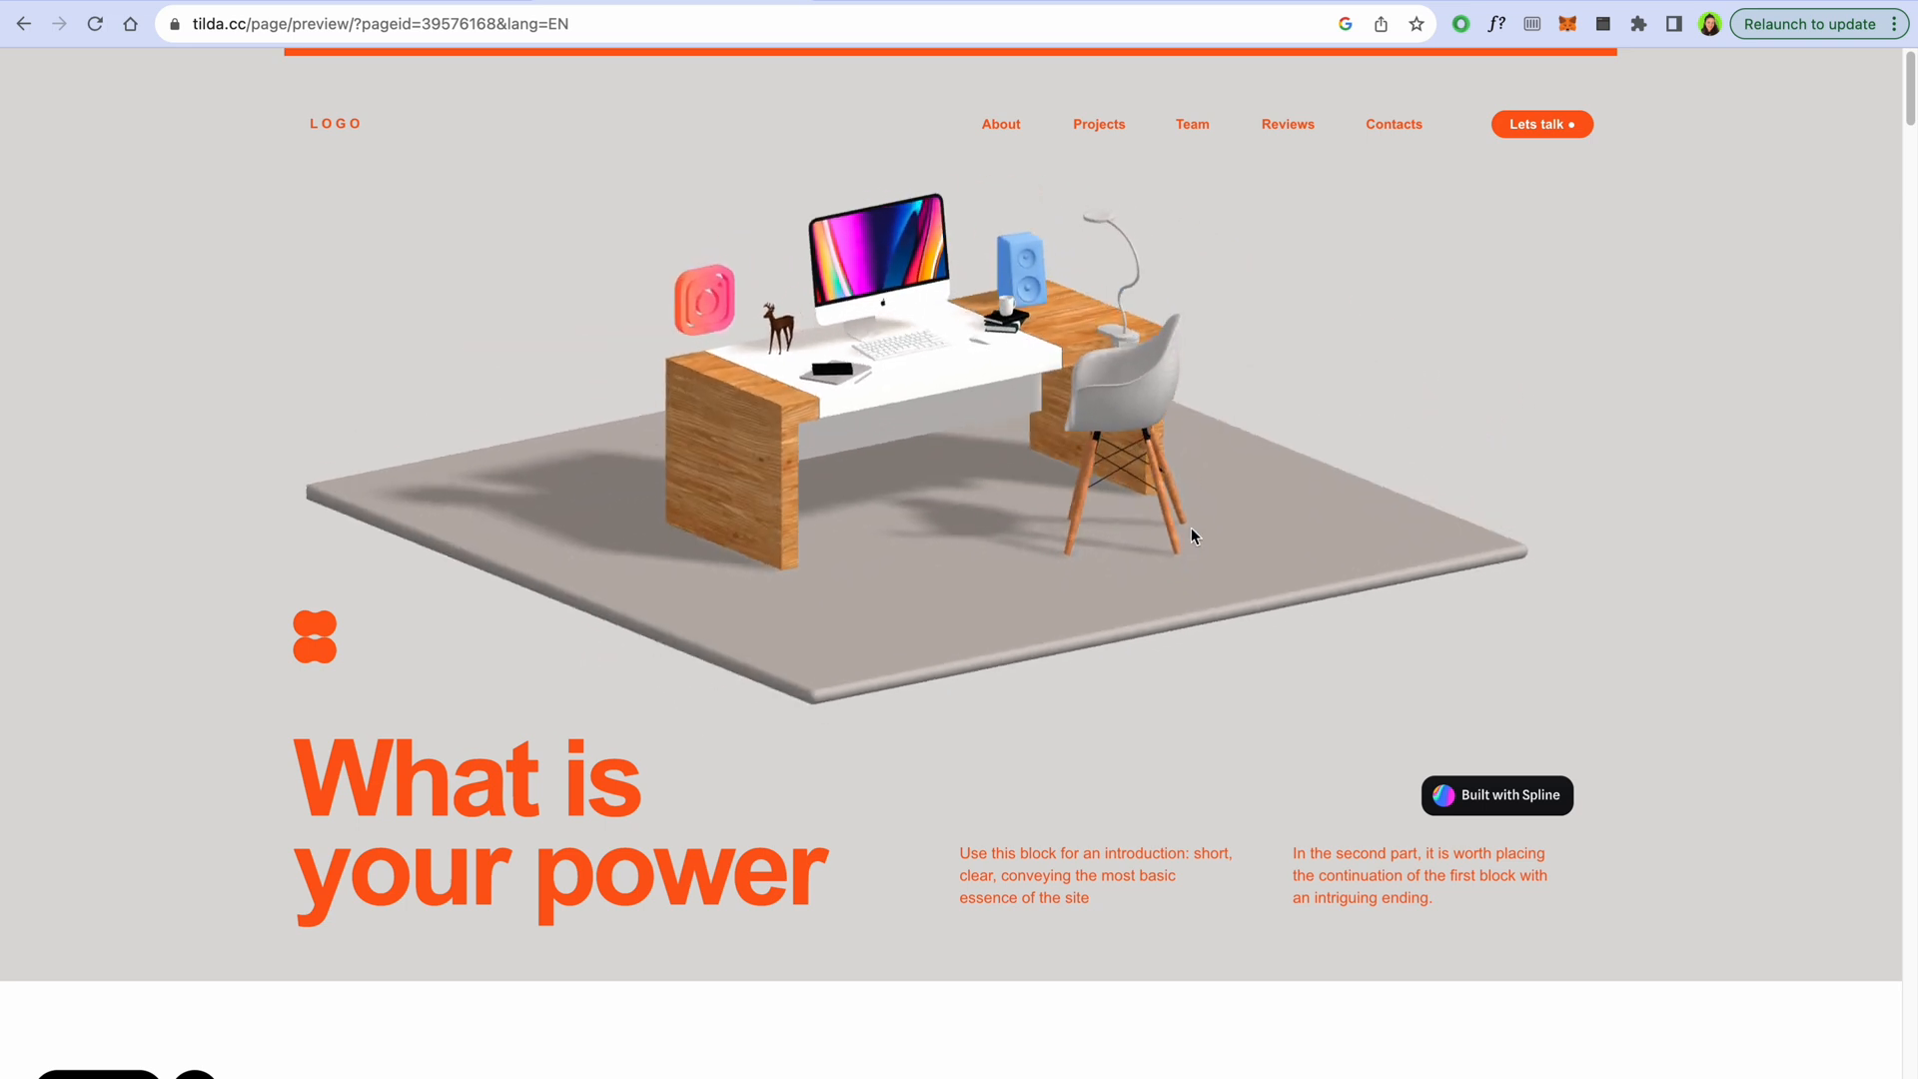
Step: Show the 3D Glass with Spline demo site with its floating glass spheres
click(1496, 795)
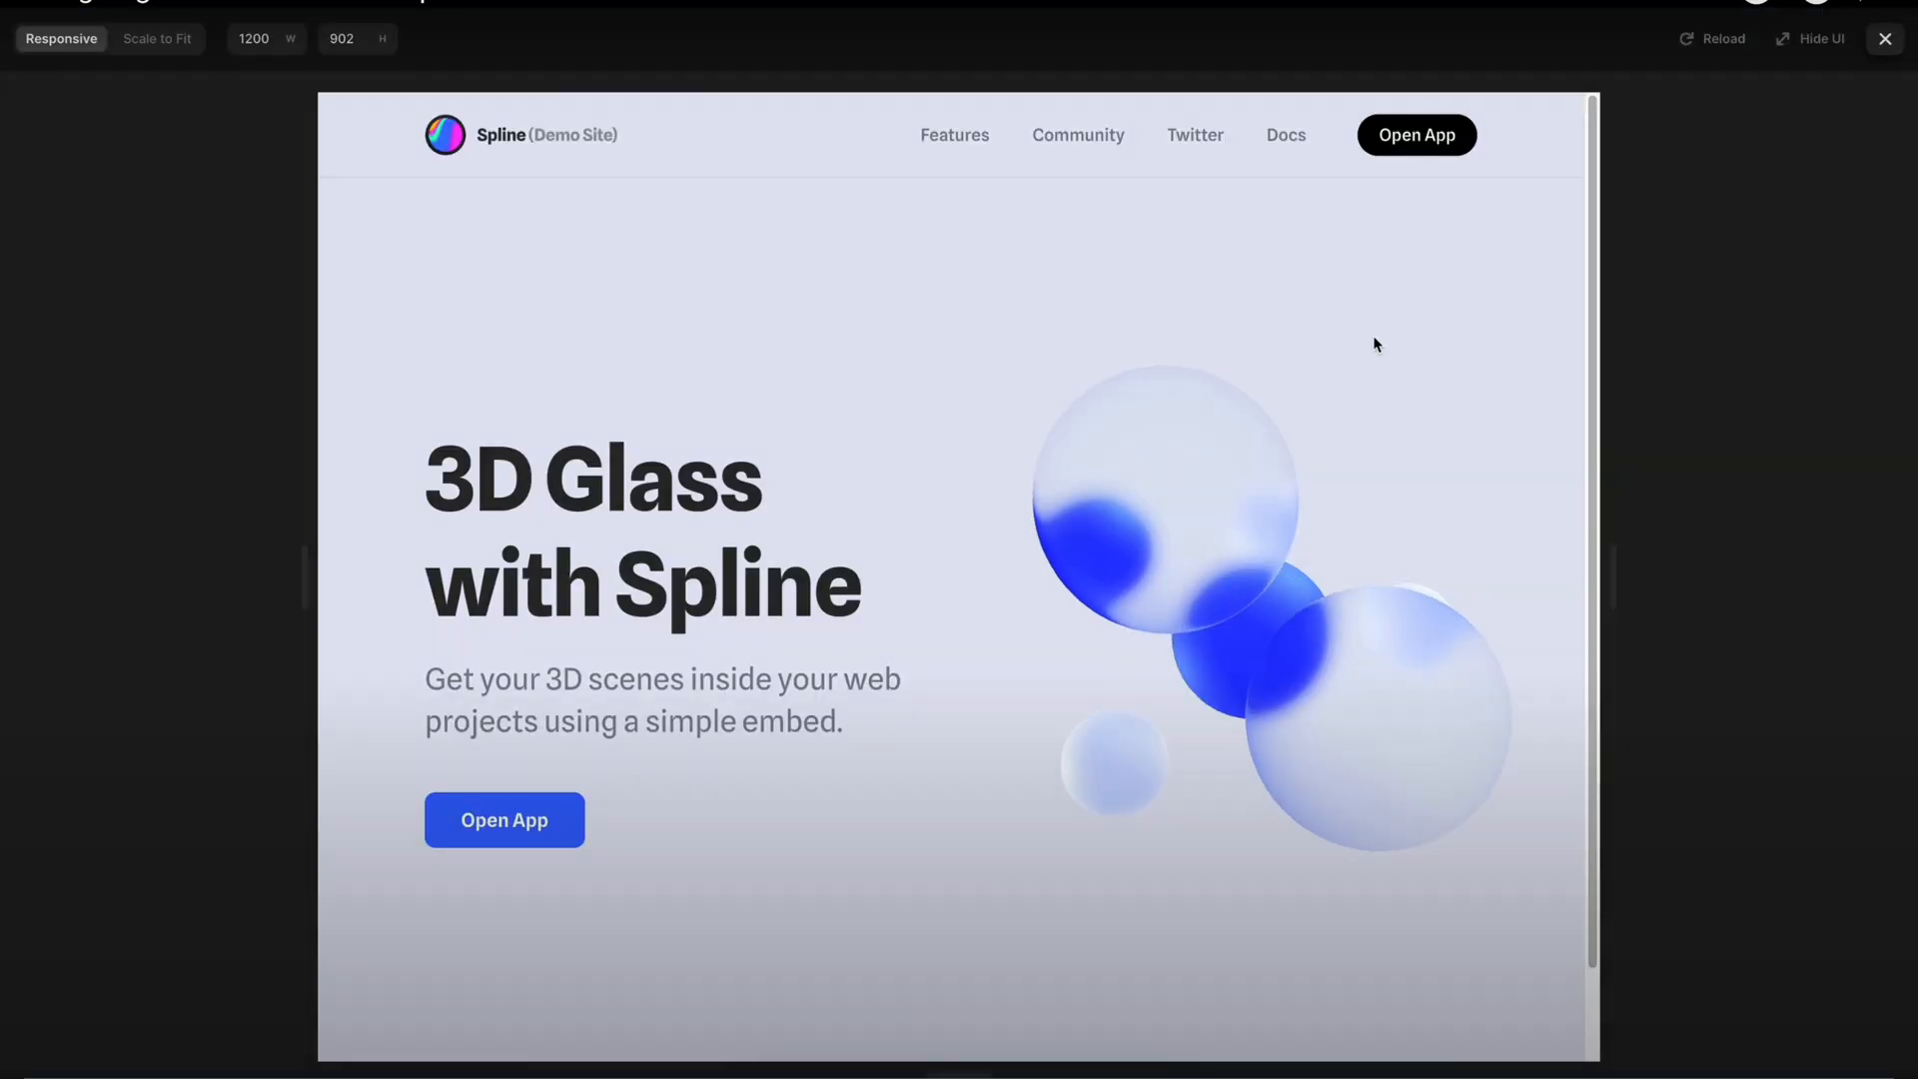
click(1882, 38)
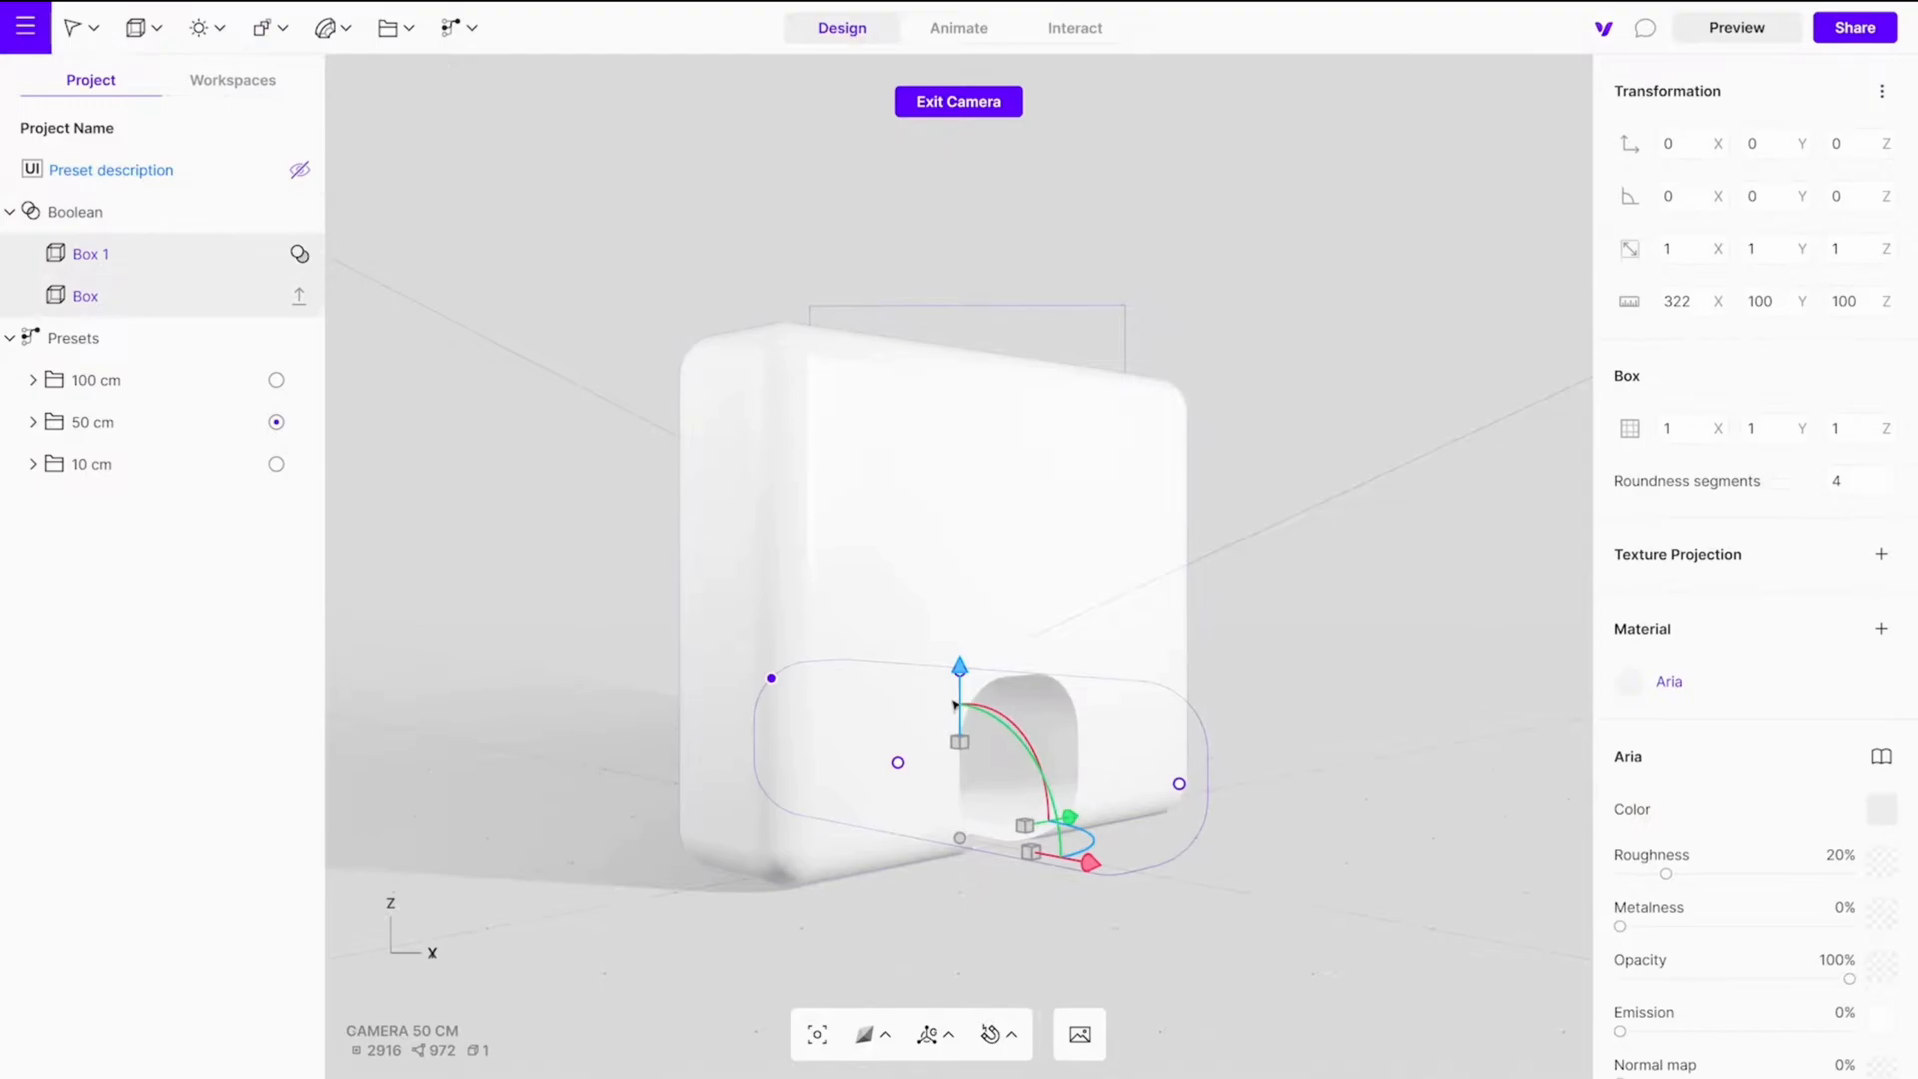
Step: Tour the boolean box, Workspaces library, earbud edit mode and Animate timeline, ending on the project dashboard
click(232, 80)
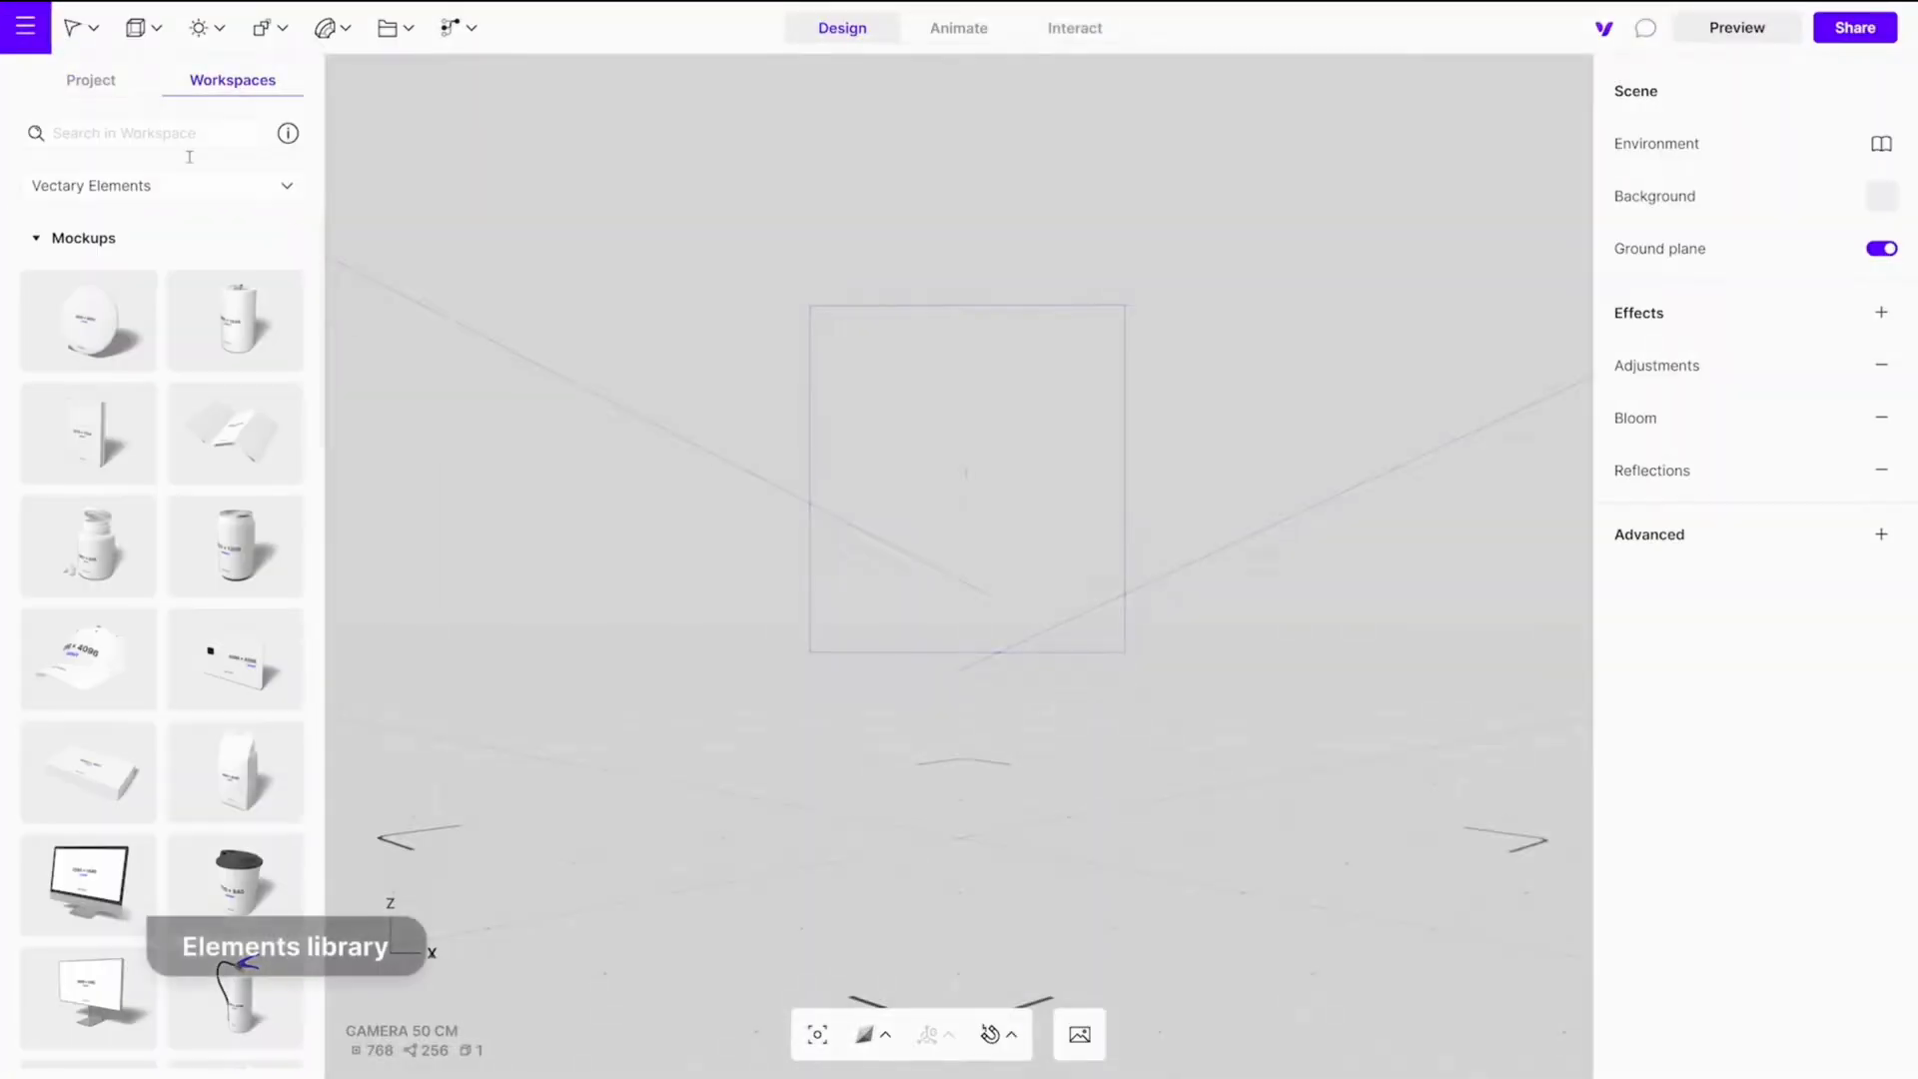
click(74, 72)
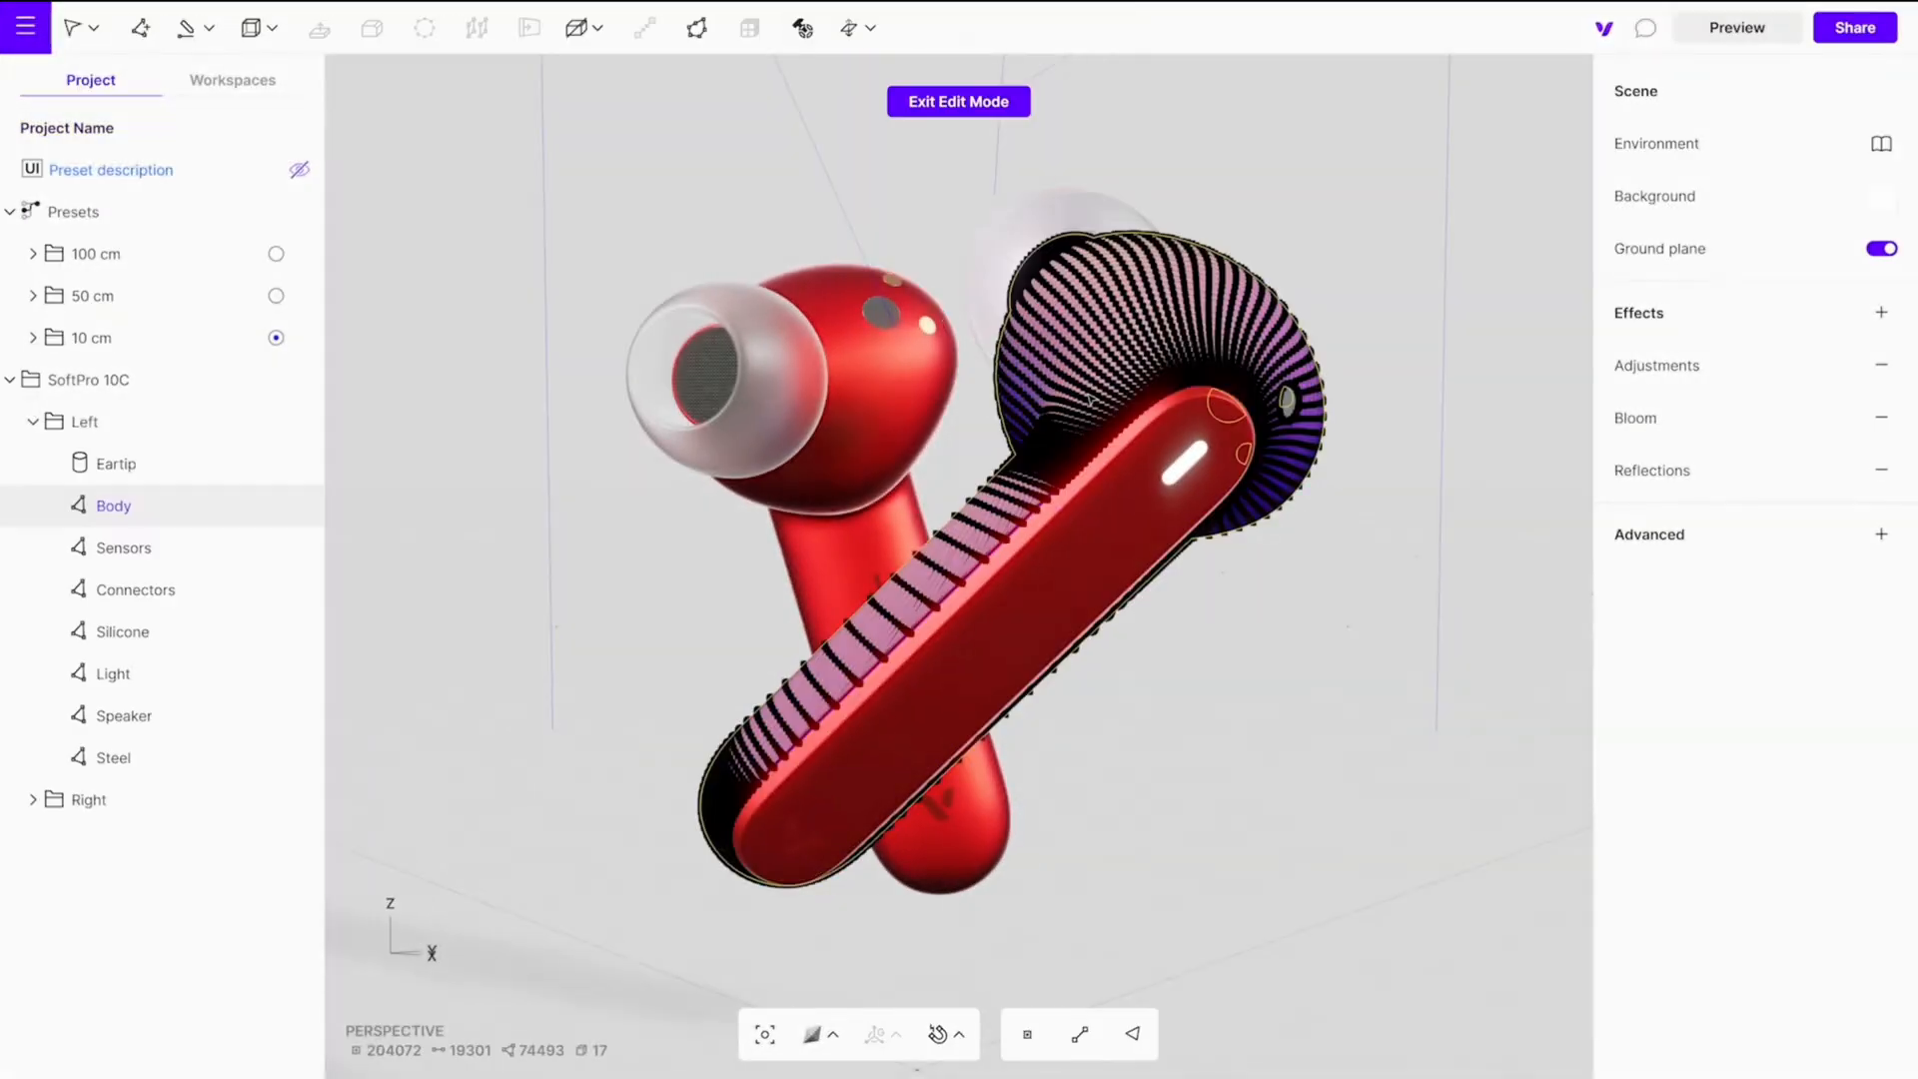
click(801, 26)
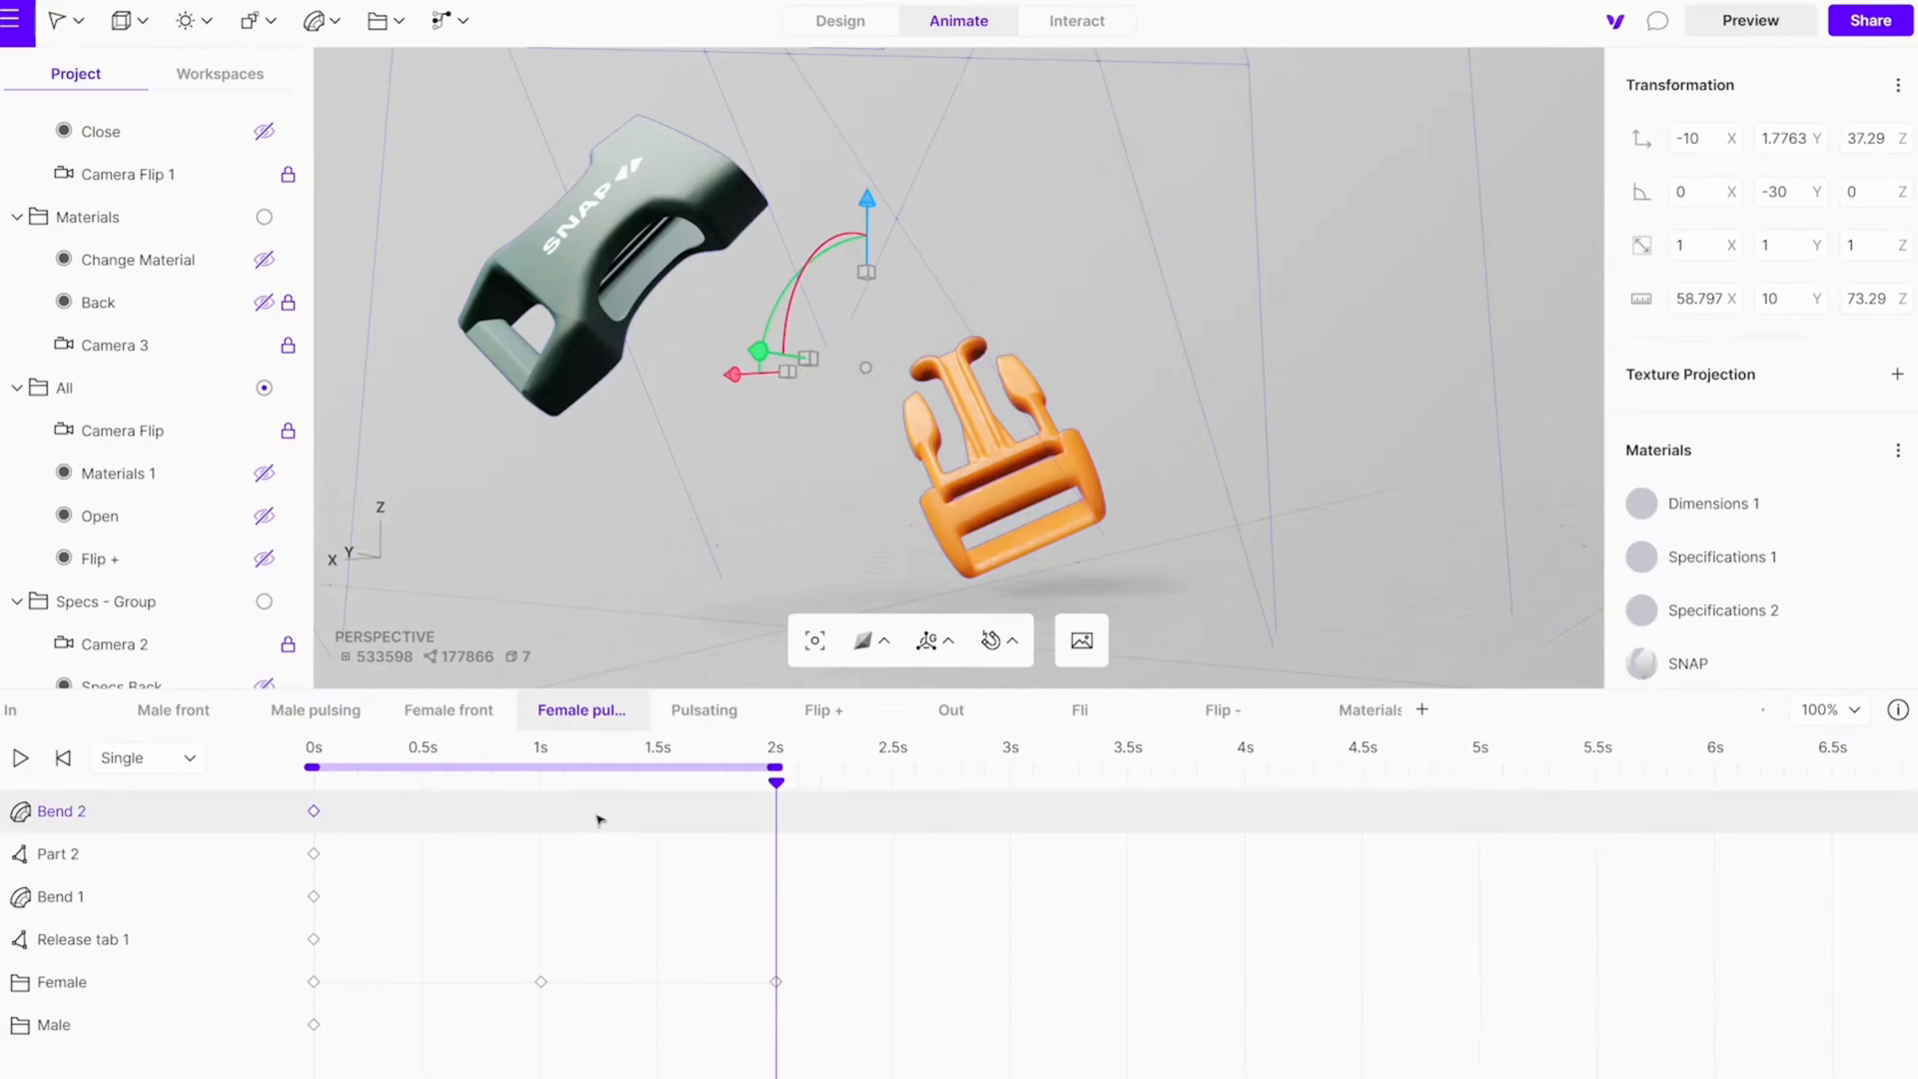
click(1079, 709)
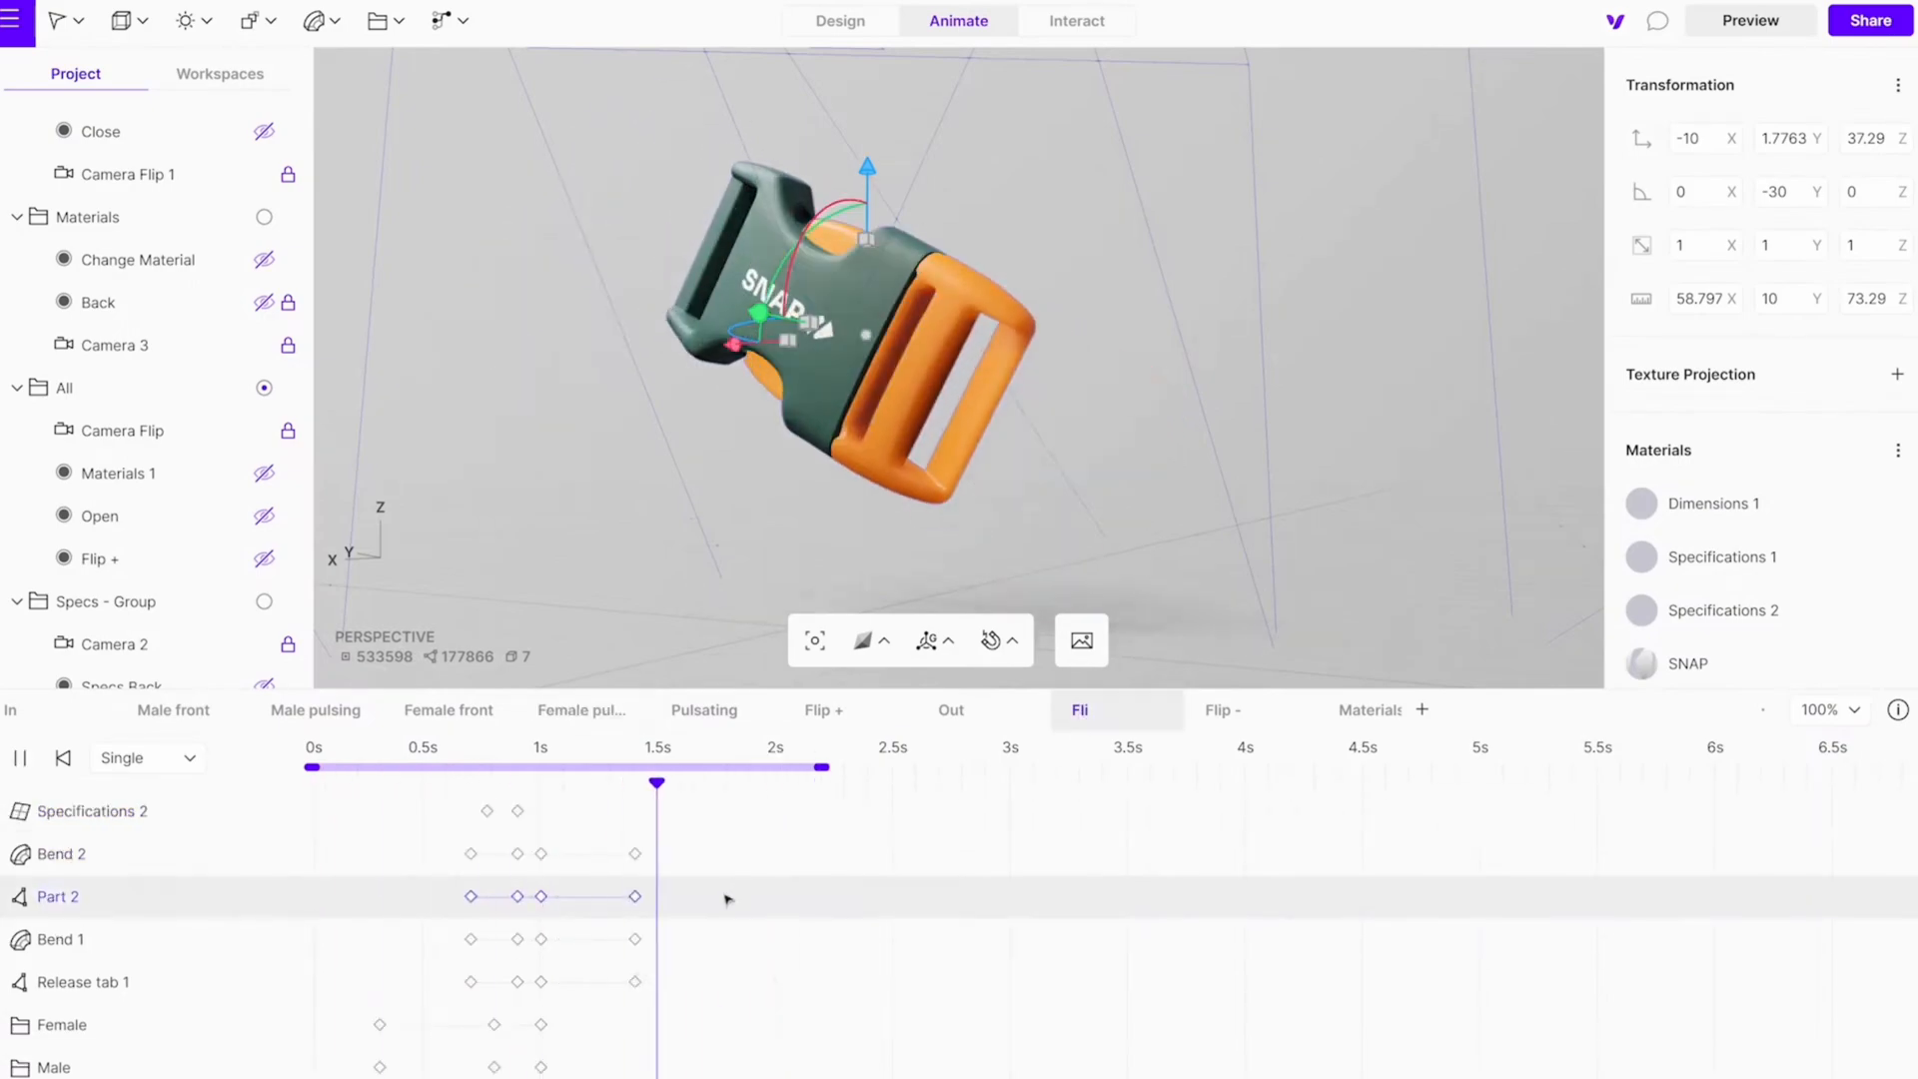
click(1074, 20)
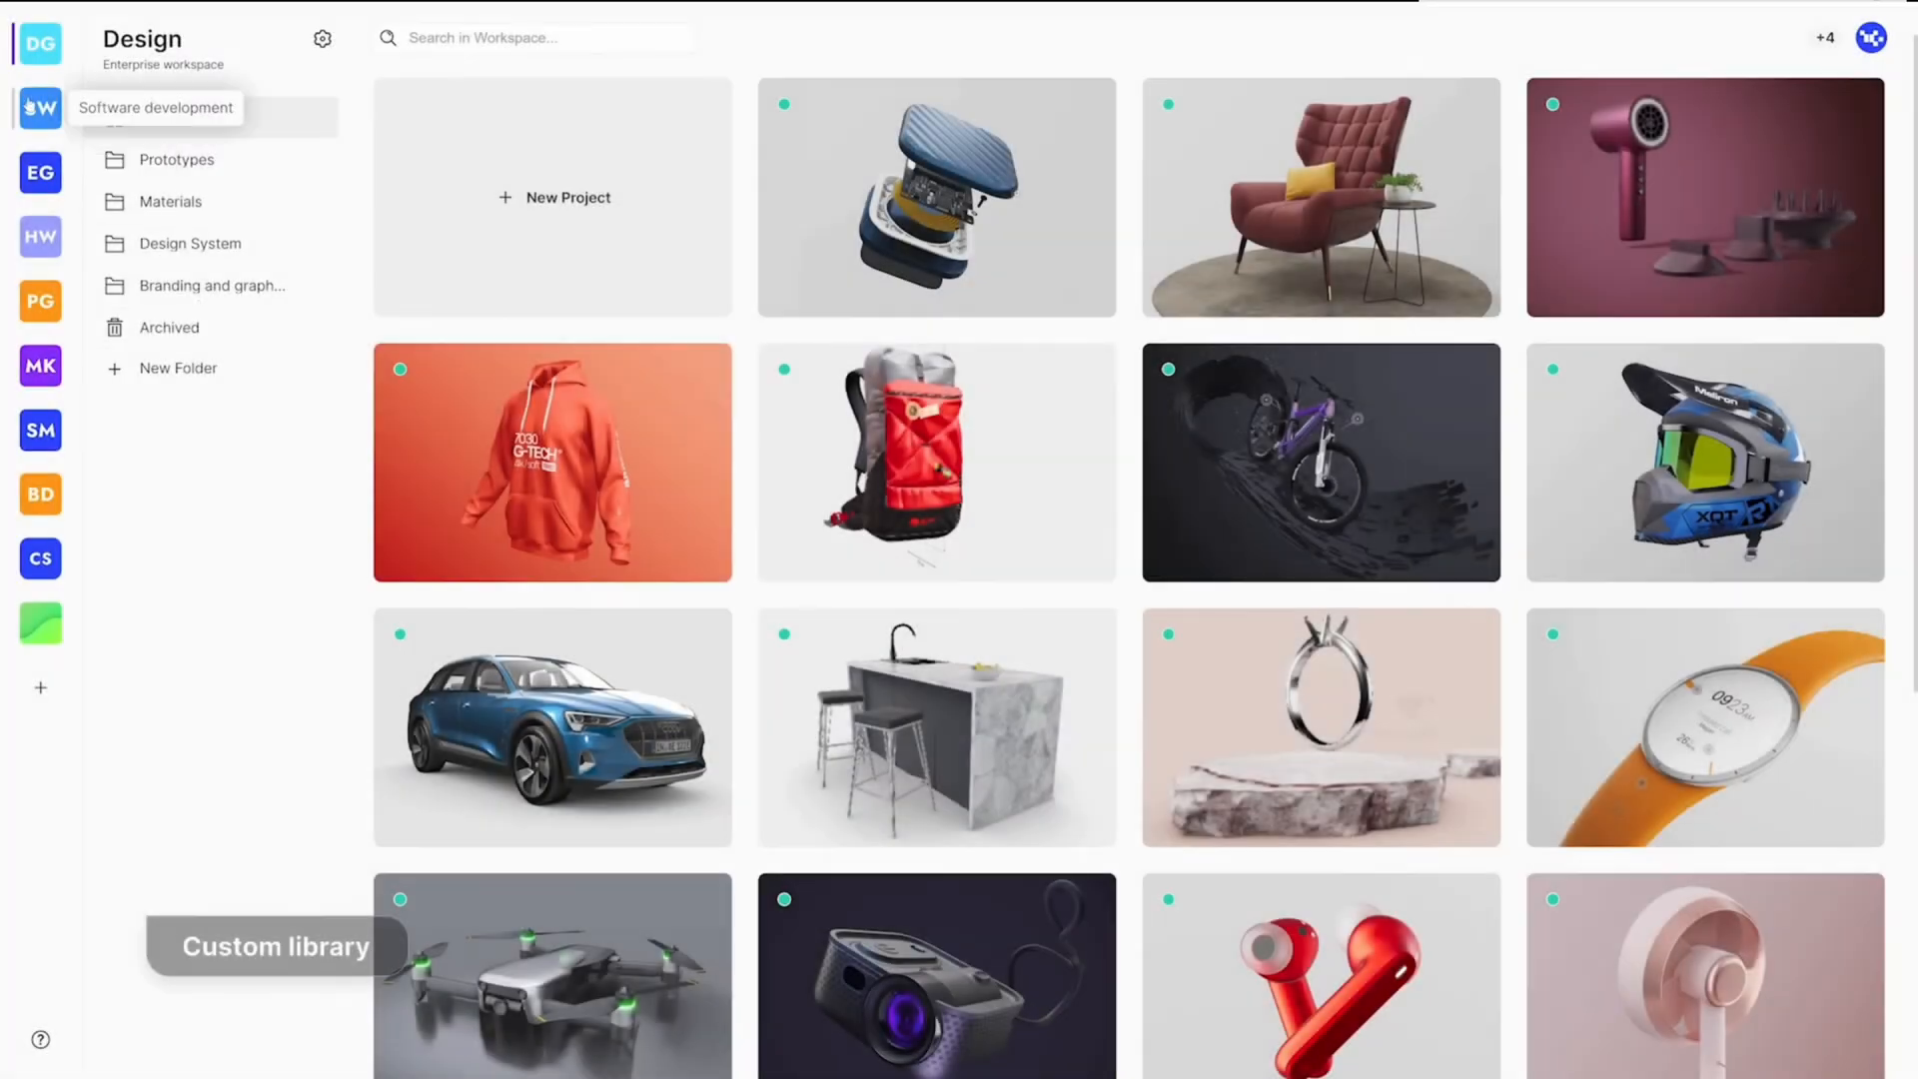
Step: Open the SoftPro 10C earbuds project, zoom on the model, and preview the armchair colour configurator
click(40, 172)
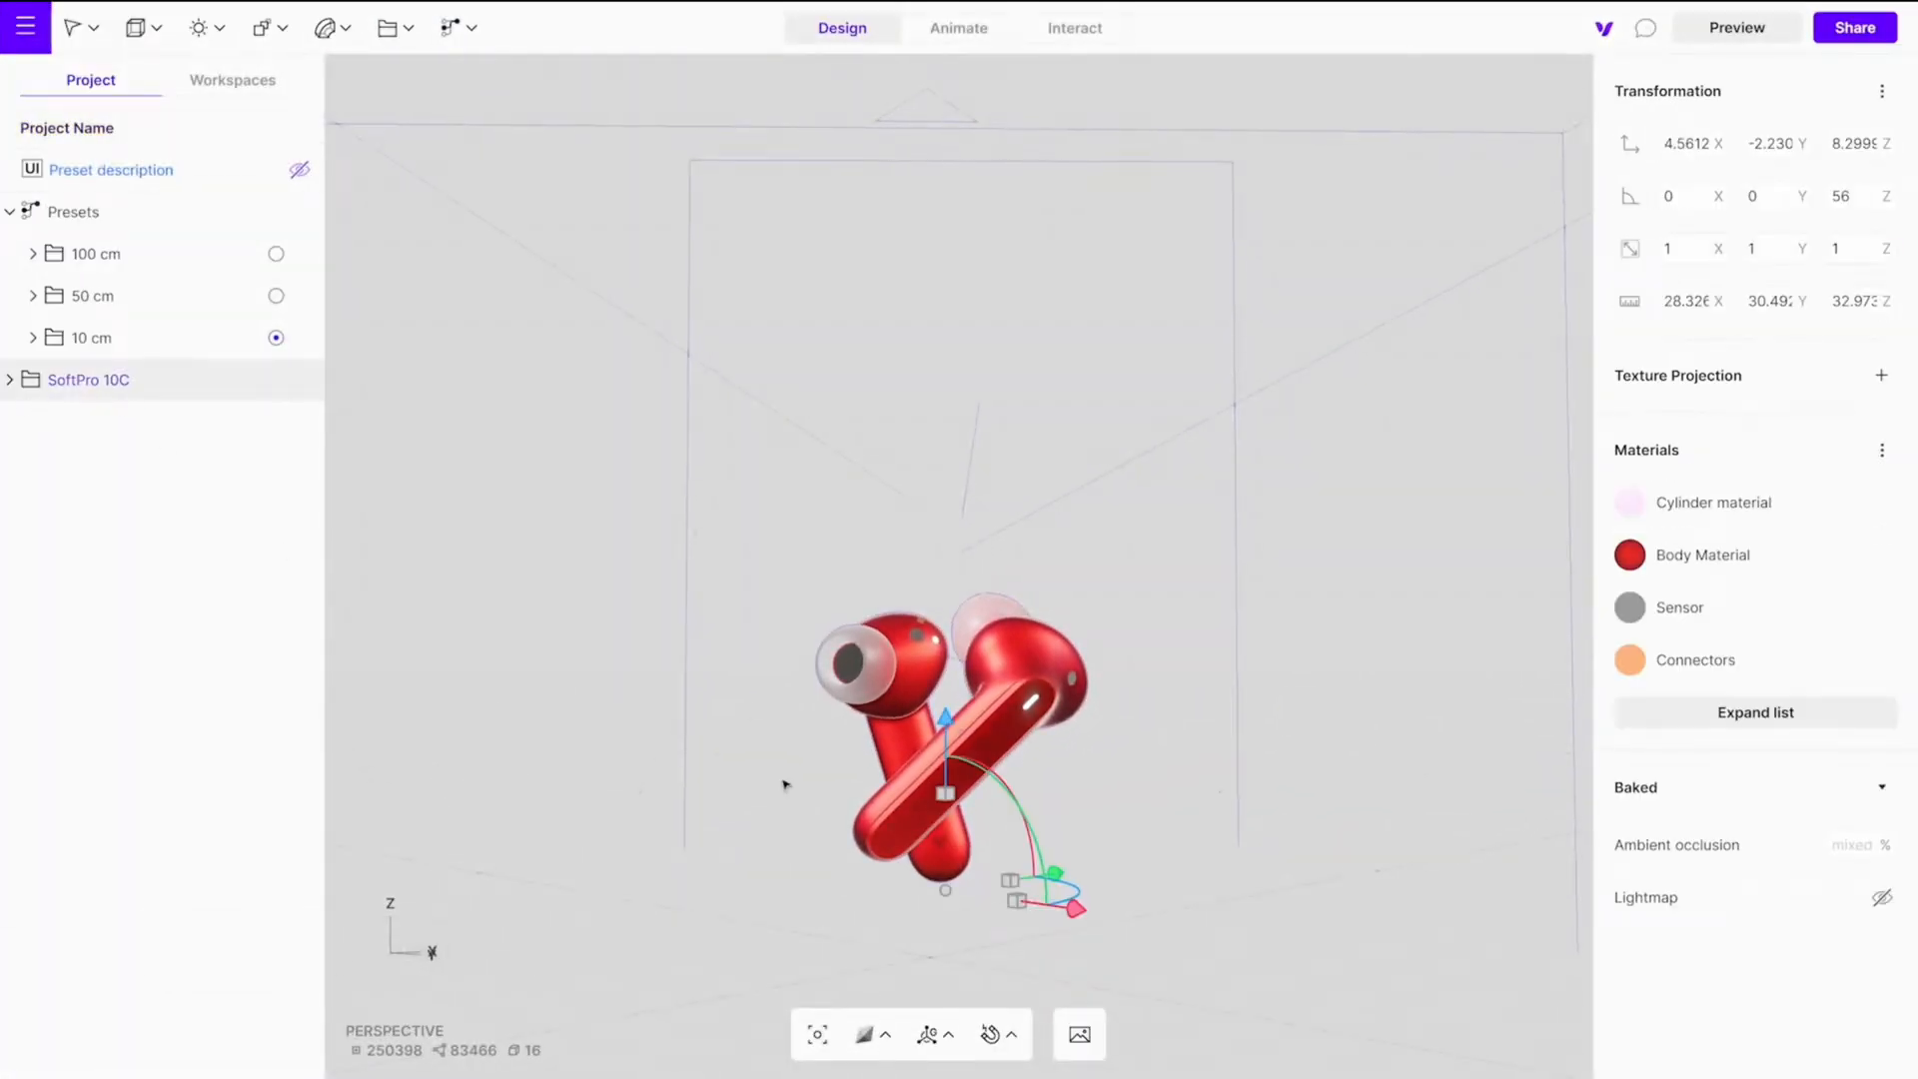
scroll(up, 3)
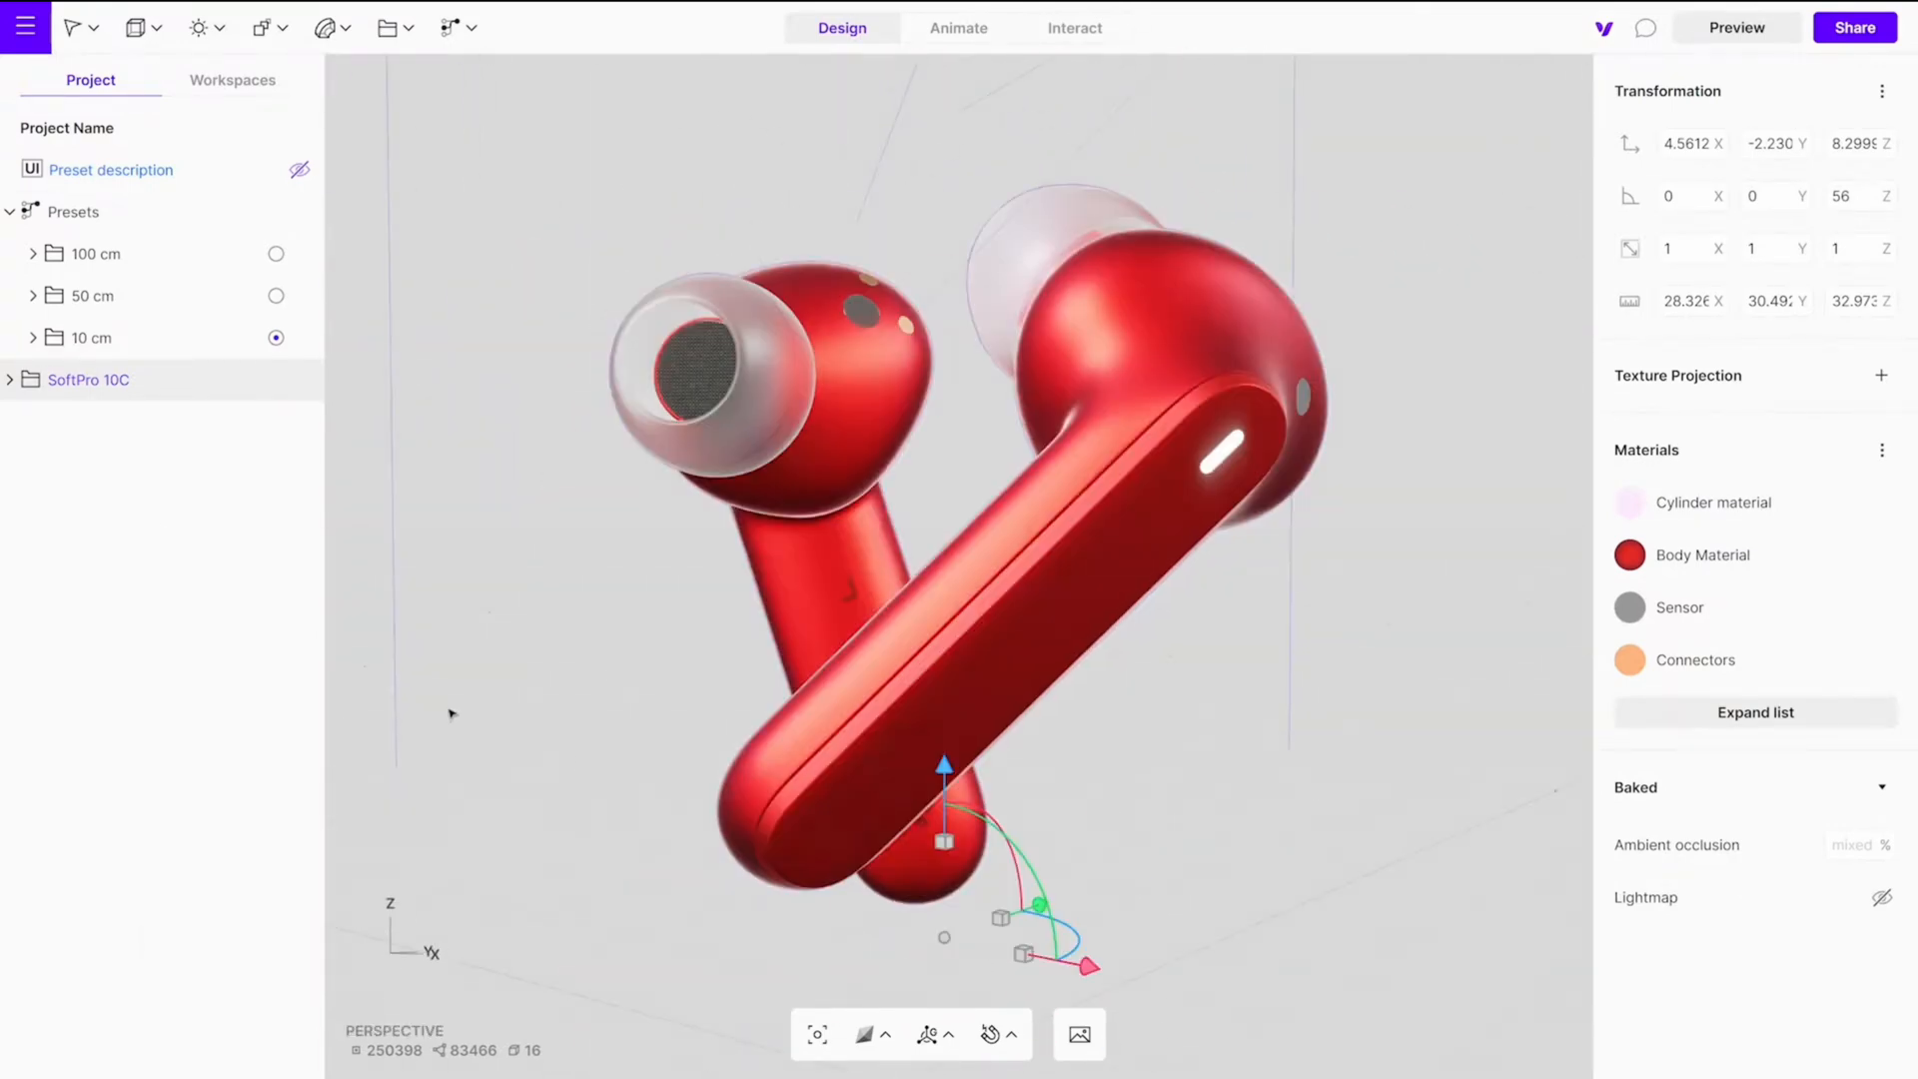
click(1736, 26)
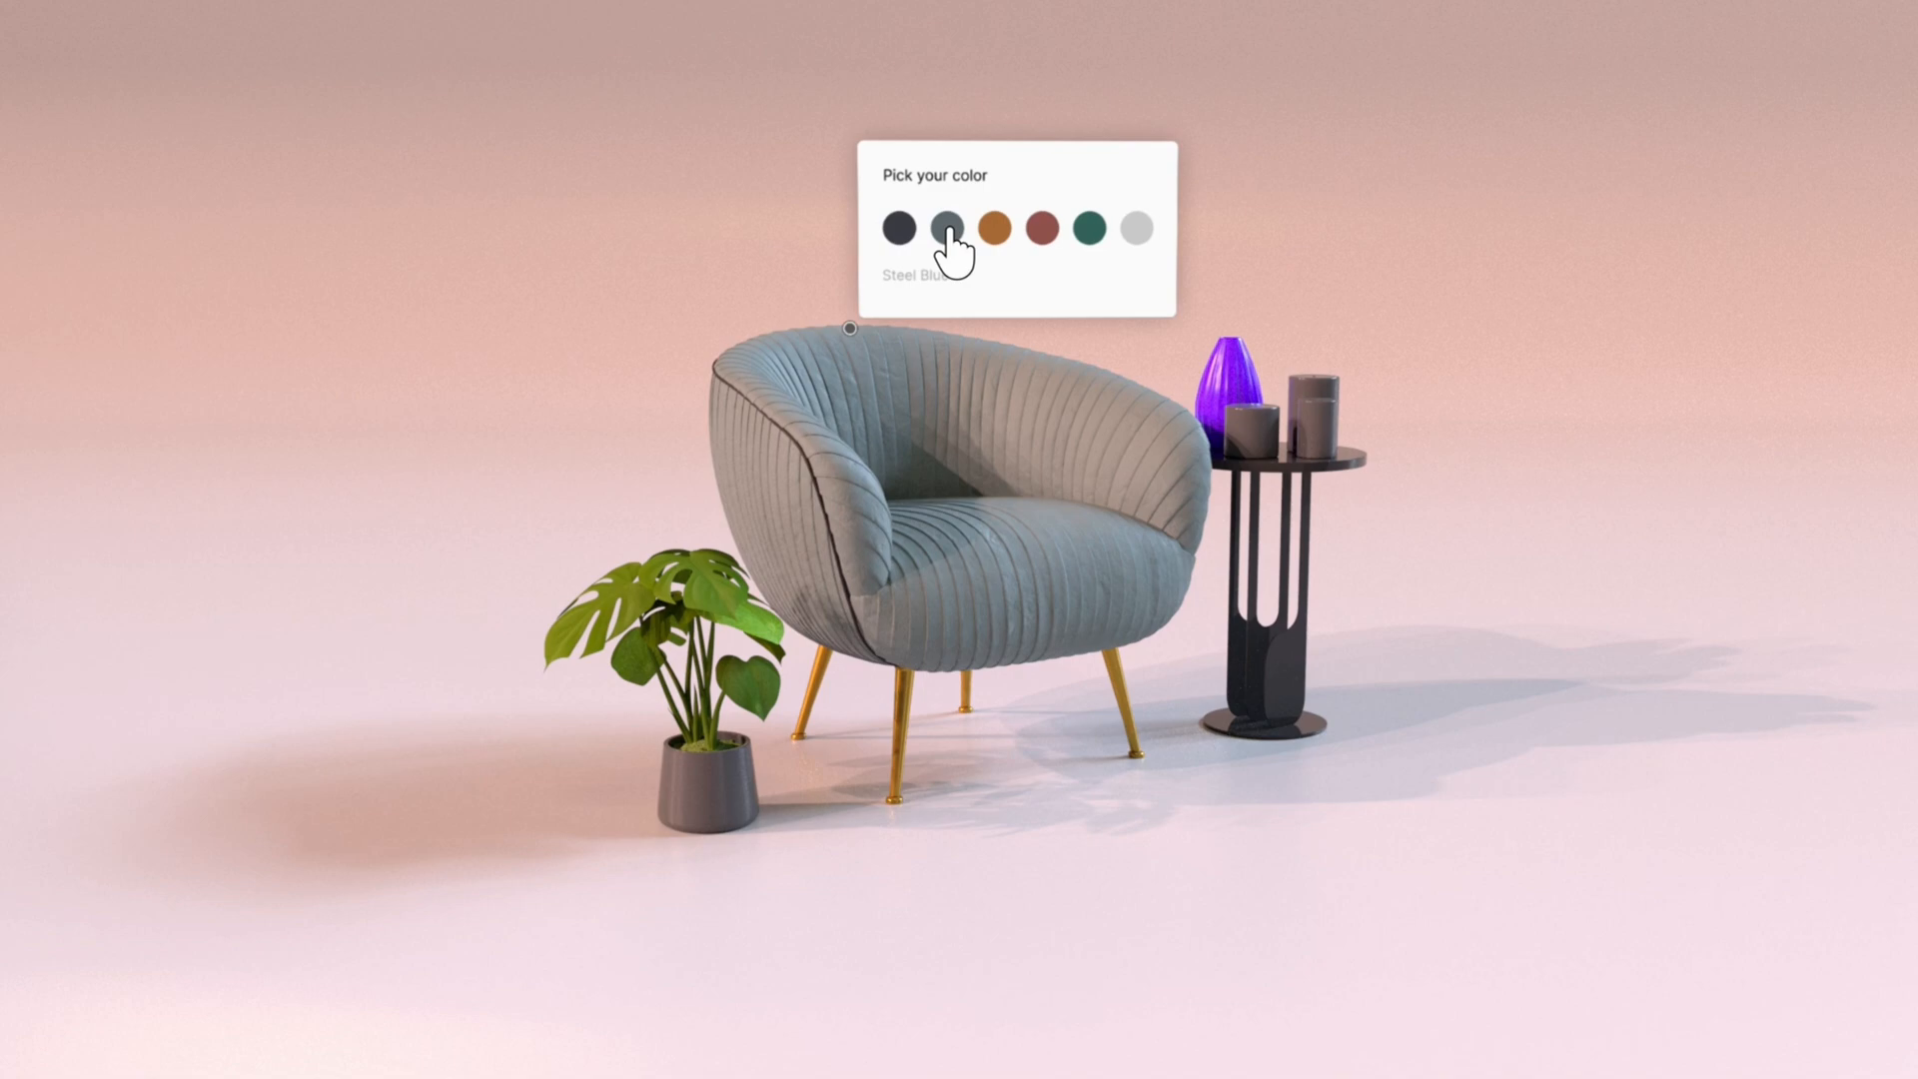
Step: Try another armchair colour, show Share and UI Elements, then reach Vectary 3D Elements in Figma's plugin menu
click(995, 228)
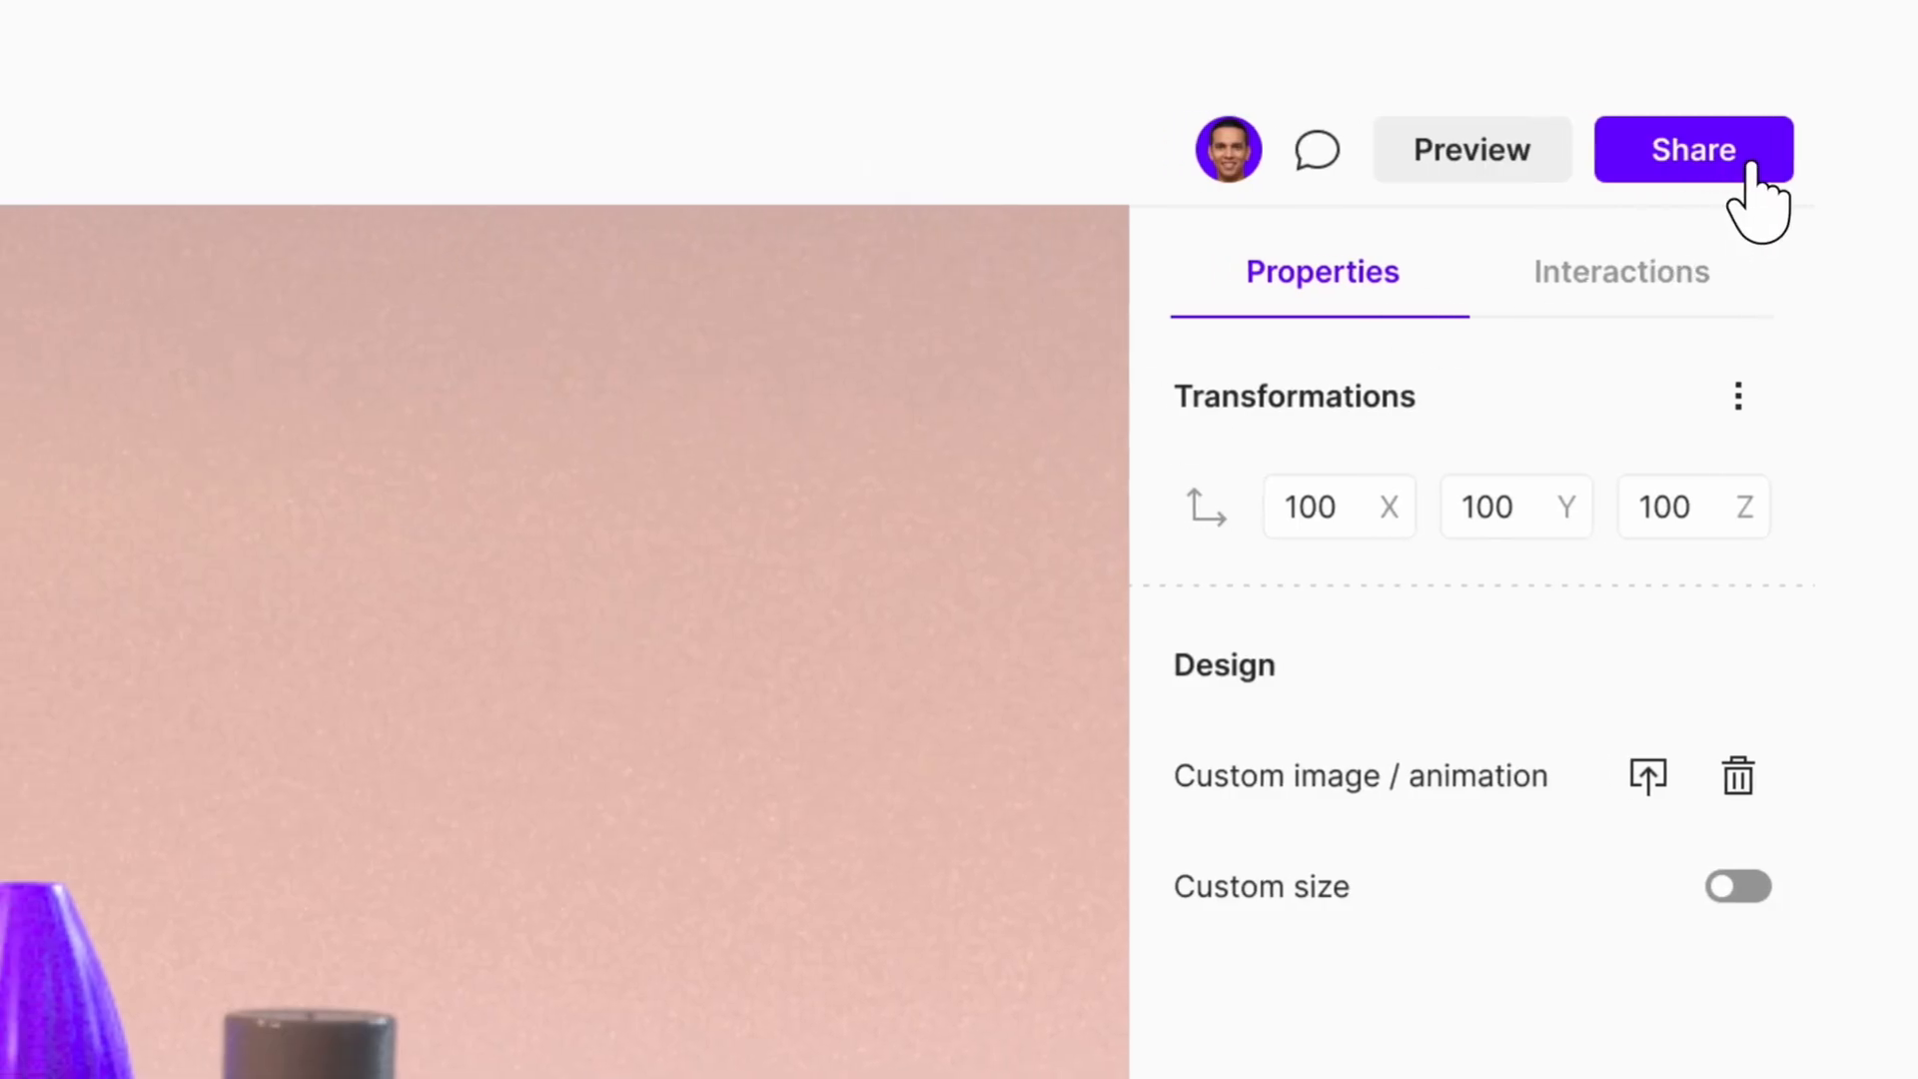
click(1468, 150)
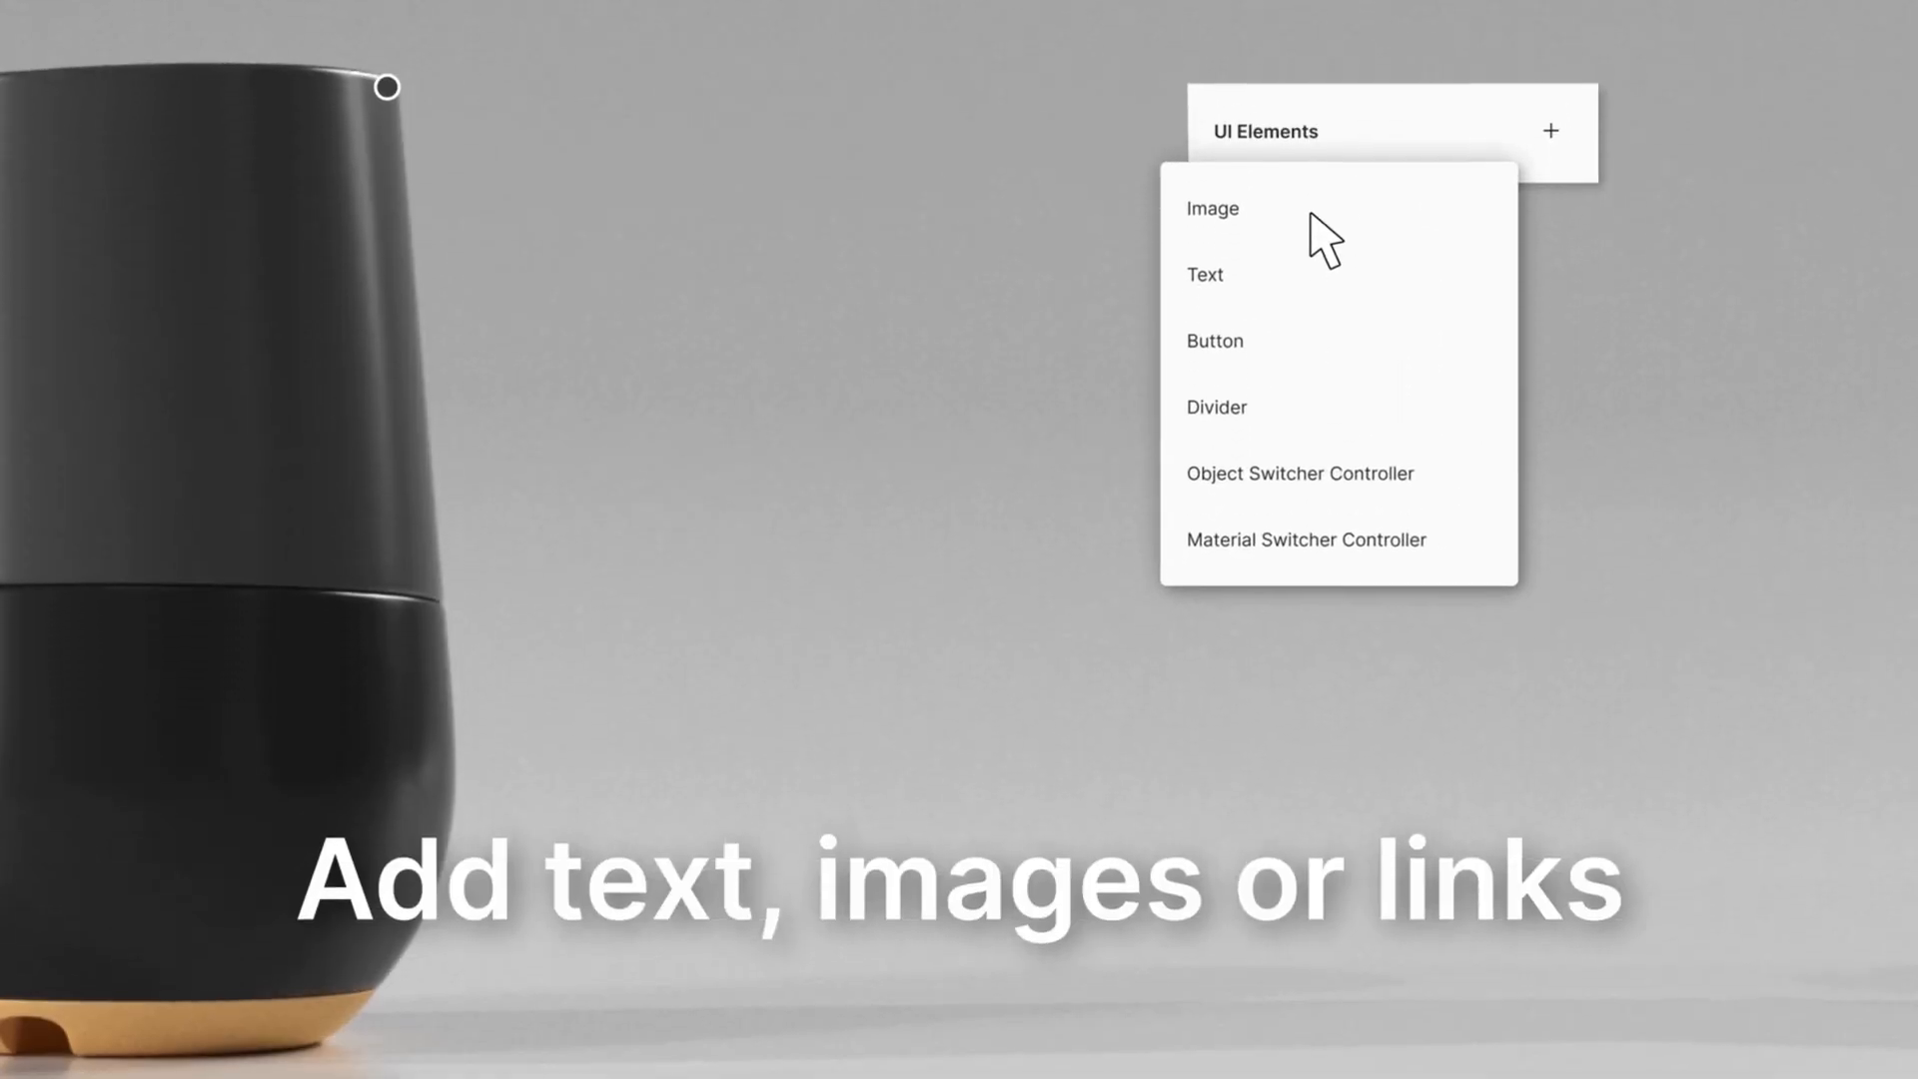
click(1211, 208)
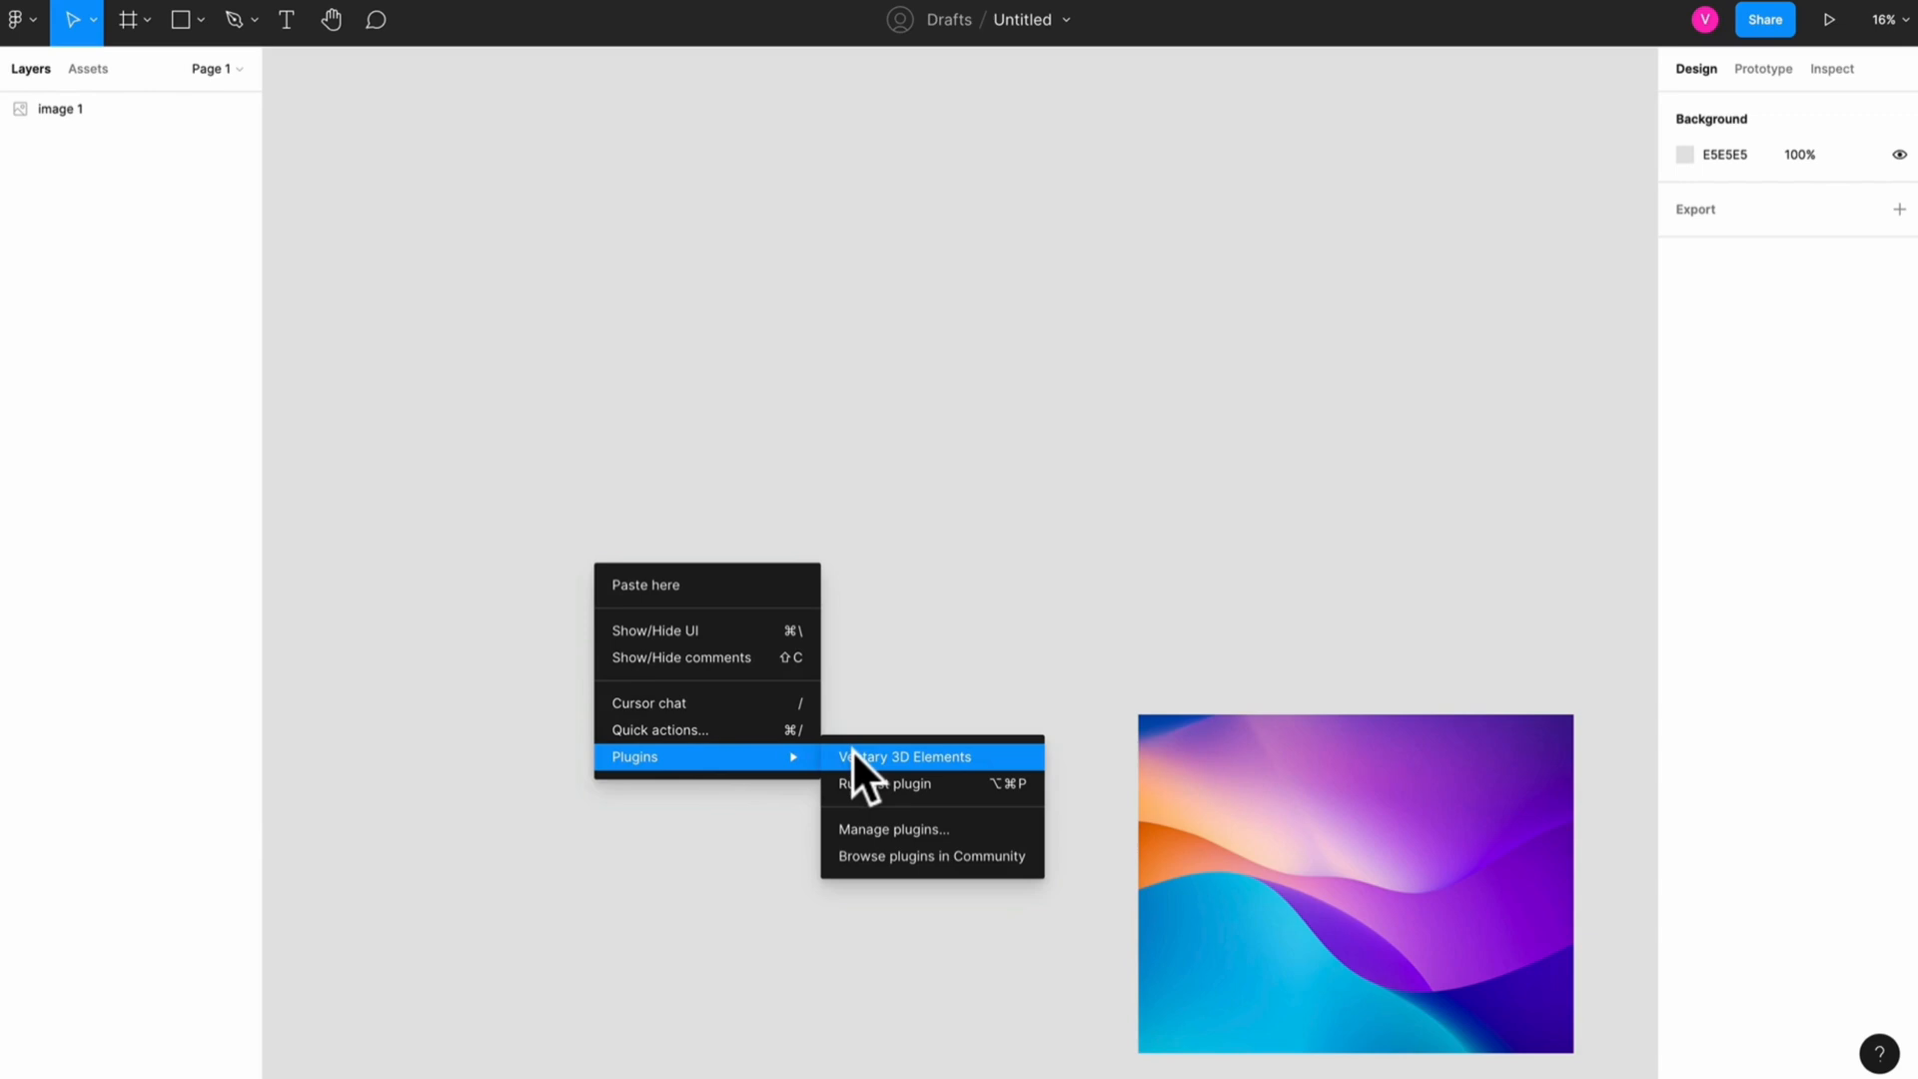
click(903, 755)
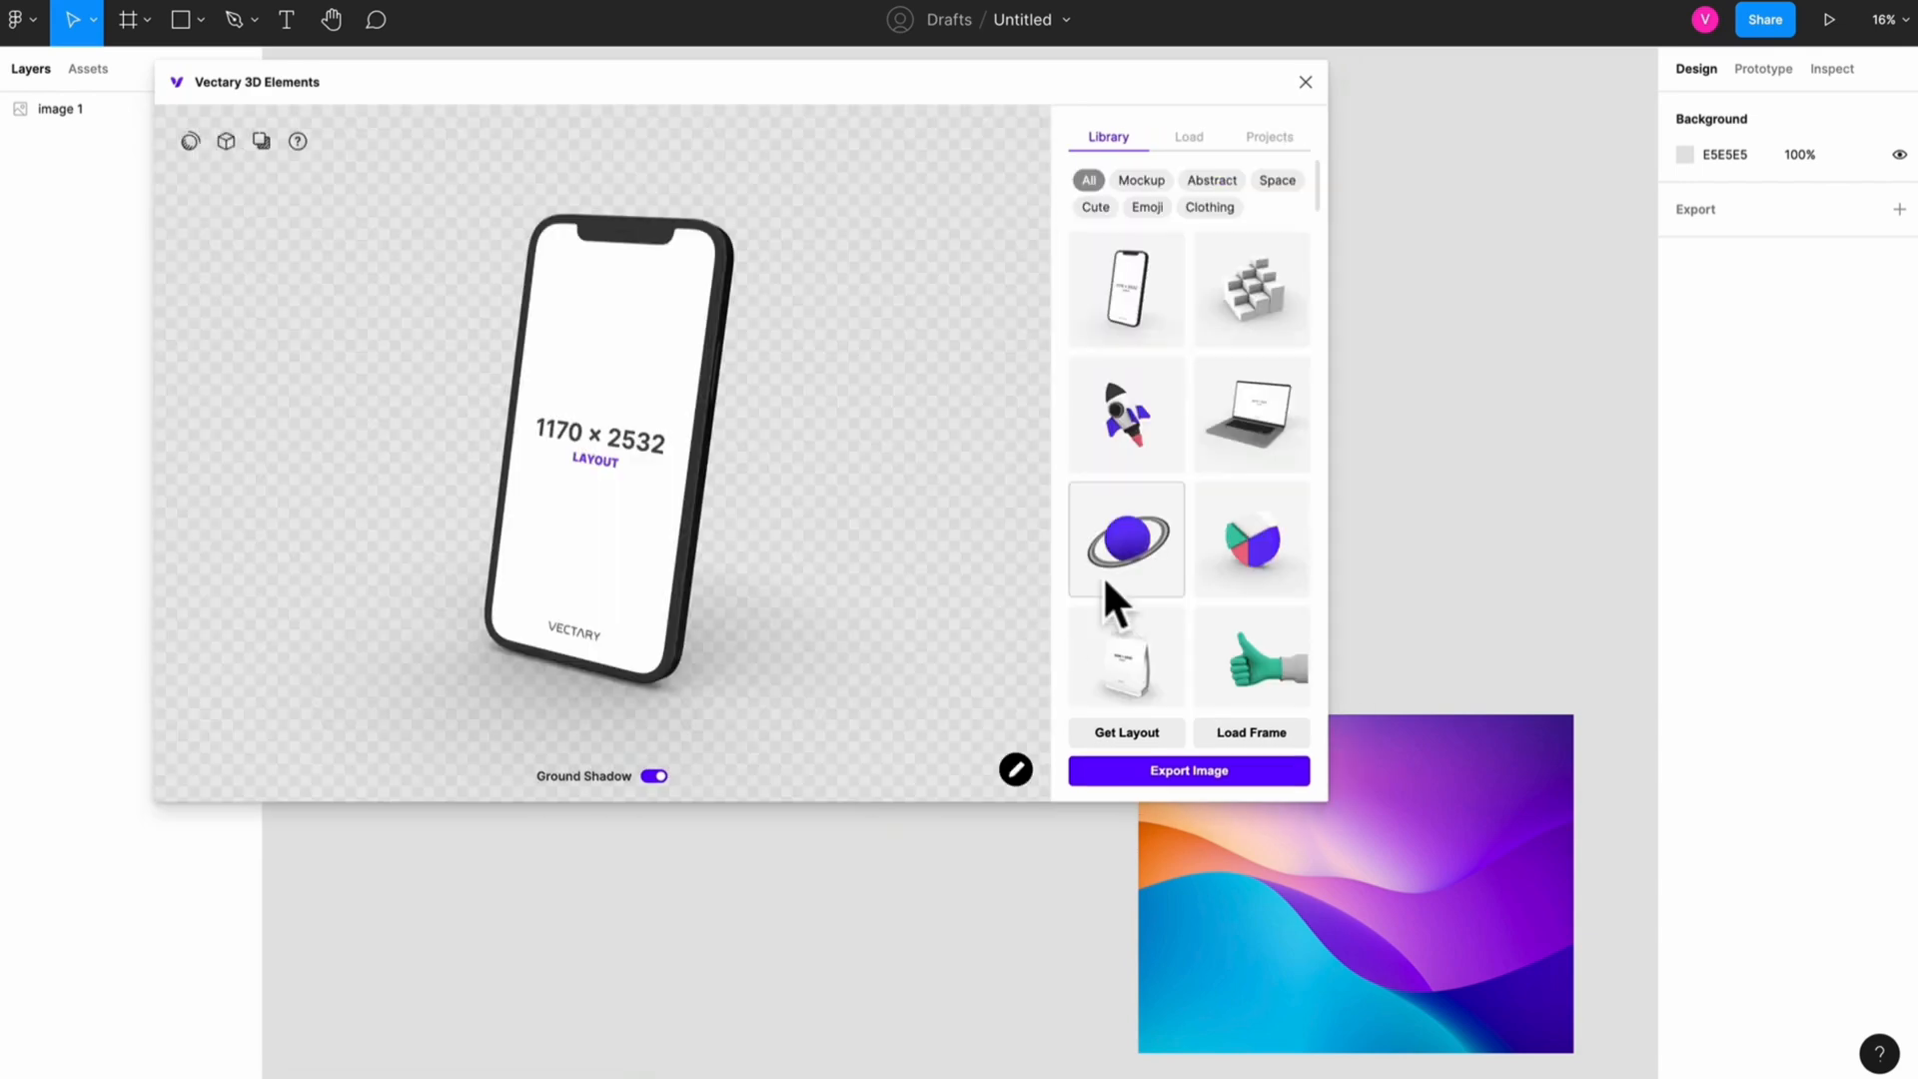
Step: Filter the plugin library to Mockups and load the smartwatch mockup with the gradient frame
click(1141, 180)
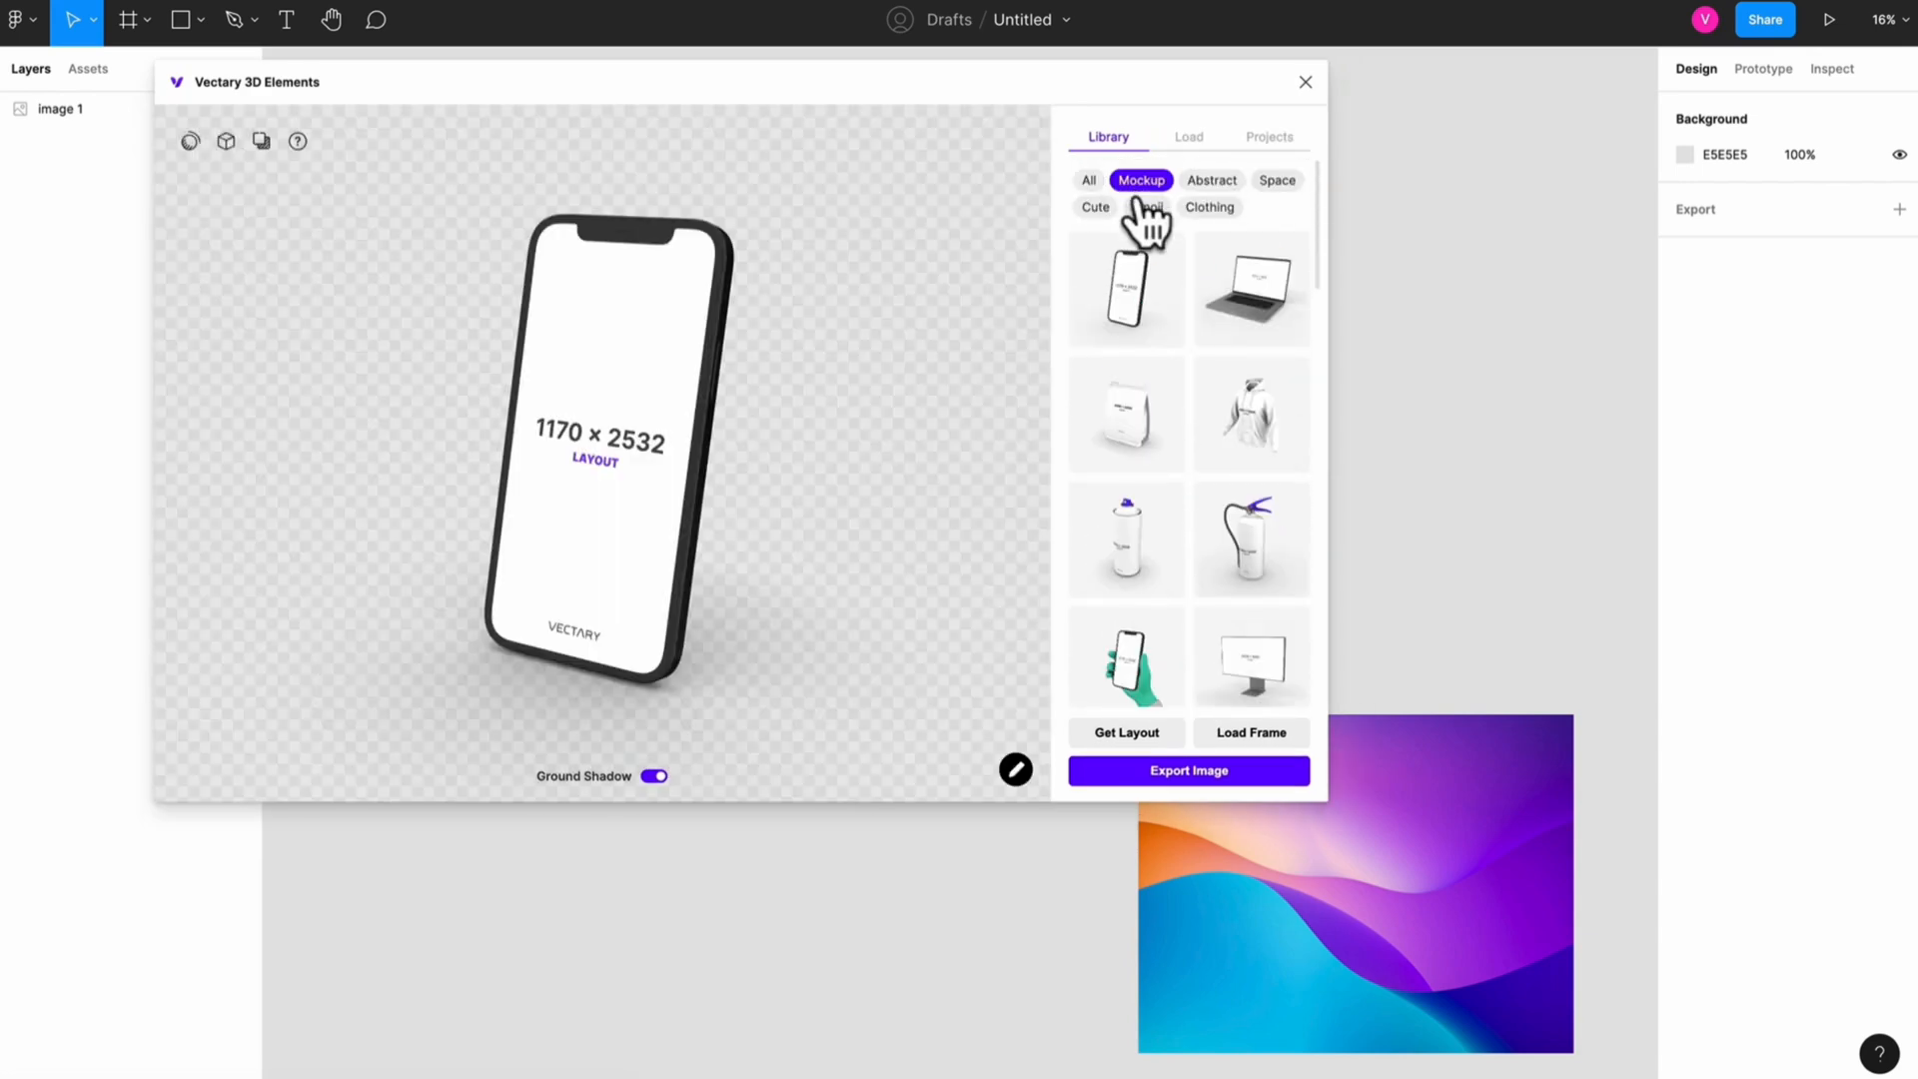
click(1125, 488)
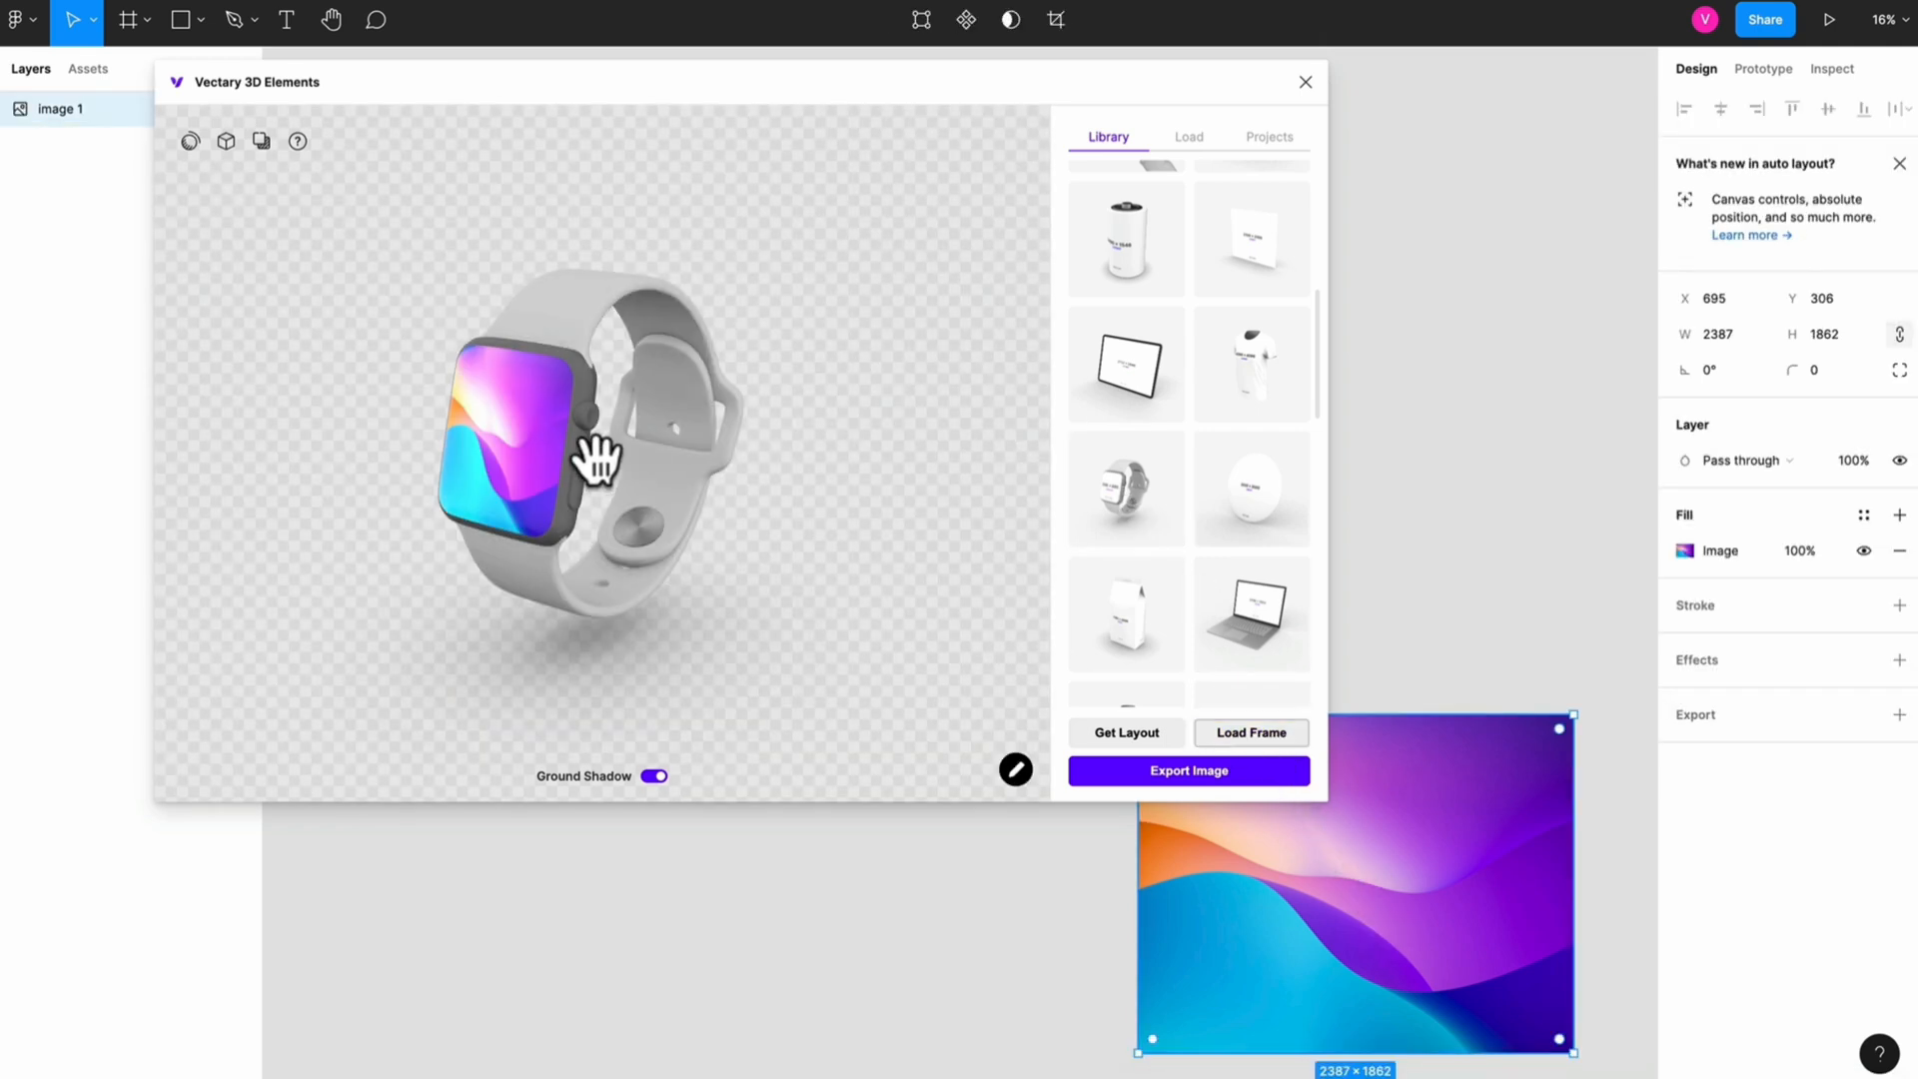
click(190, 140)
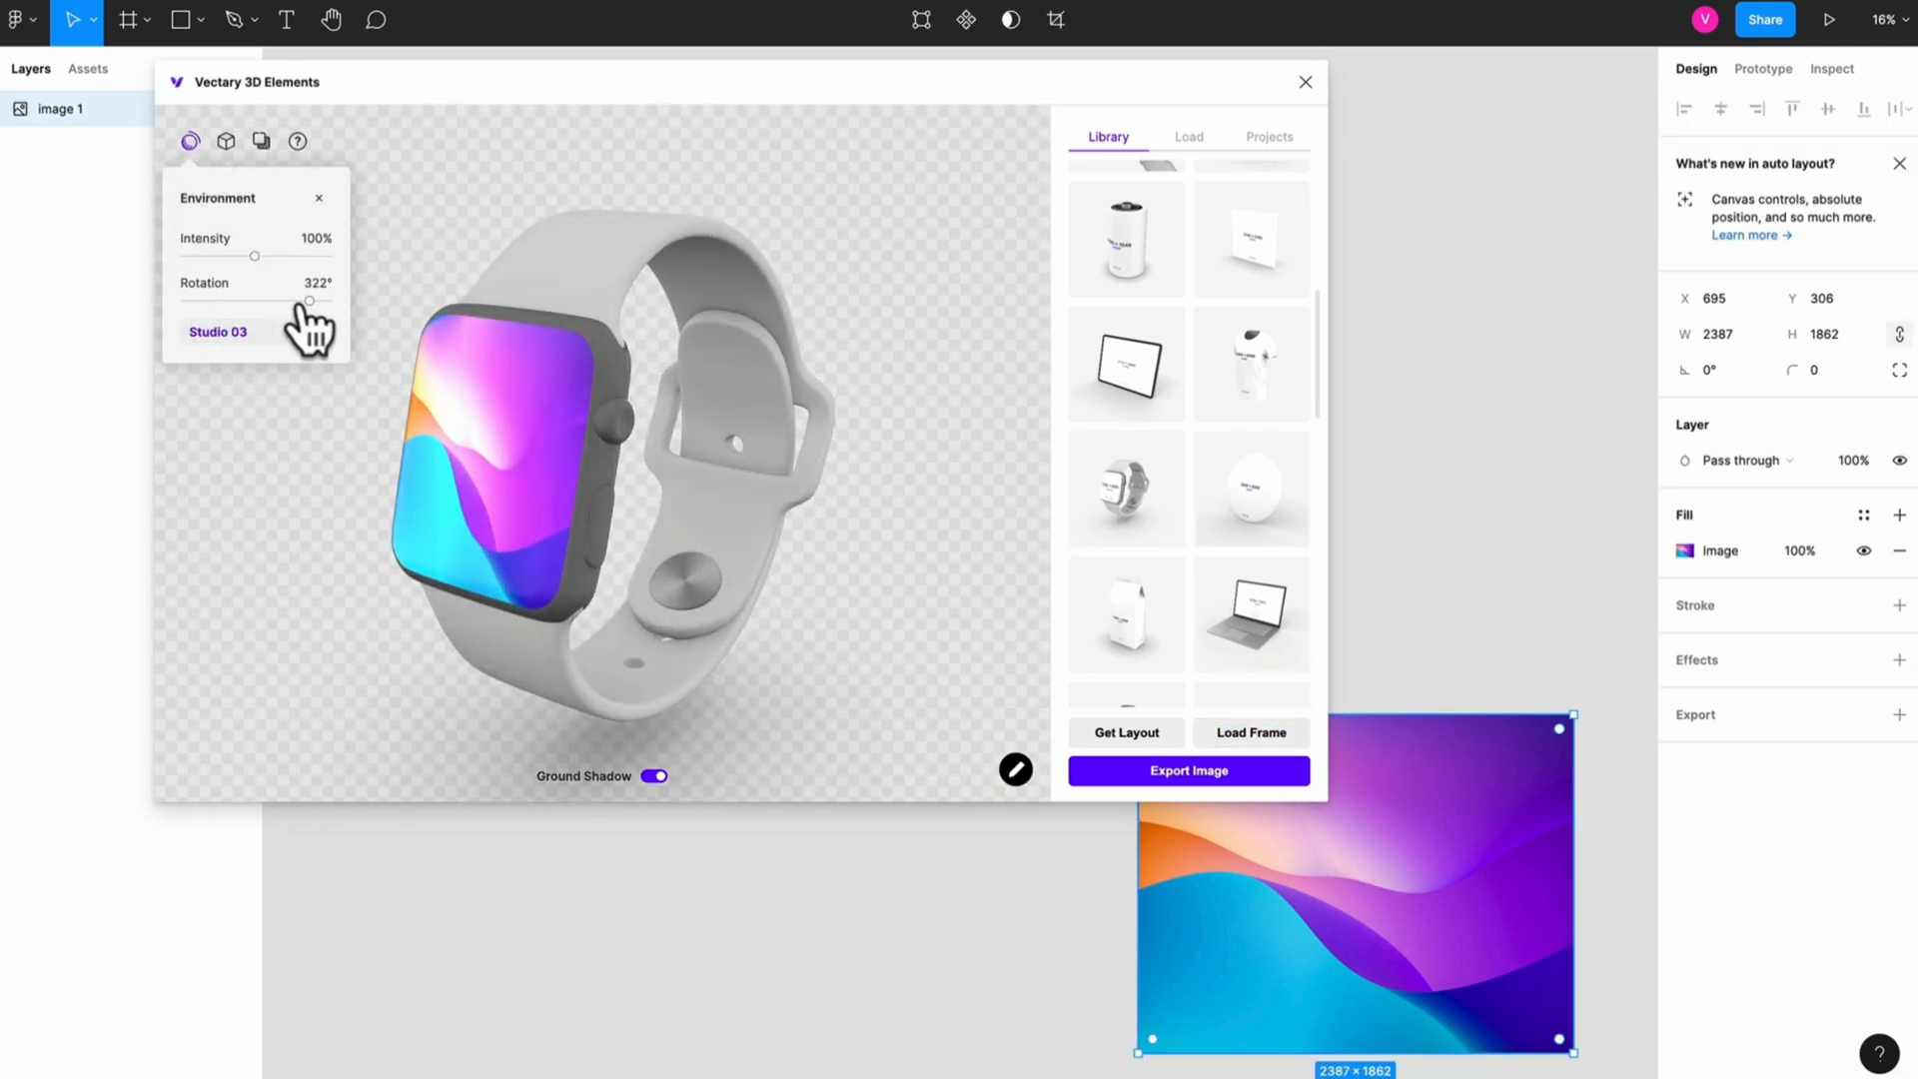
Step: Light the smartwatch mockup with the Red Wall environment preset
click(218, 332)
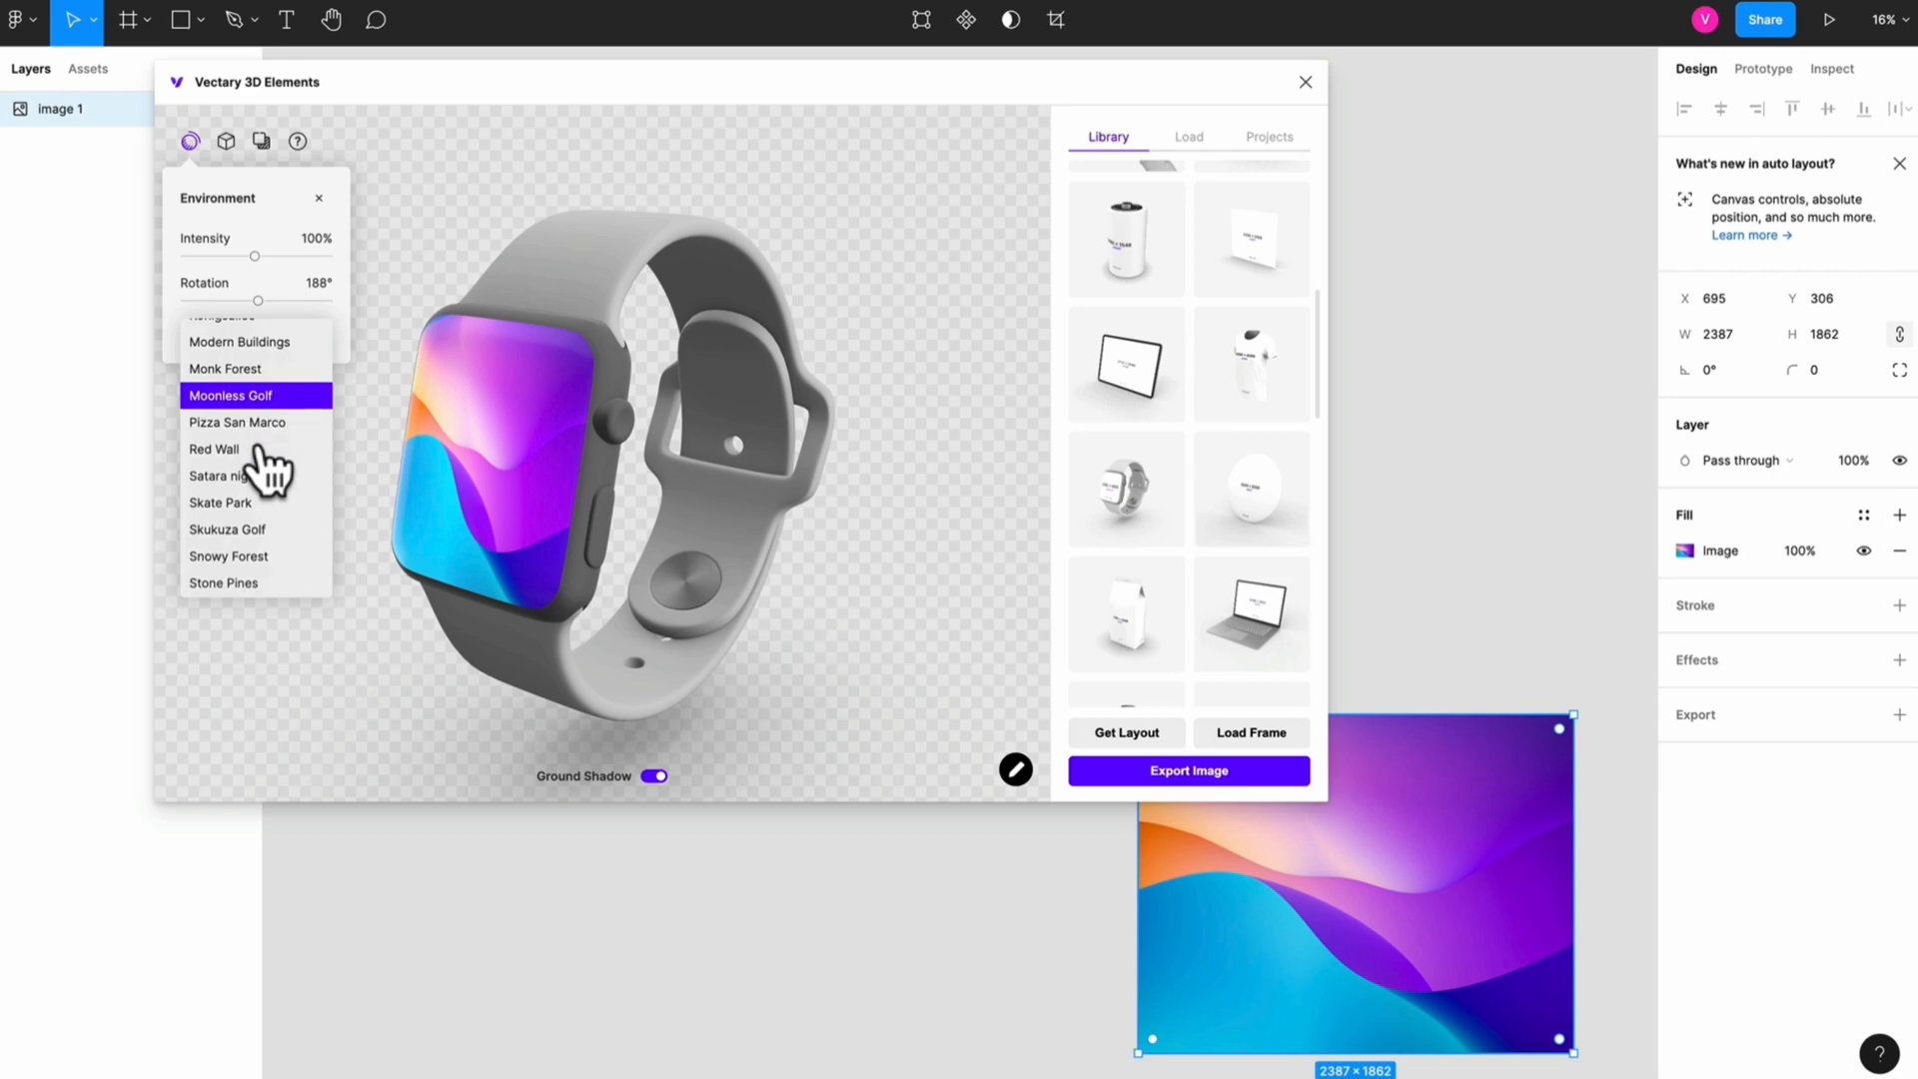
click(215, 450)
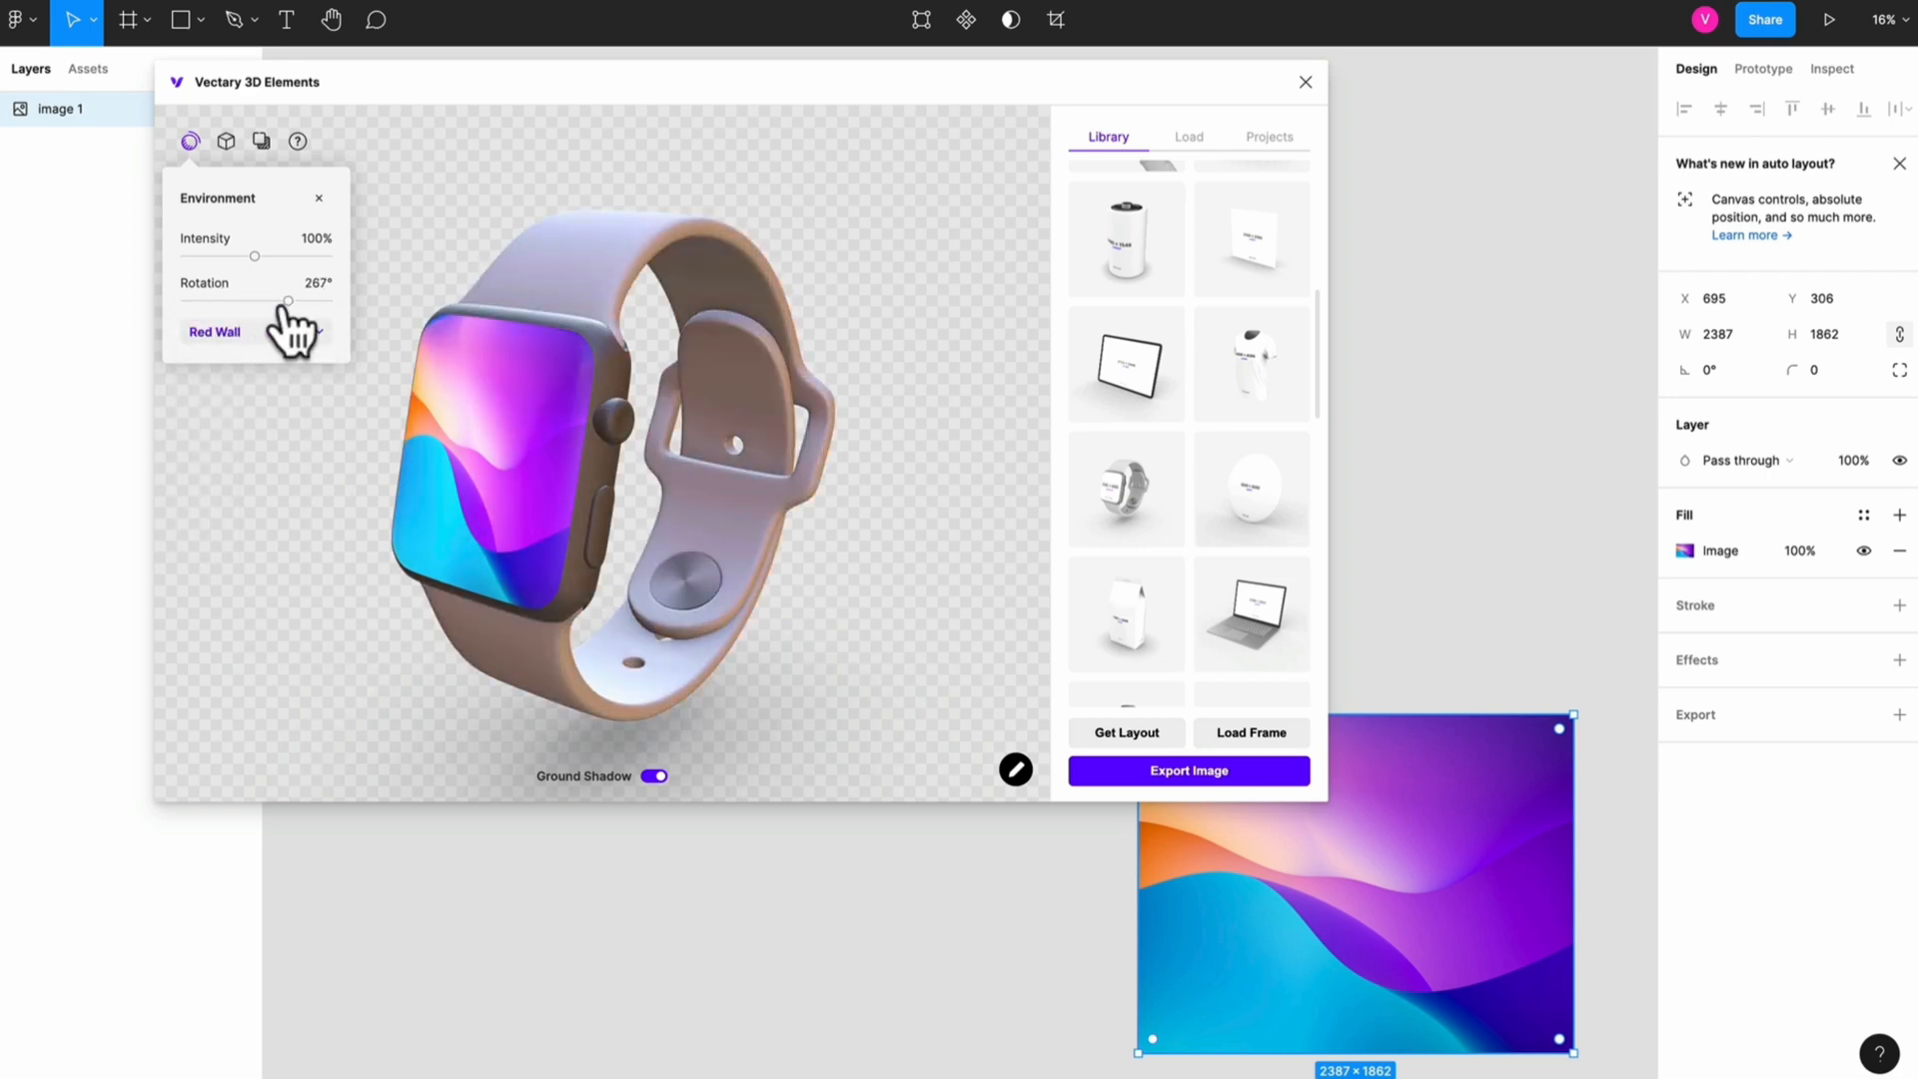
click(214, 331)
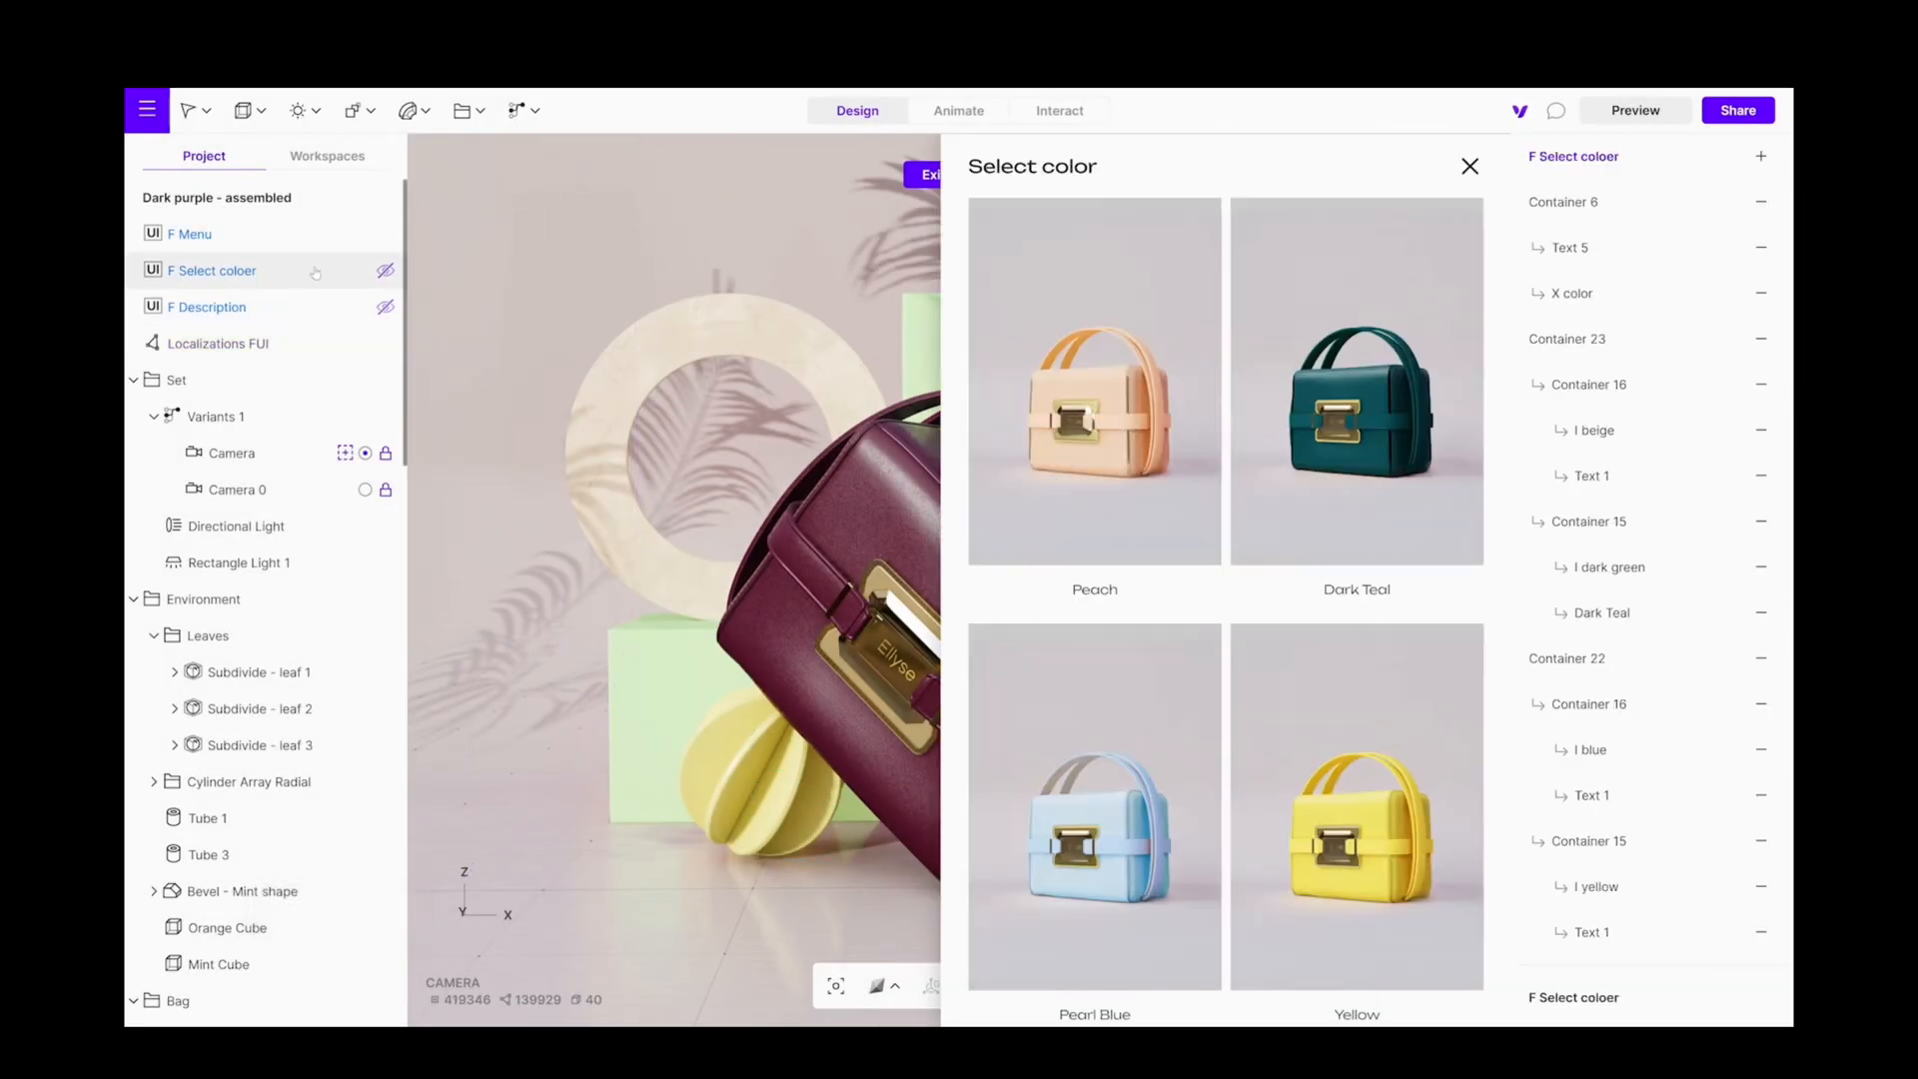
Step: Run the Ellyse bag scene as an interactive preview with its Description and Color UI
click(1636, 110)
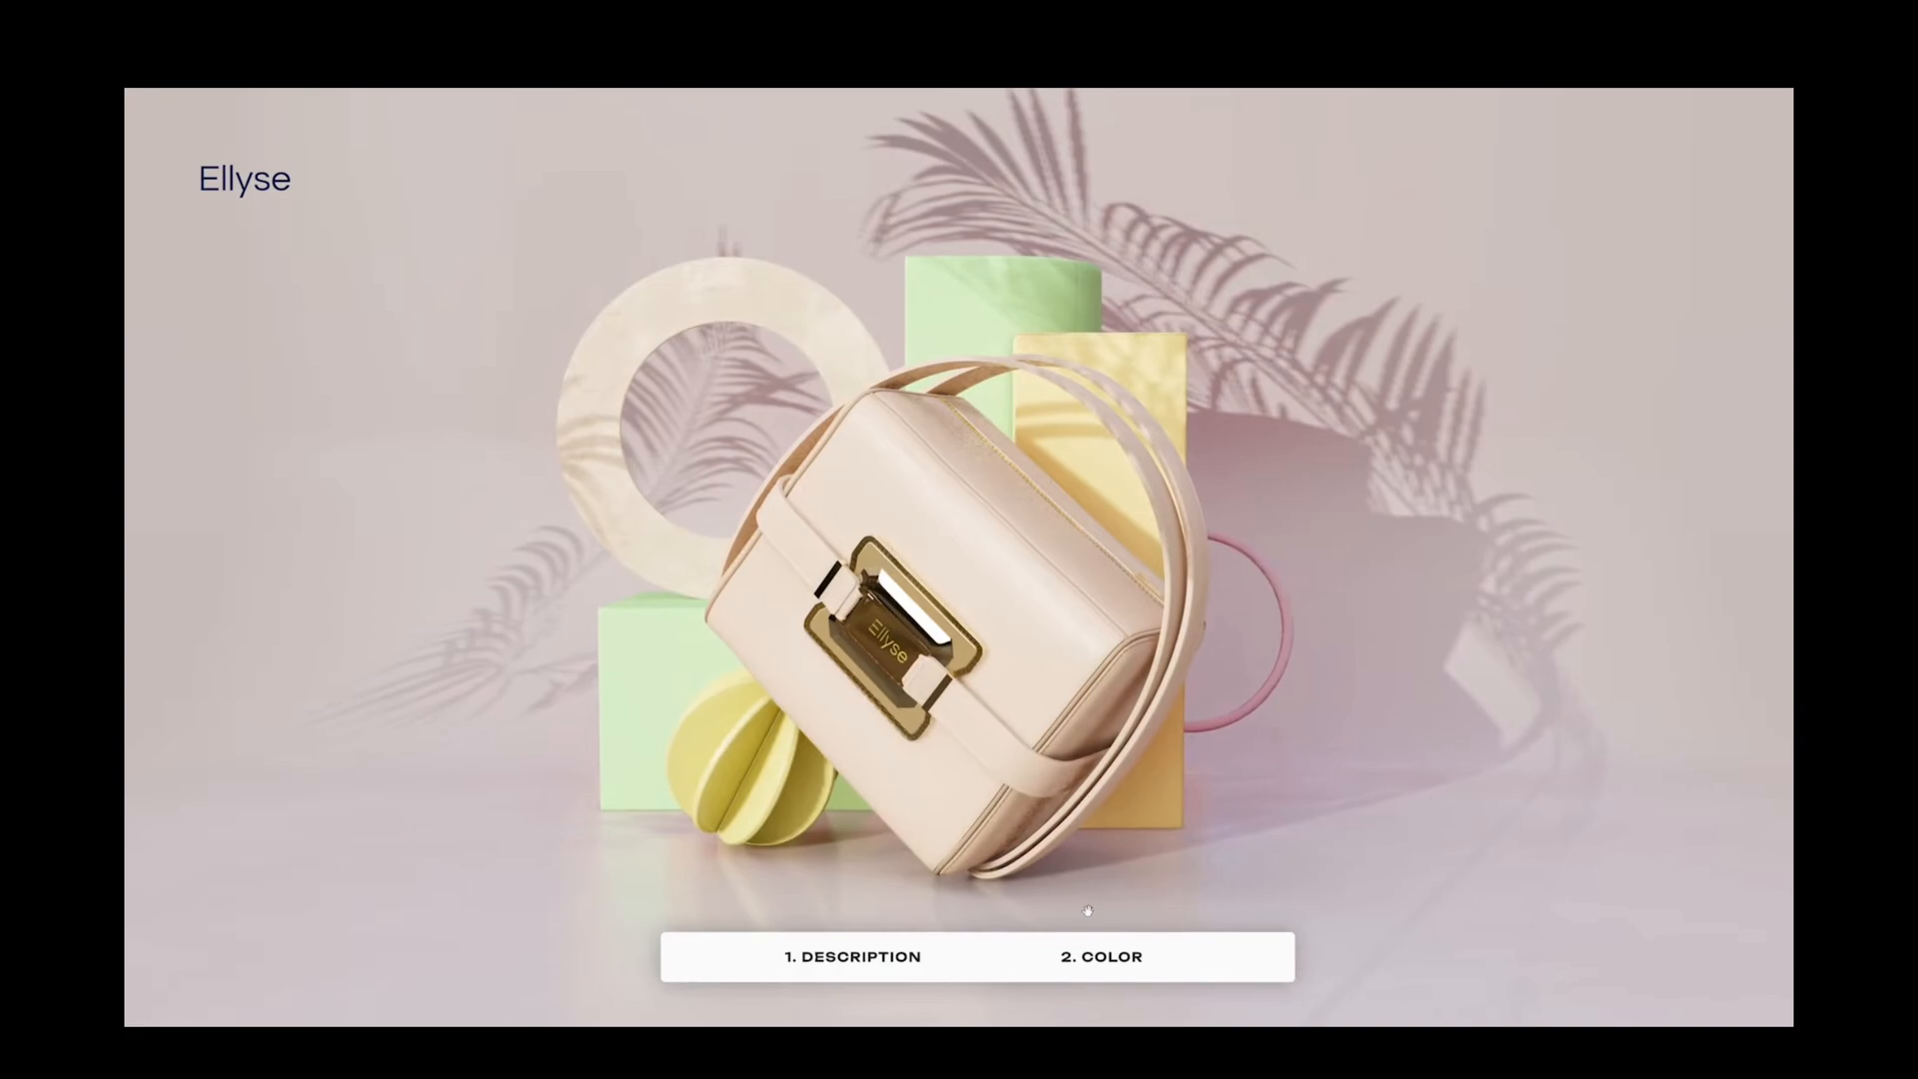
click(1096, 956)
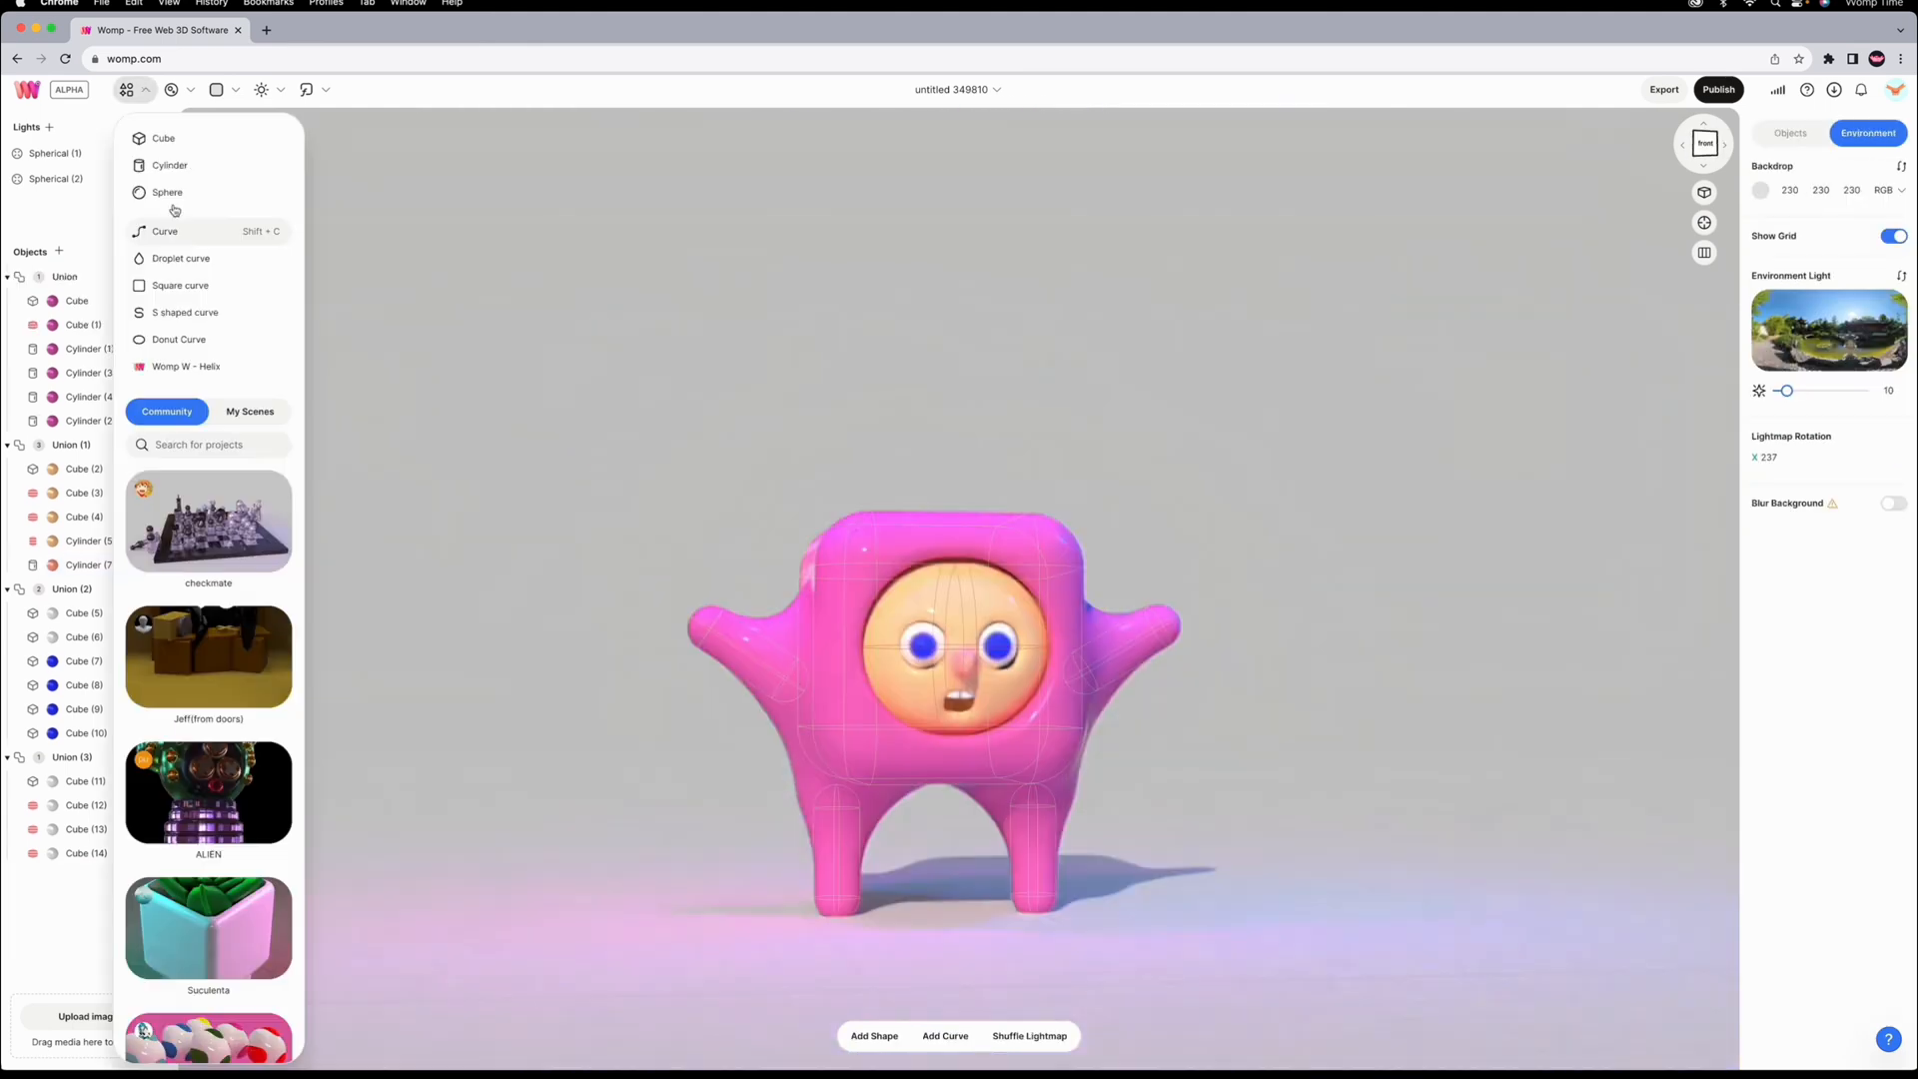
Step: Add a Sphere shape to the pink blob character scene in Womp
click(164, 232)
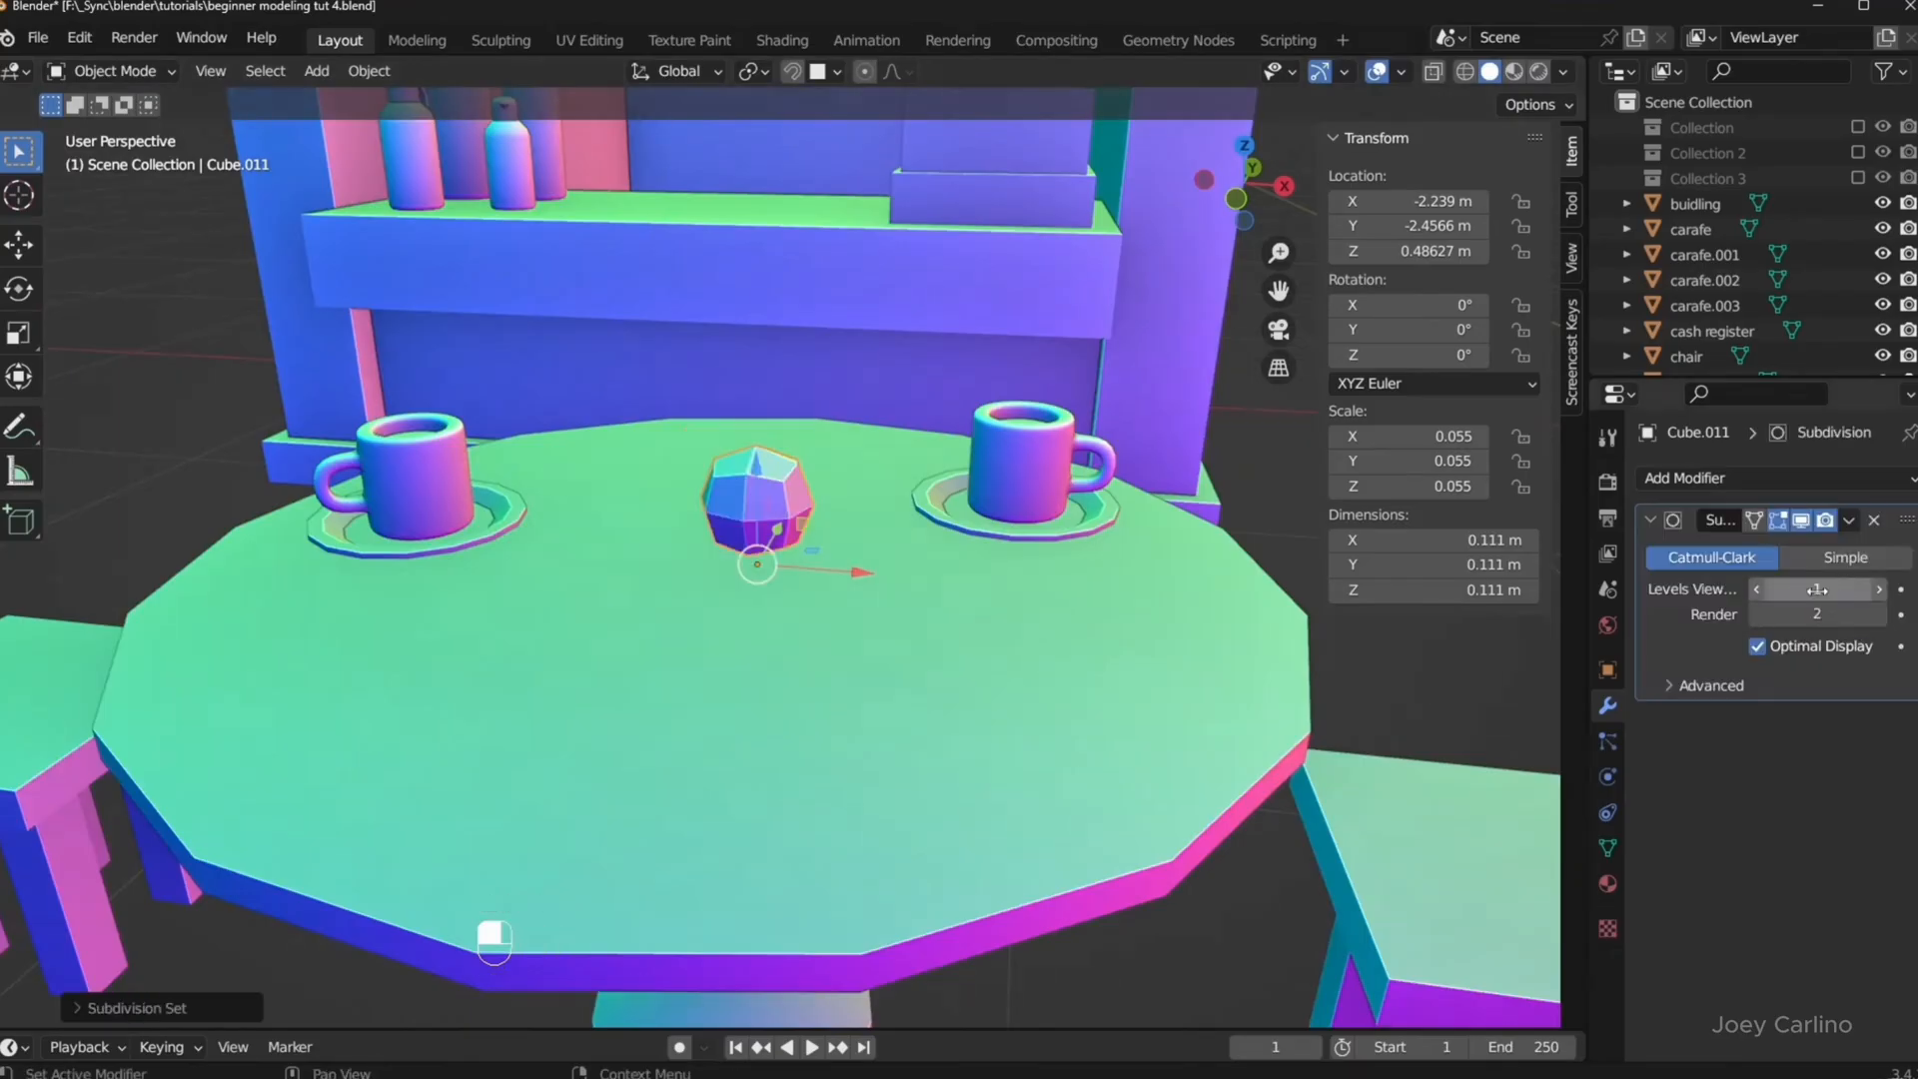
Step: Raise the ball's Subdivision levels with Ctrl+4, then mirror and move the cat's leg piece
key(ctrl+4)
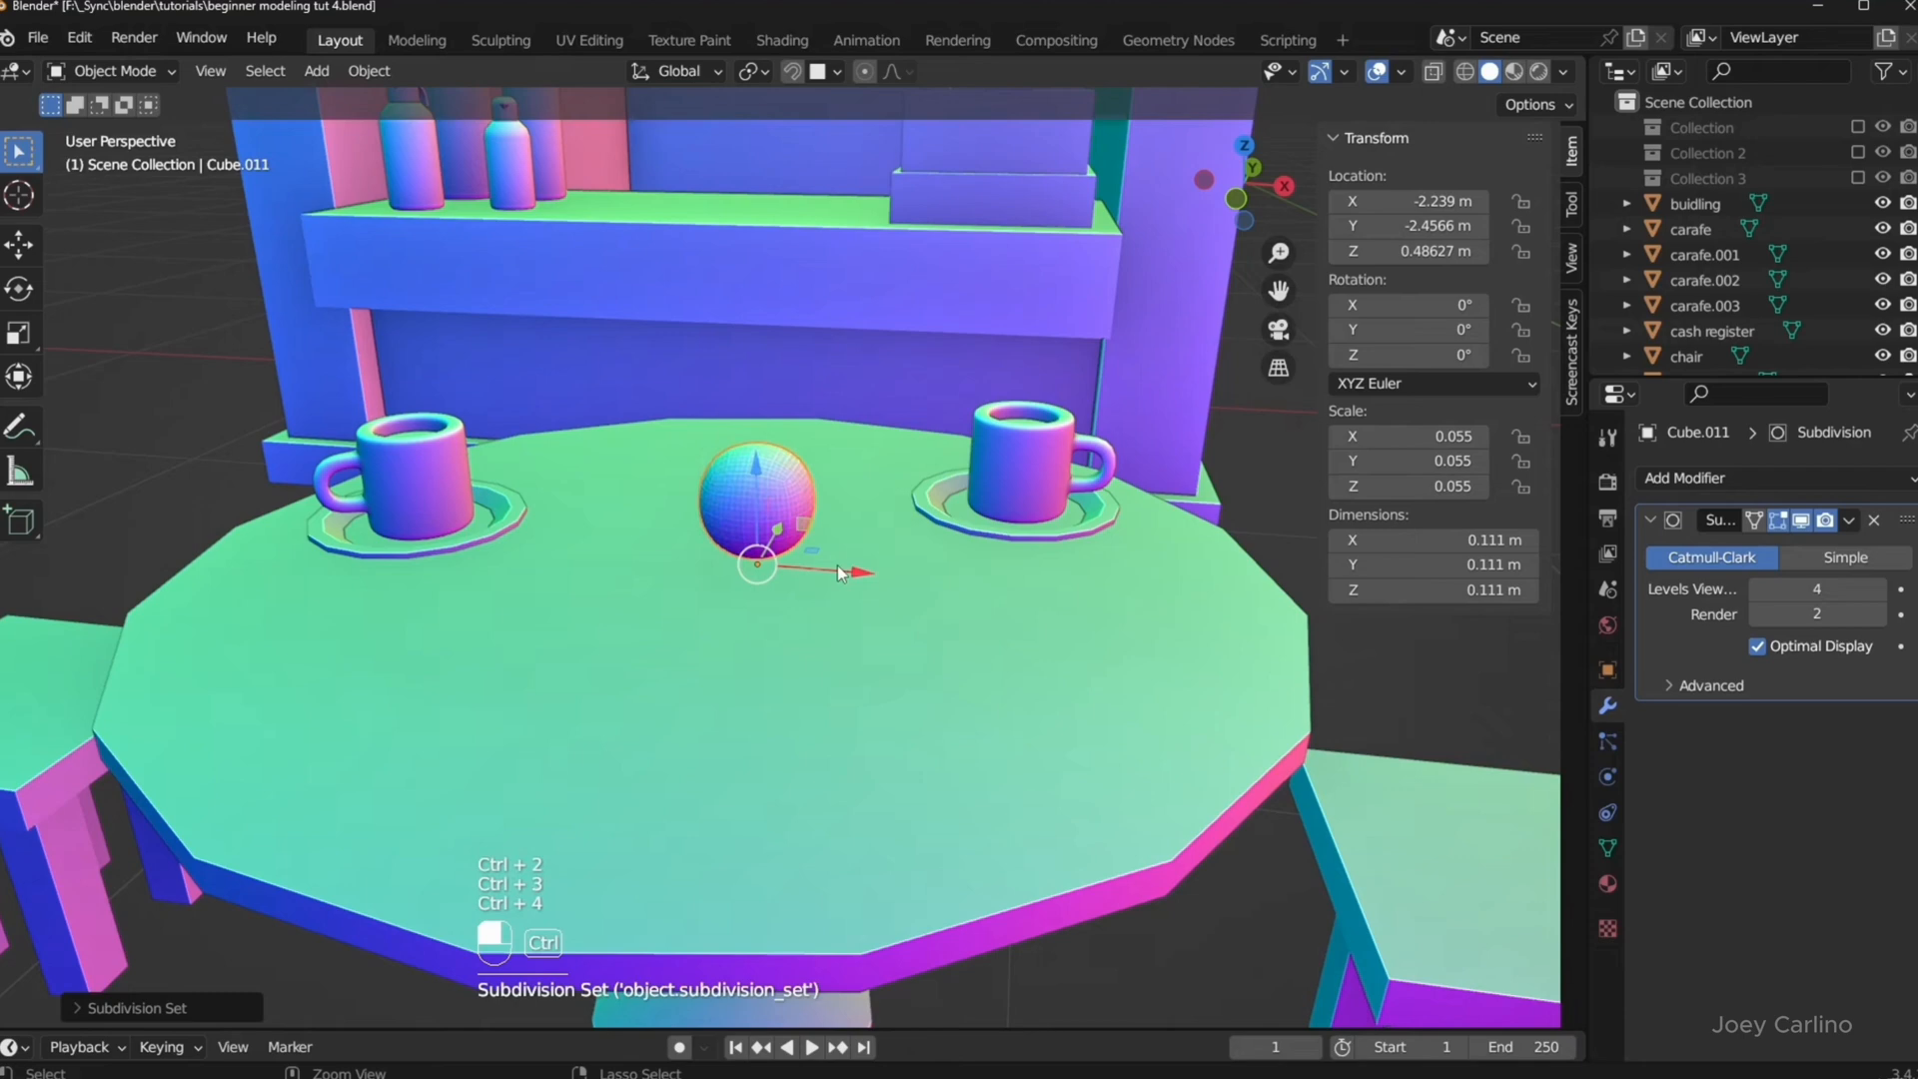
key(Tab)
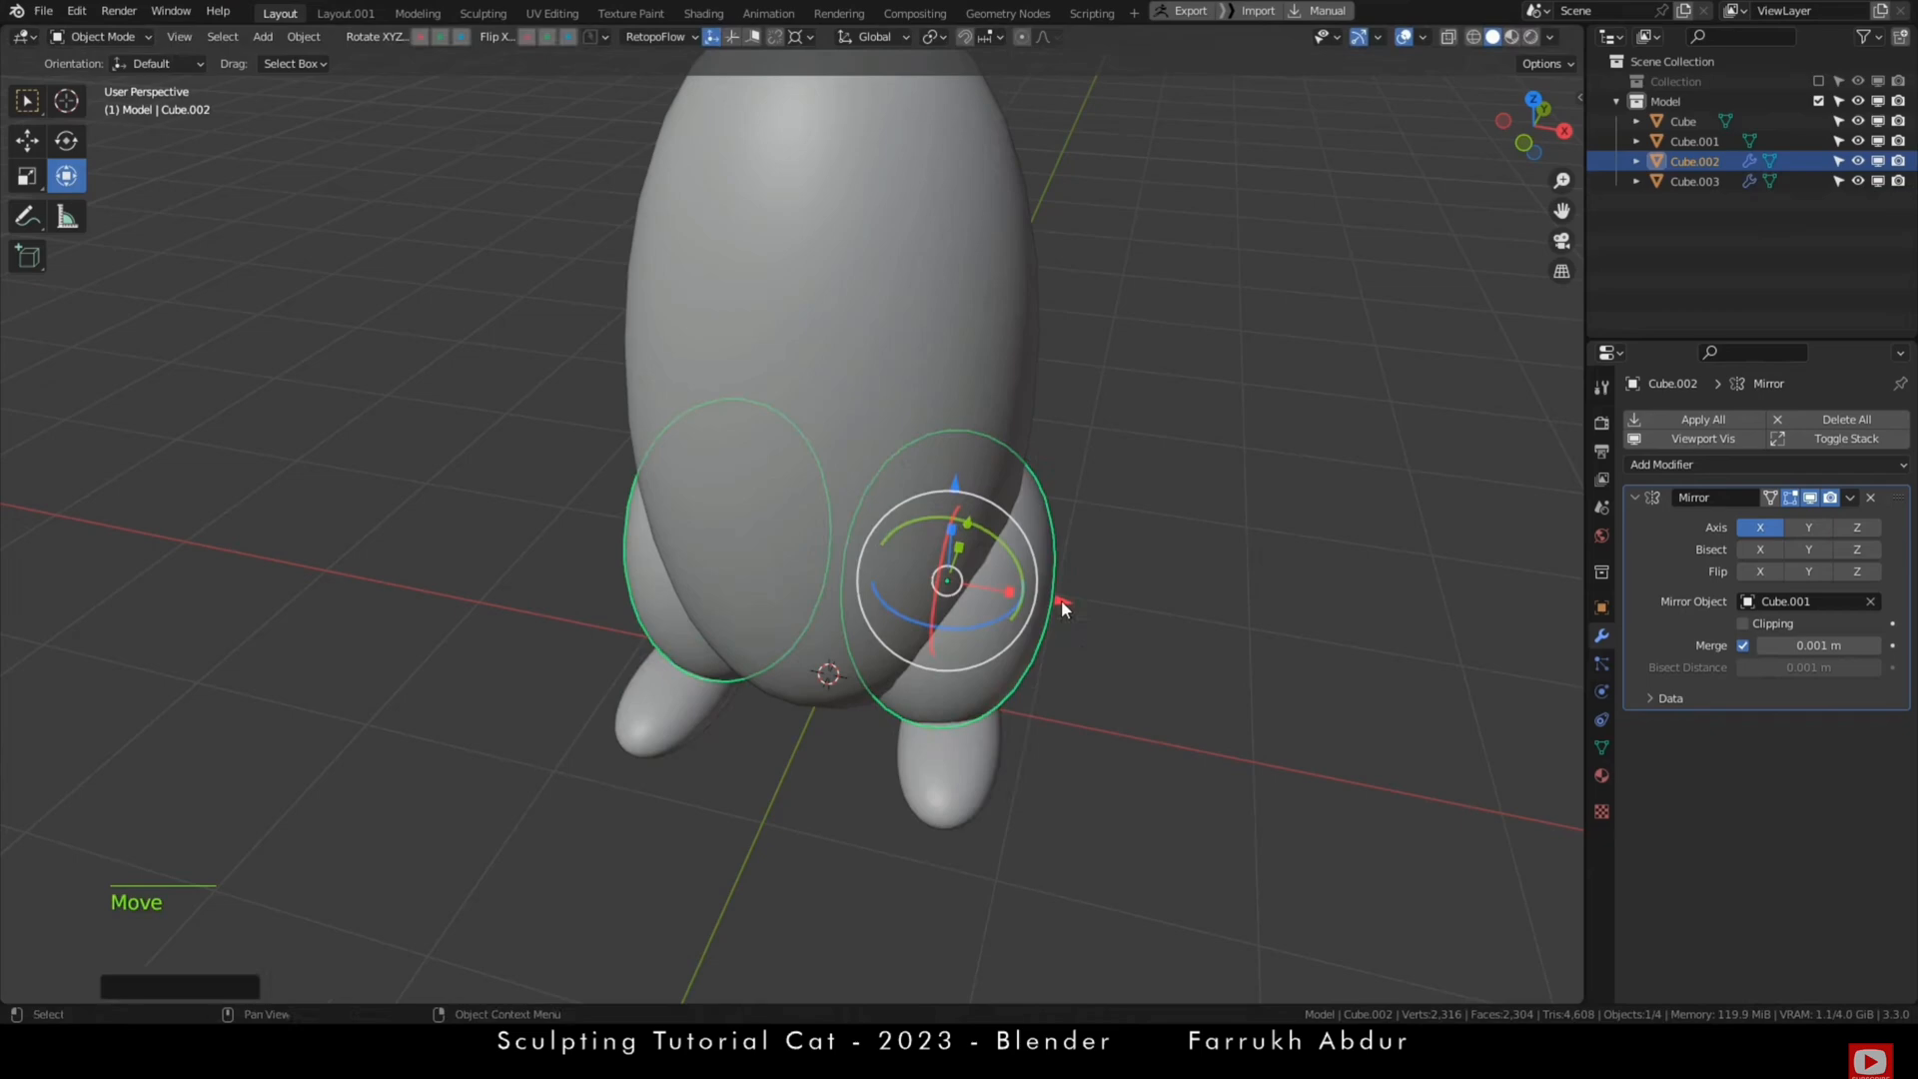
key(shift+d)
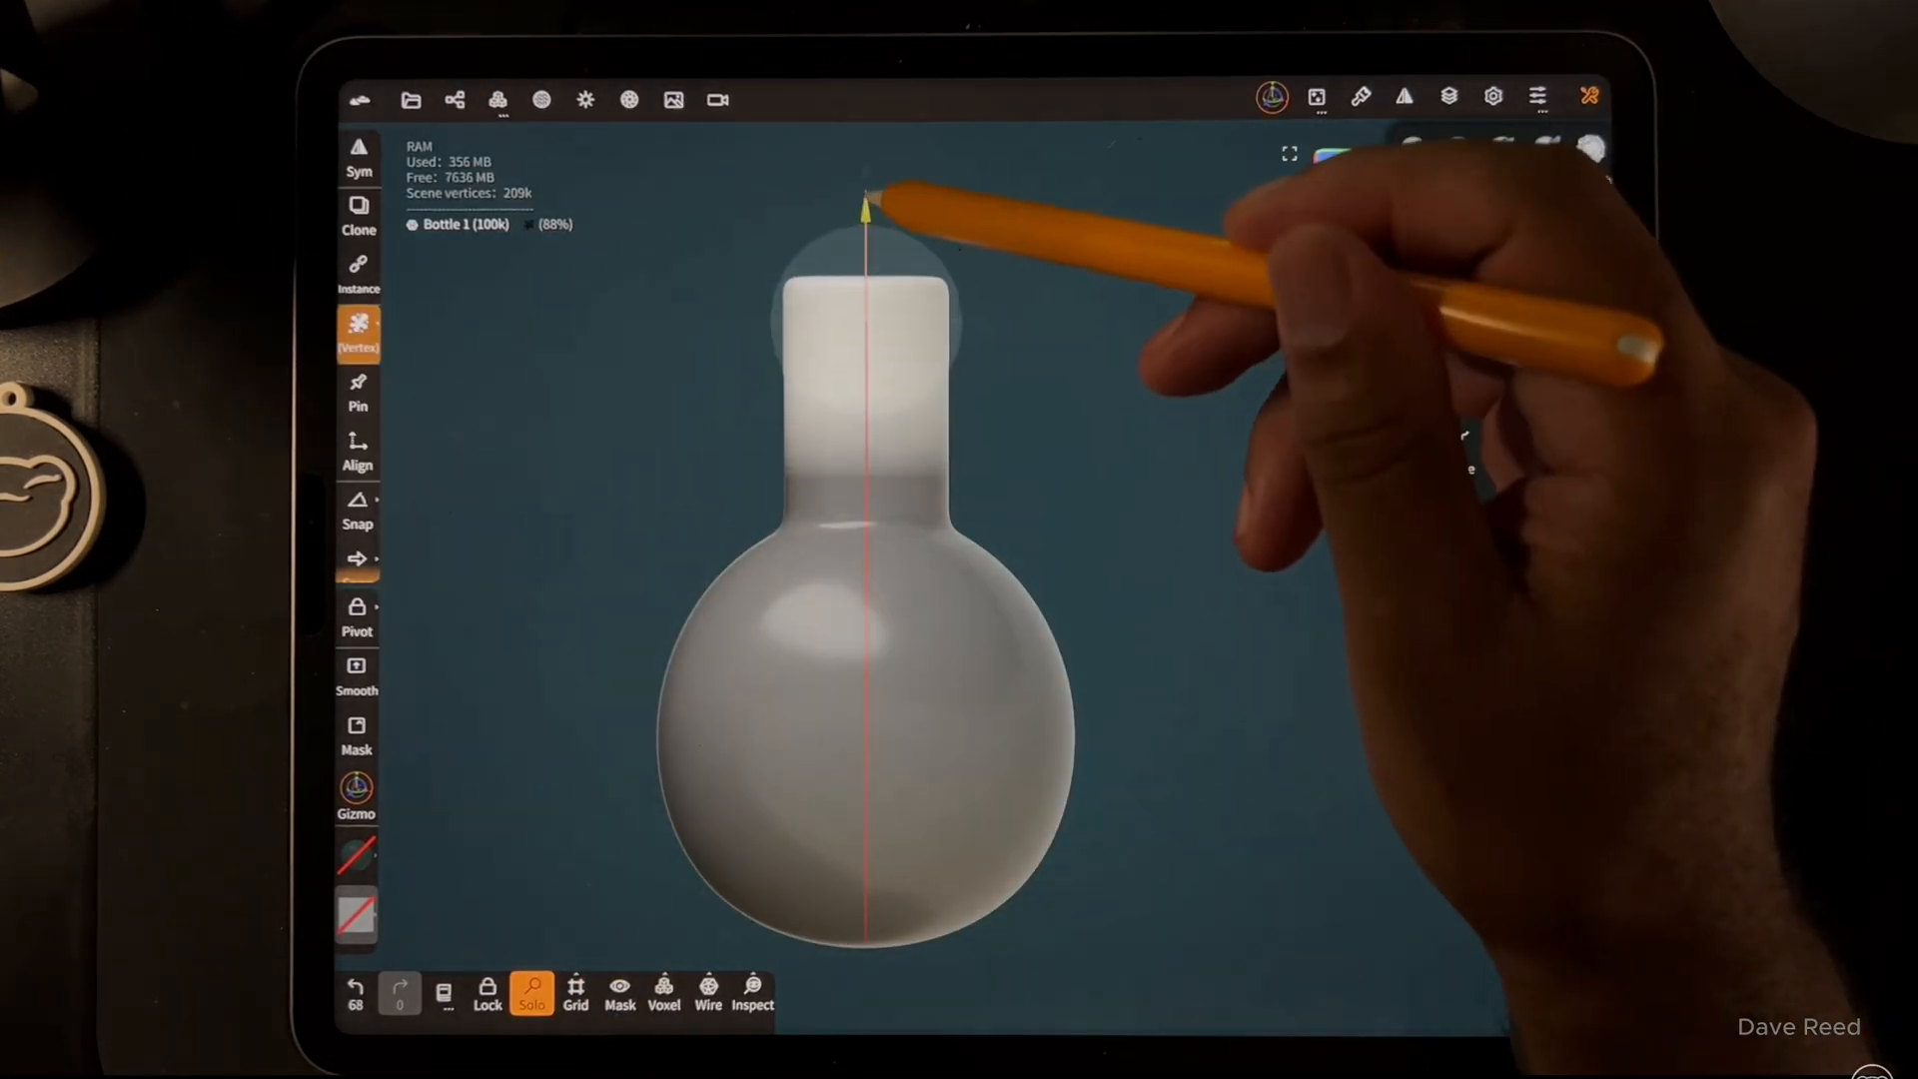
Step: Pick sculpting brushes from the toolbar to shape the flask, liquid and cork
click(541, 100)
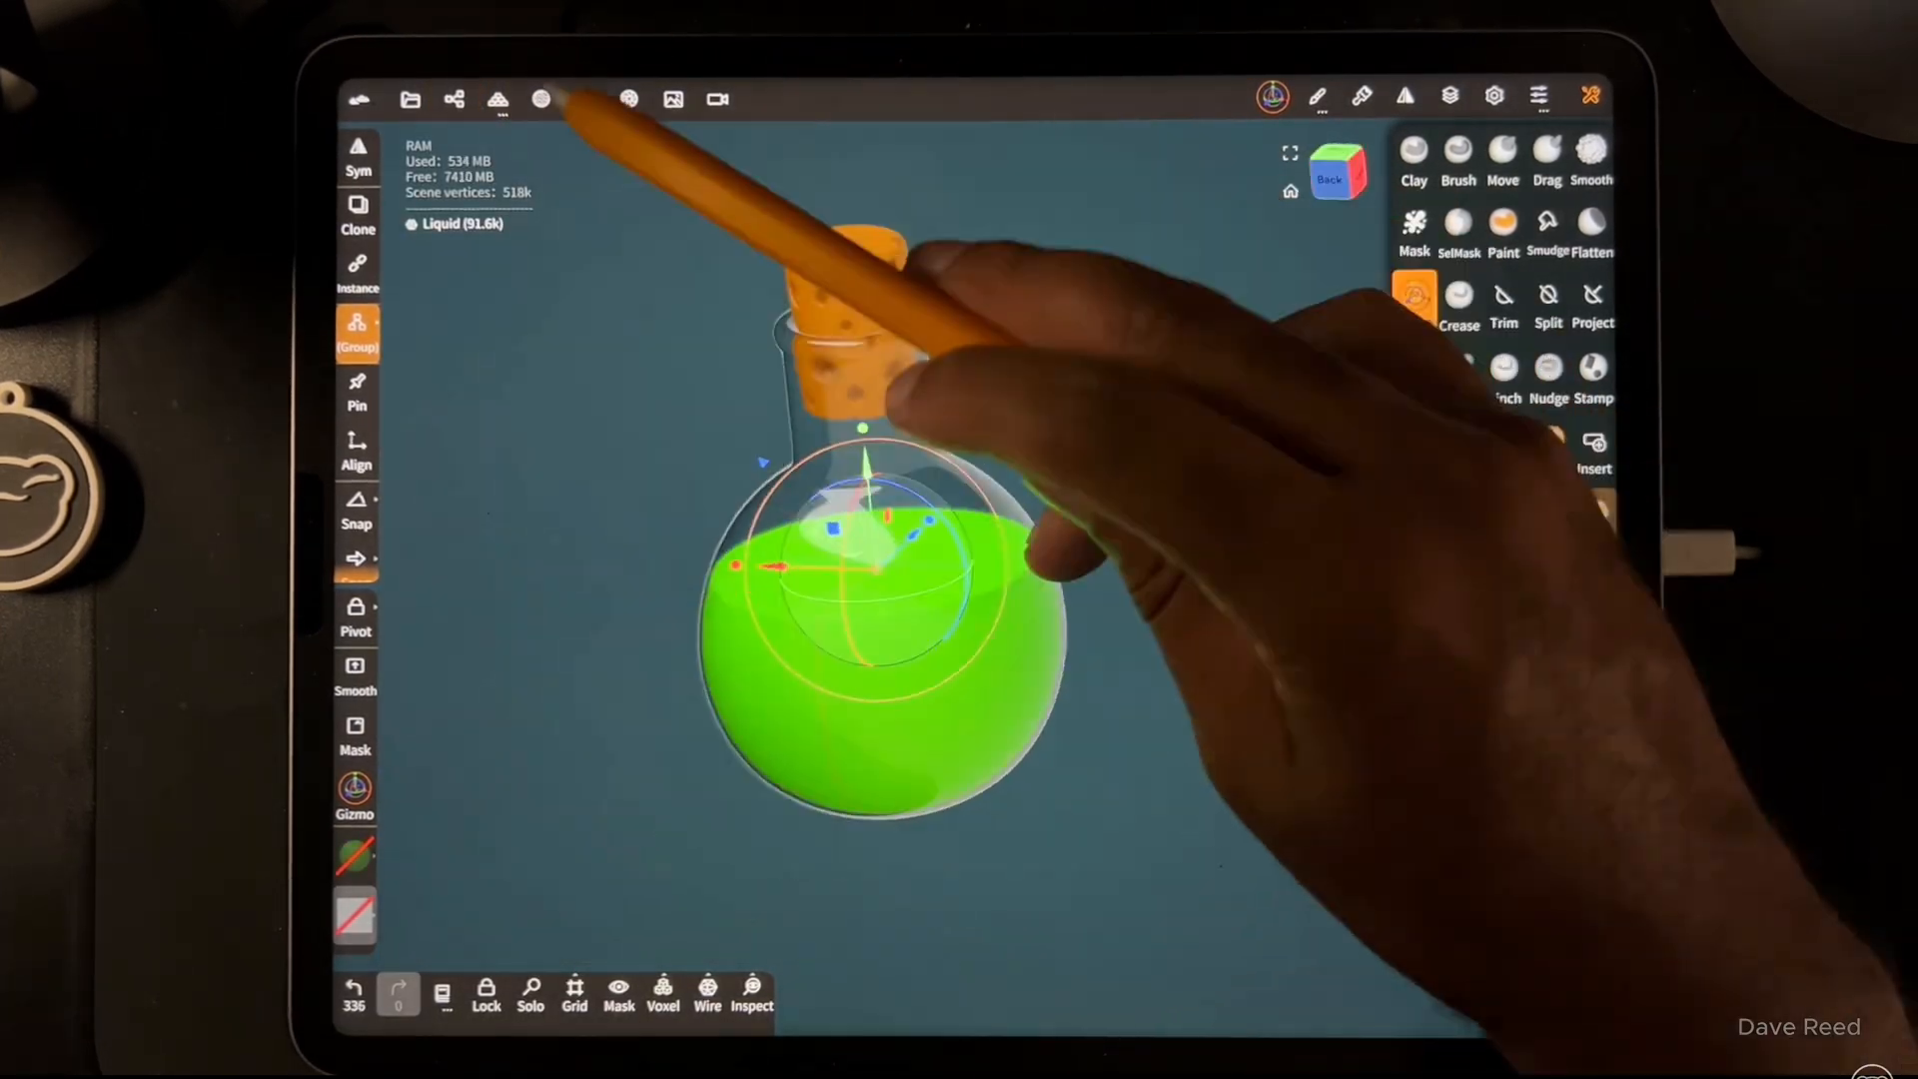
click(584, 98)
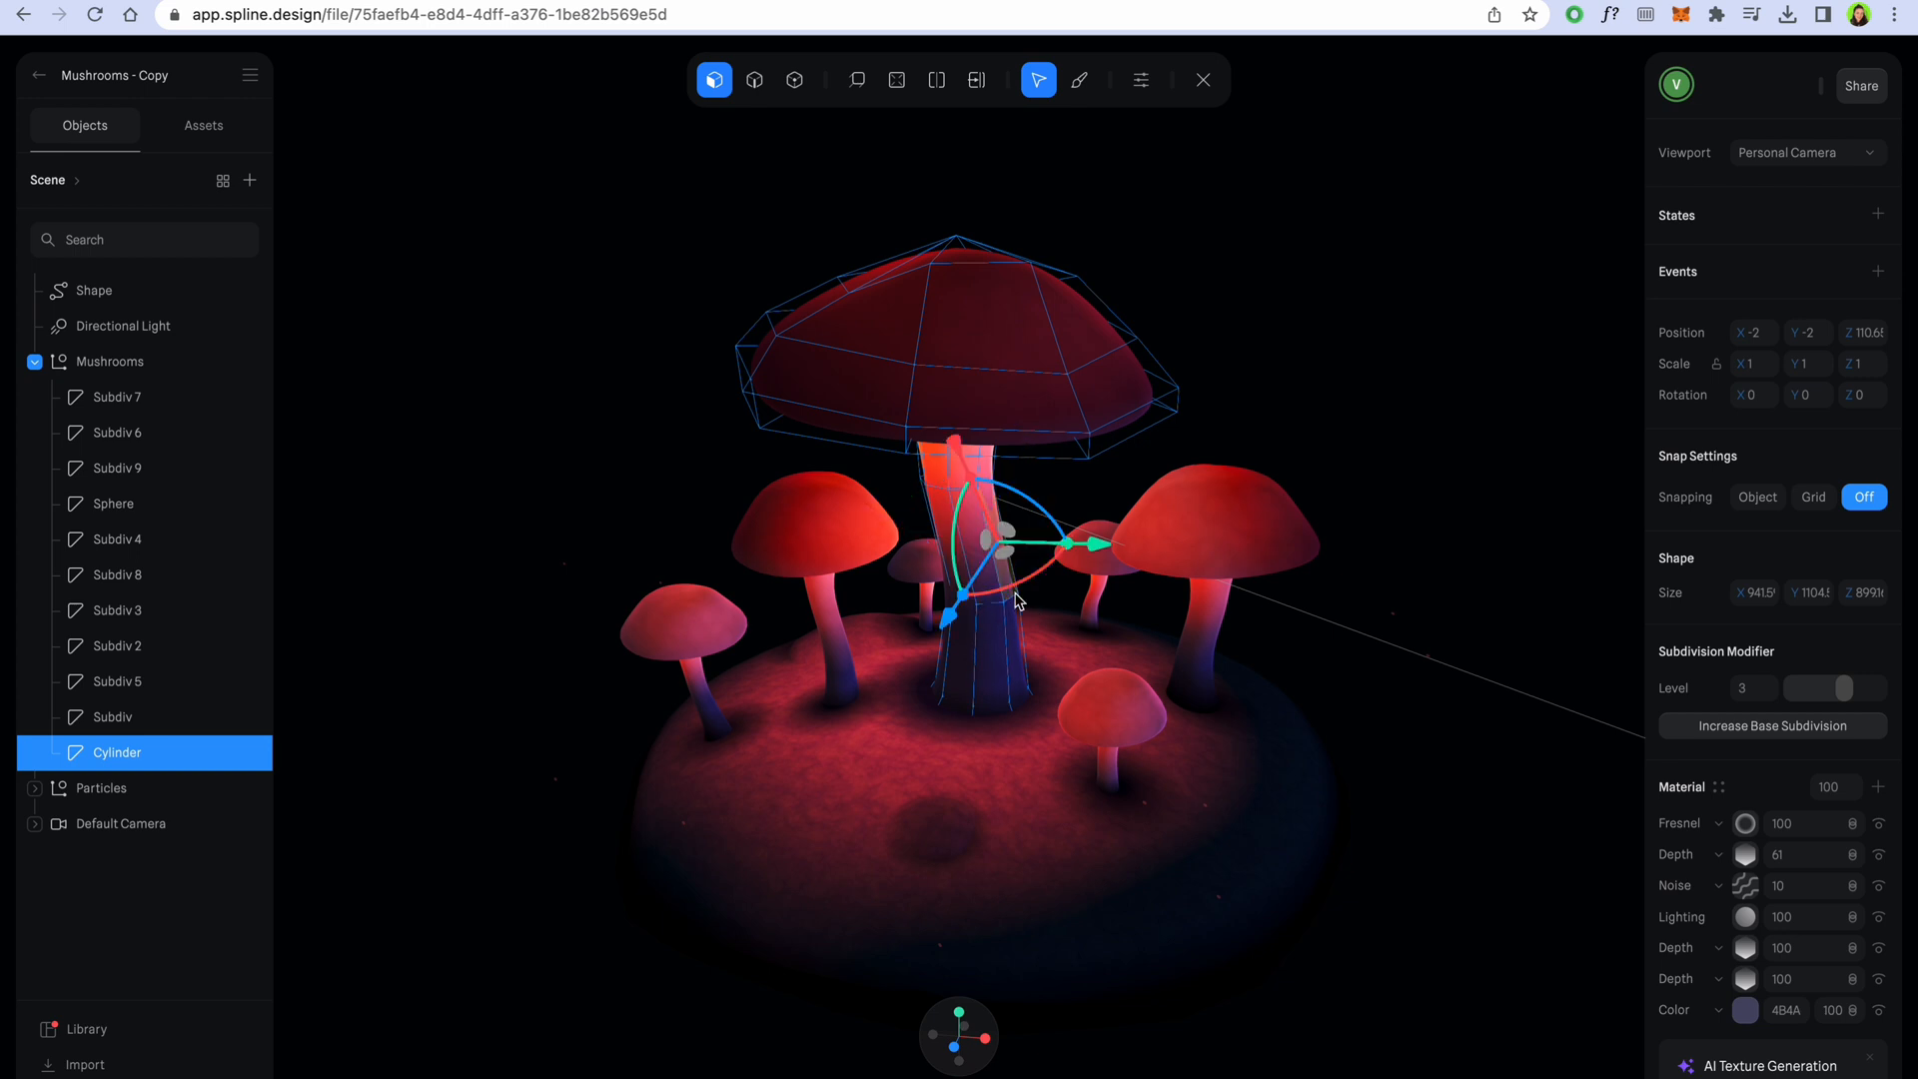
Step: Bend the Cylinder stem with the move gizmo, then sculpt the mushroom cap with the brush
click(897, 80)
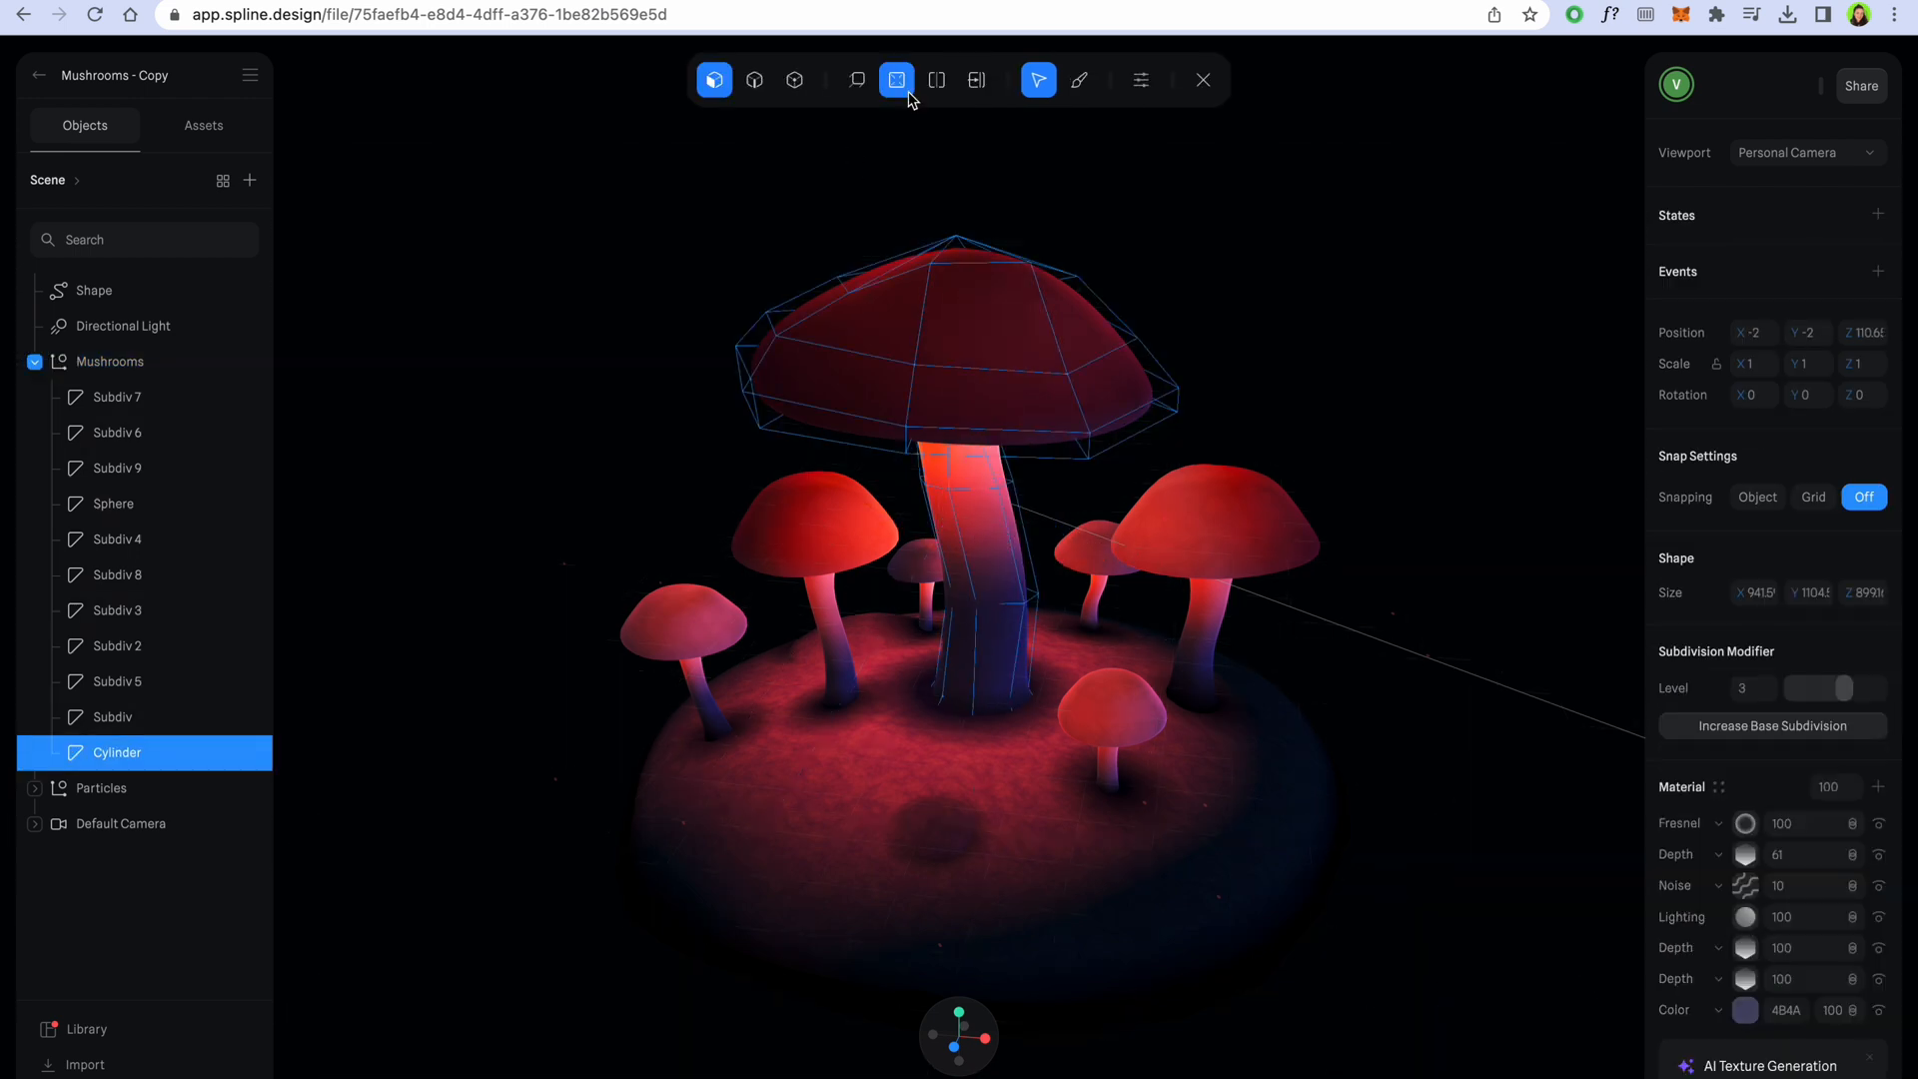
click(895, 80)
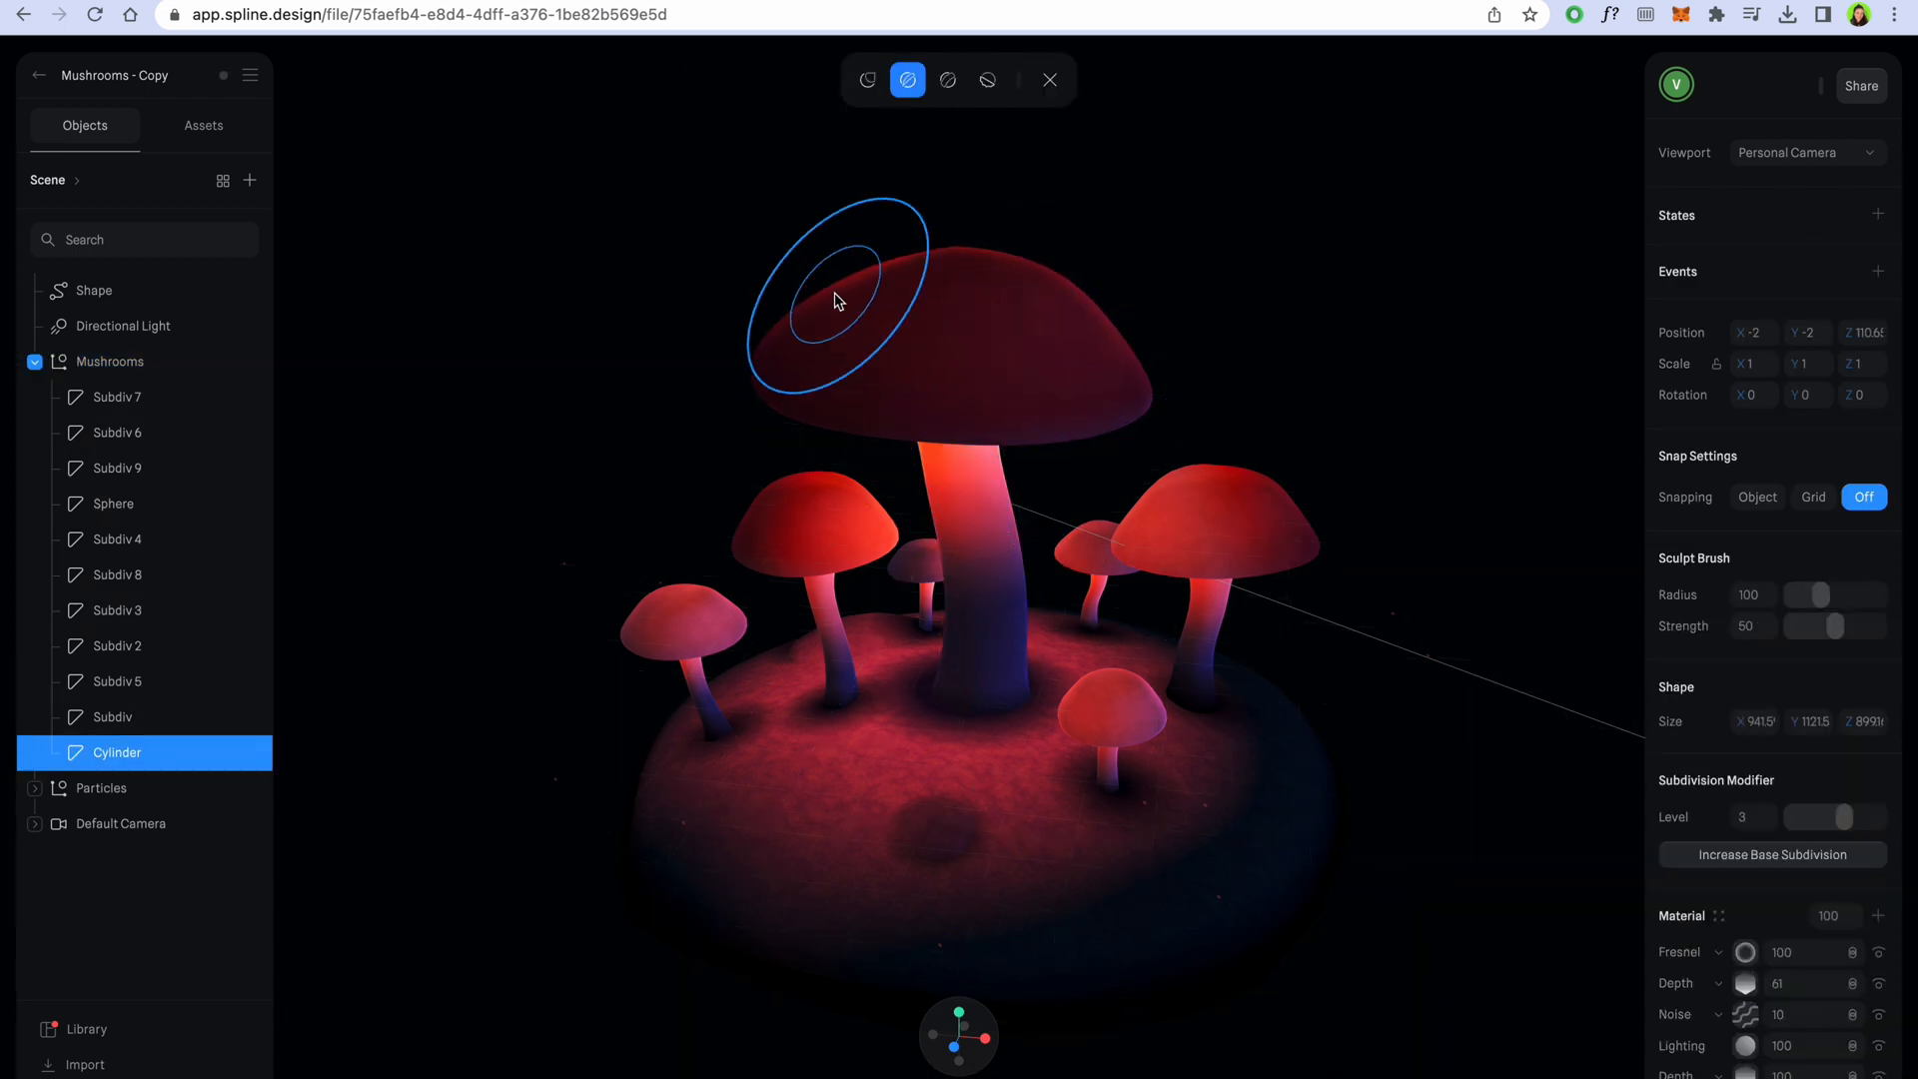
click(986, 80)
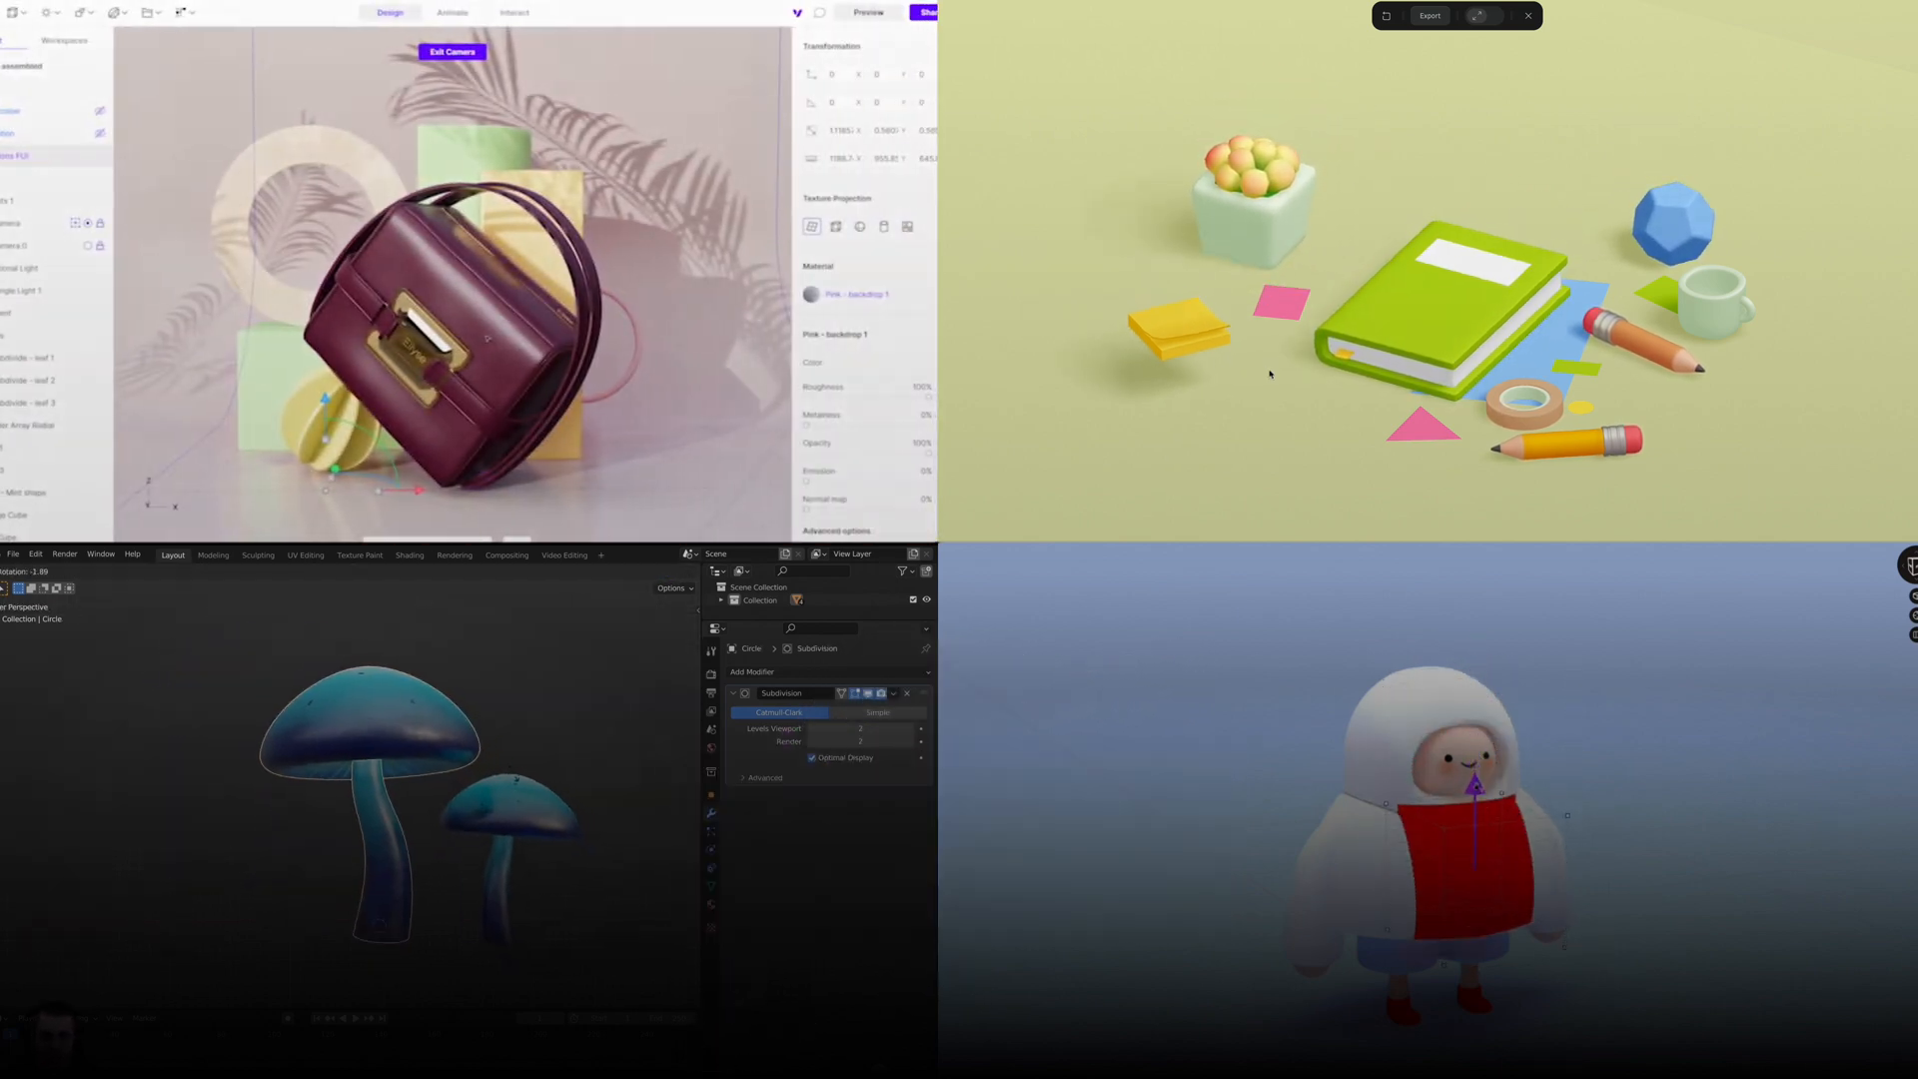
Step: Show Vectary's Interact menu listing Variants, Floating UI and Hotspot
click(182, 12)
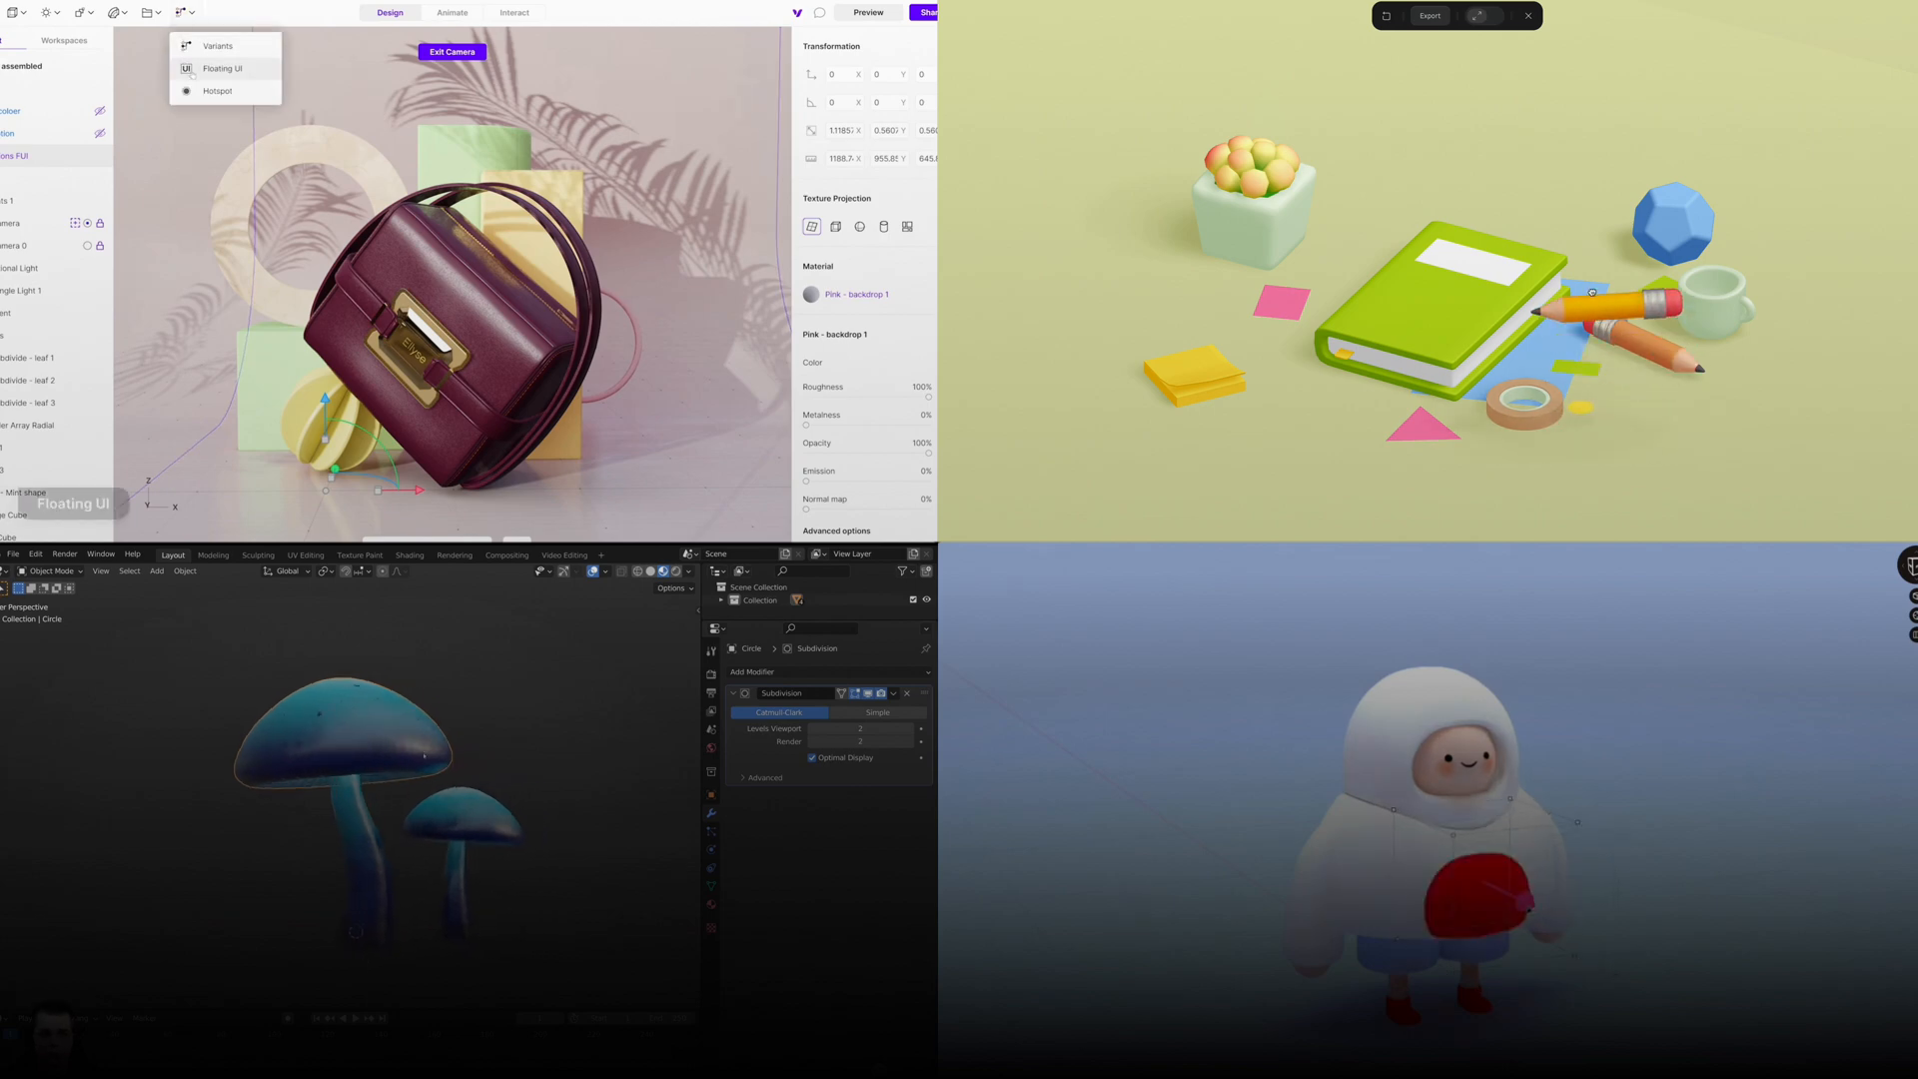